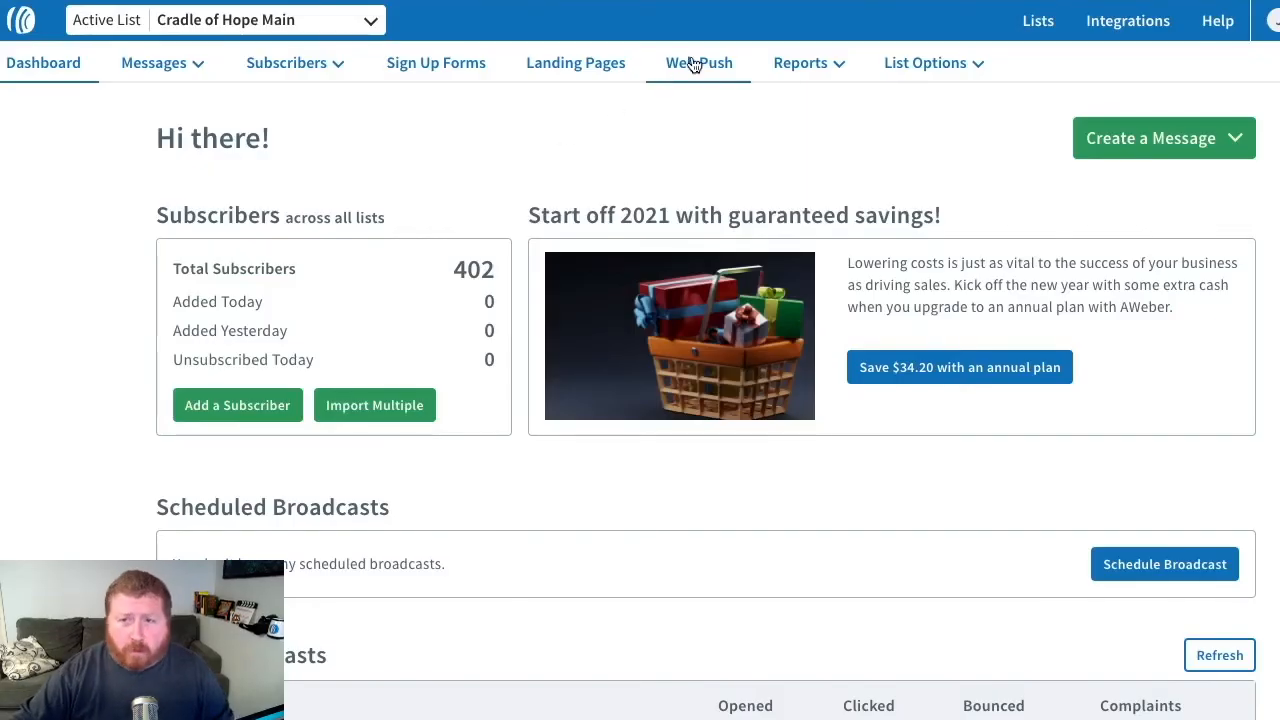
mouse_move(716, 78)
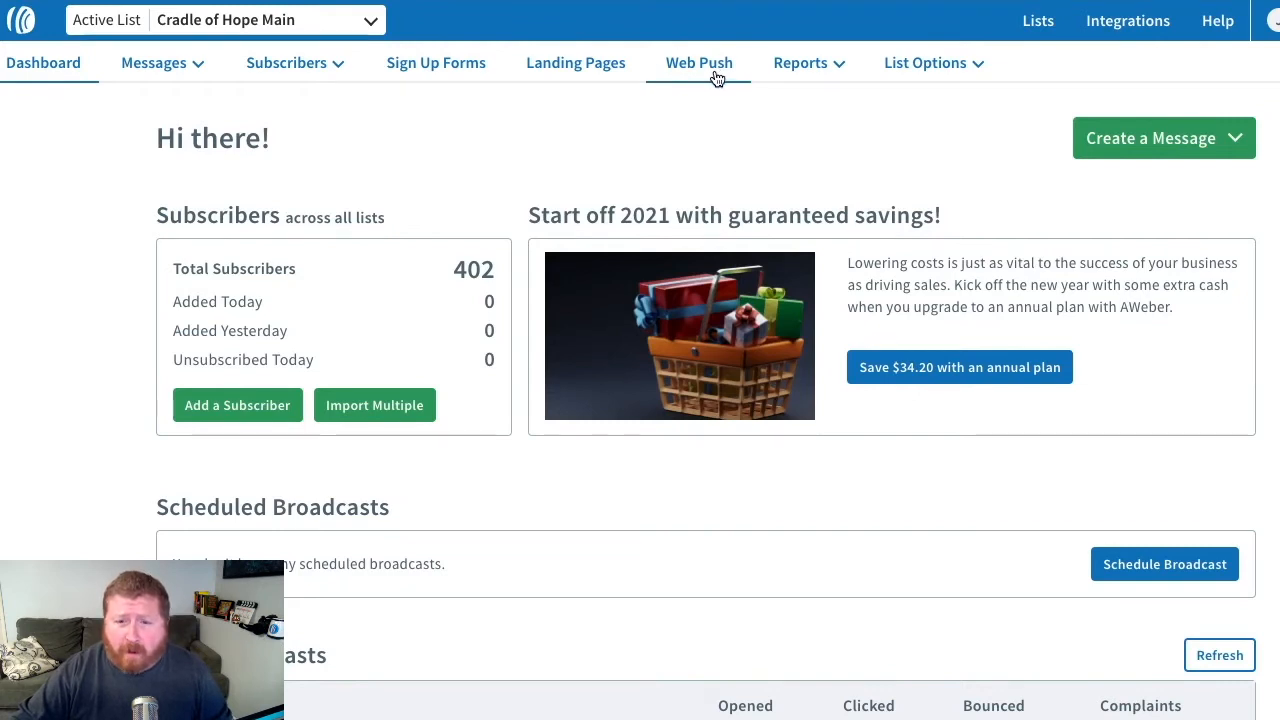
Go to the Web Push Notifications page for the Cradle of Hope Main list
click(698, 62)
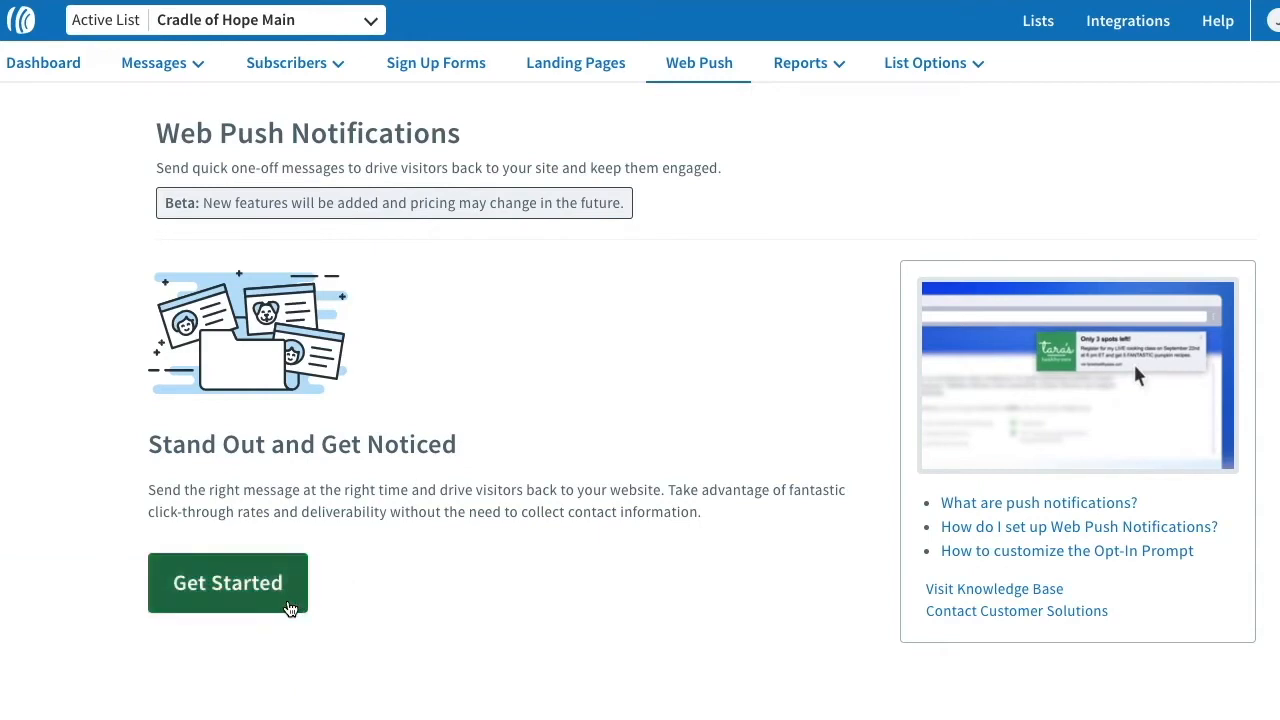
click(228, 582)
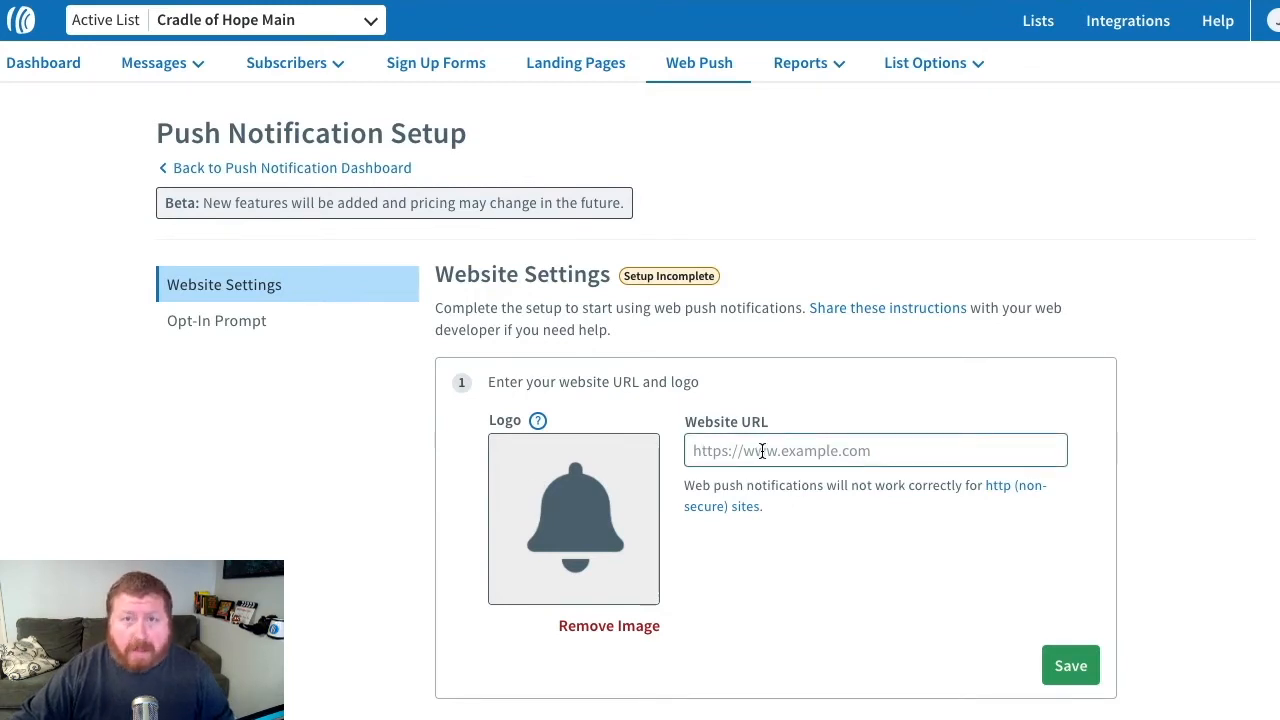
text(https://www.superfun.email)
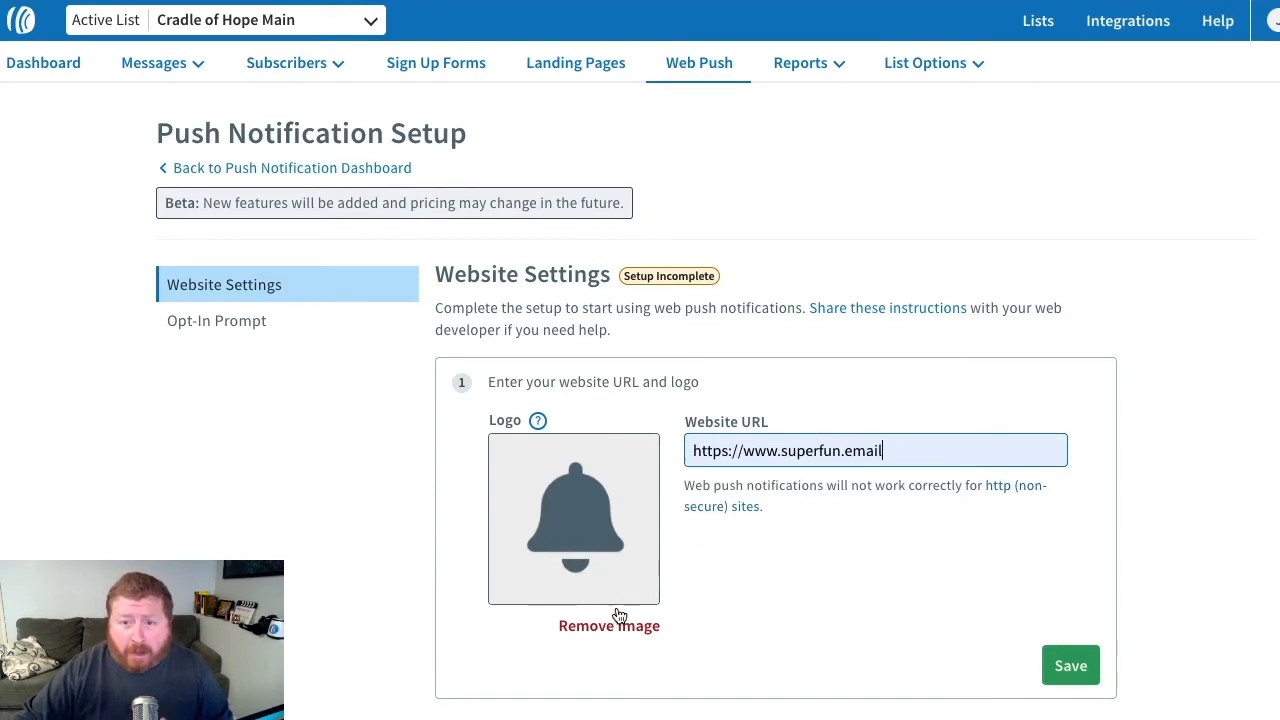
Replace the default bell image with Superfun-logo.jpg and save the website settings
click(608, 624)
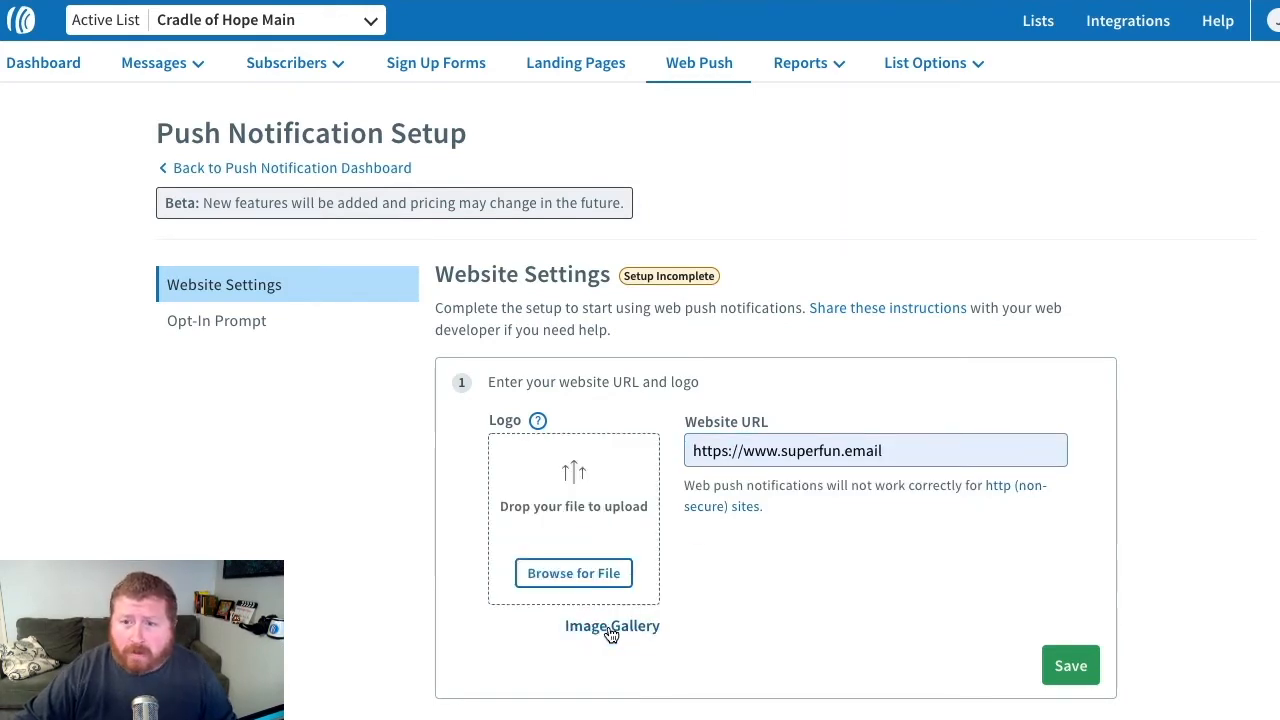
mouse_move(580, 578)
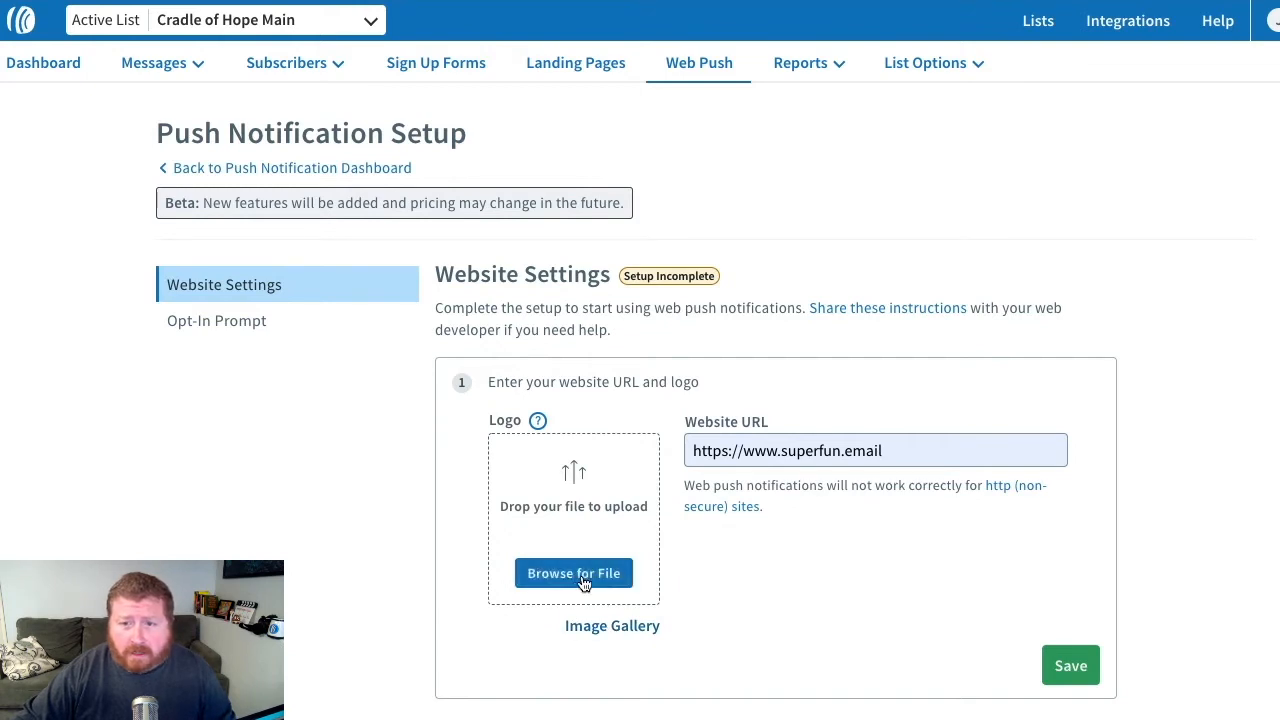
click(574, 572)
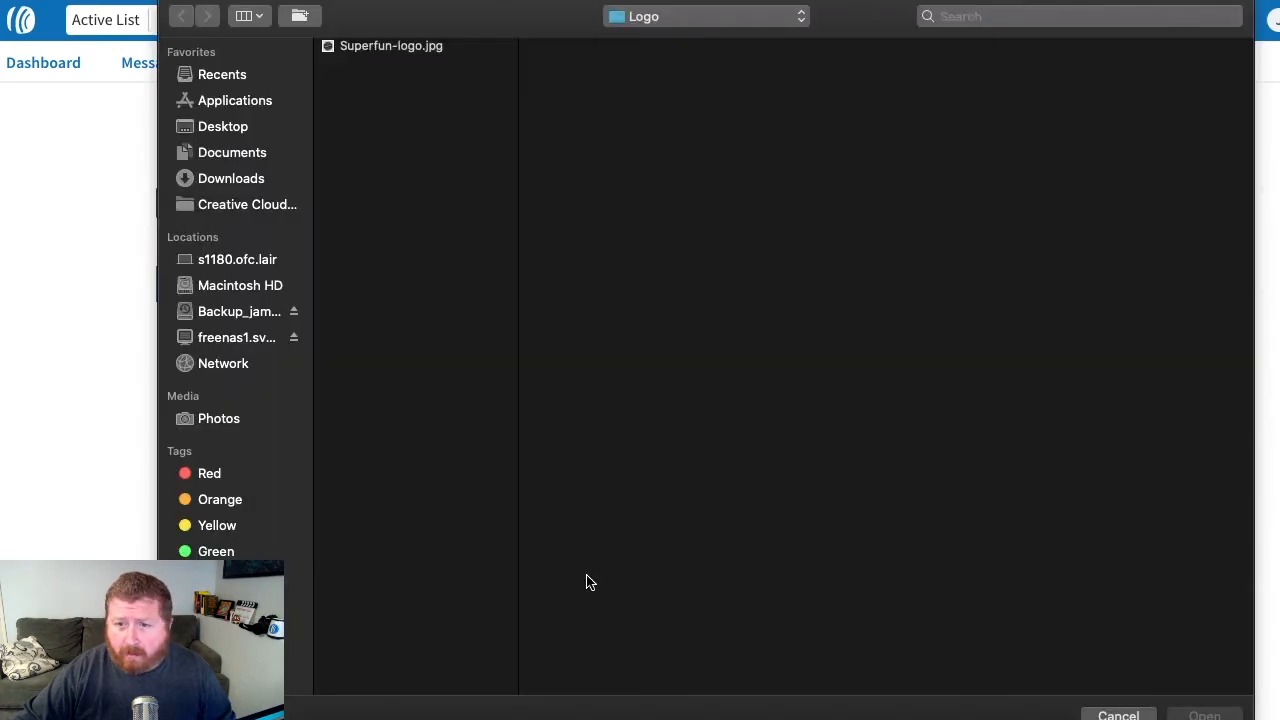
mouse_move(404, 56)
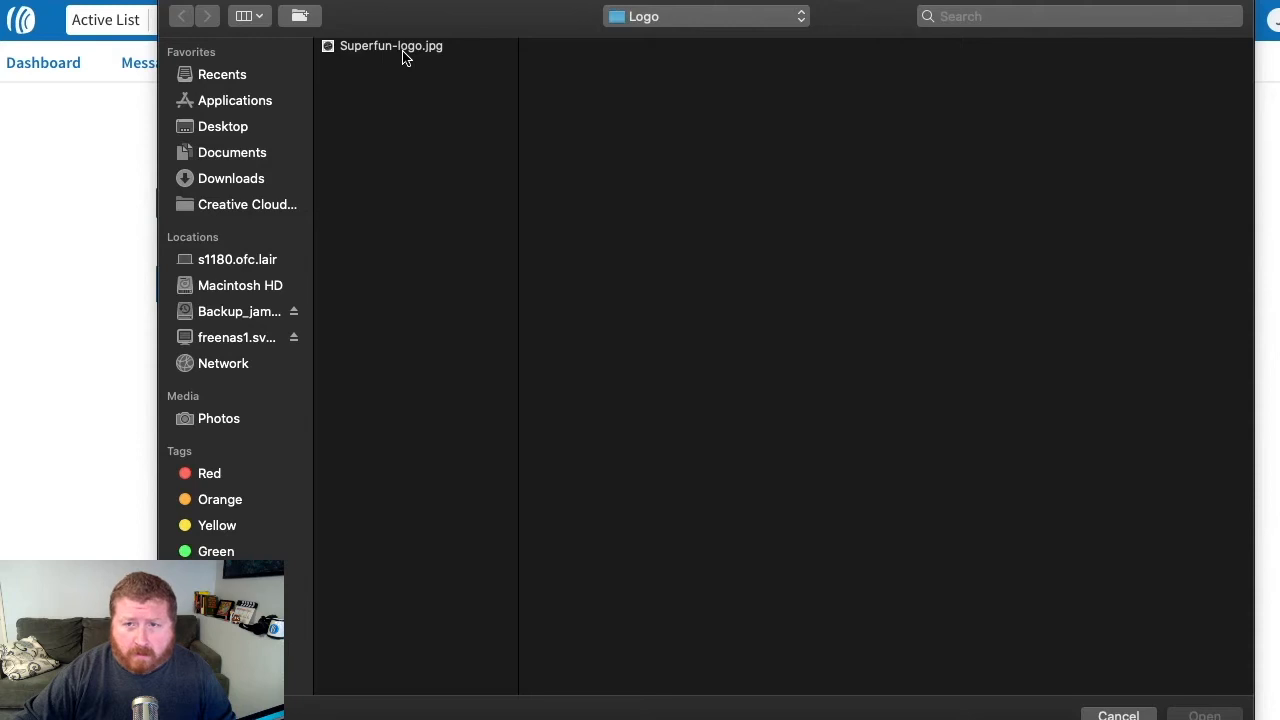
click(390, 46)
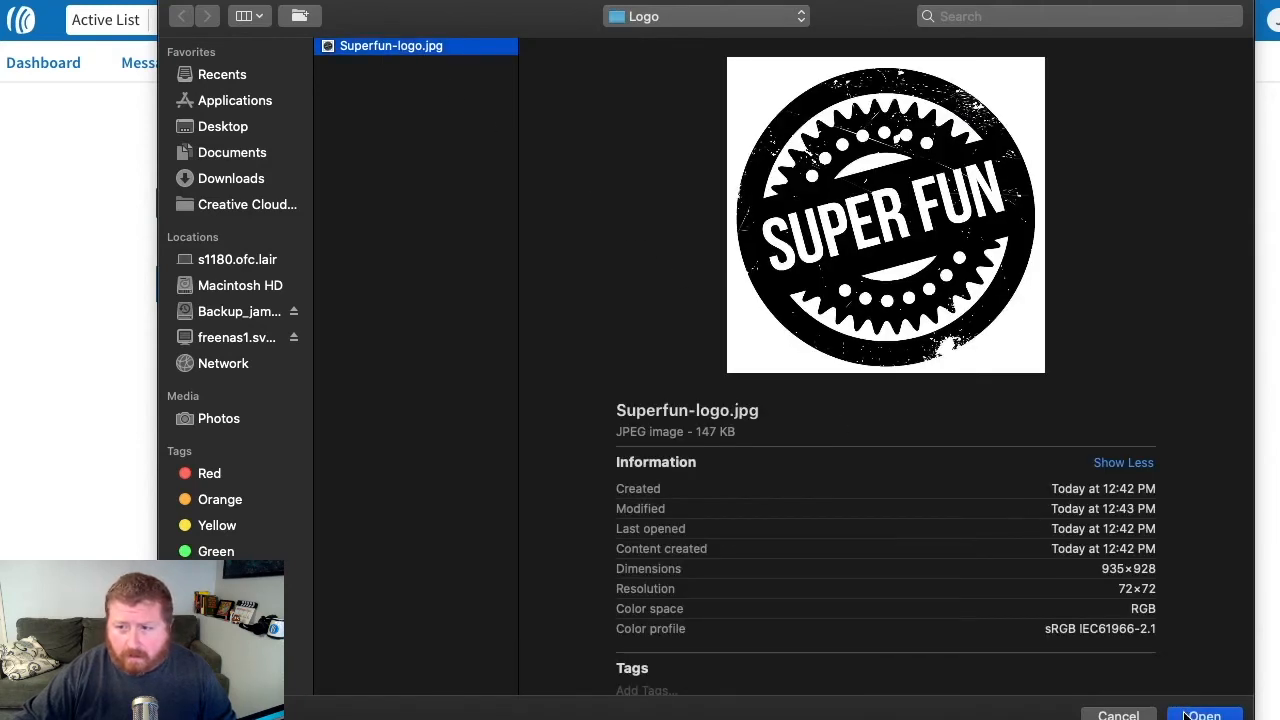
click(1224, 716)
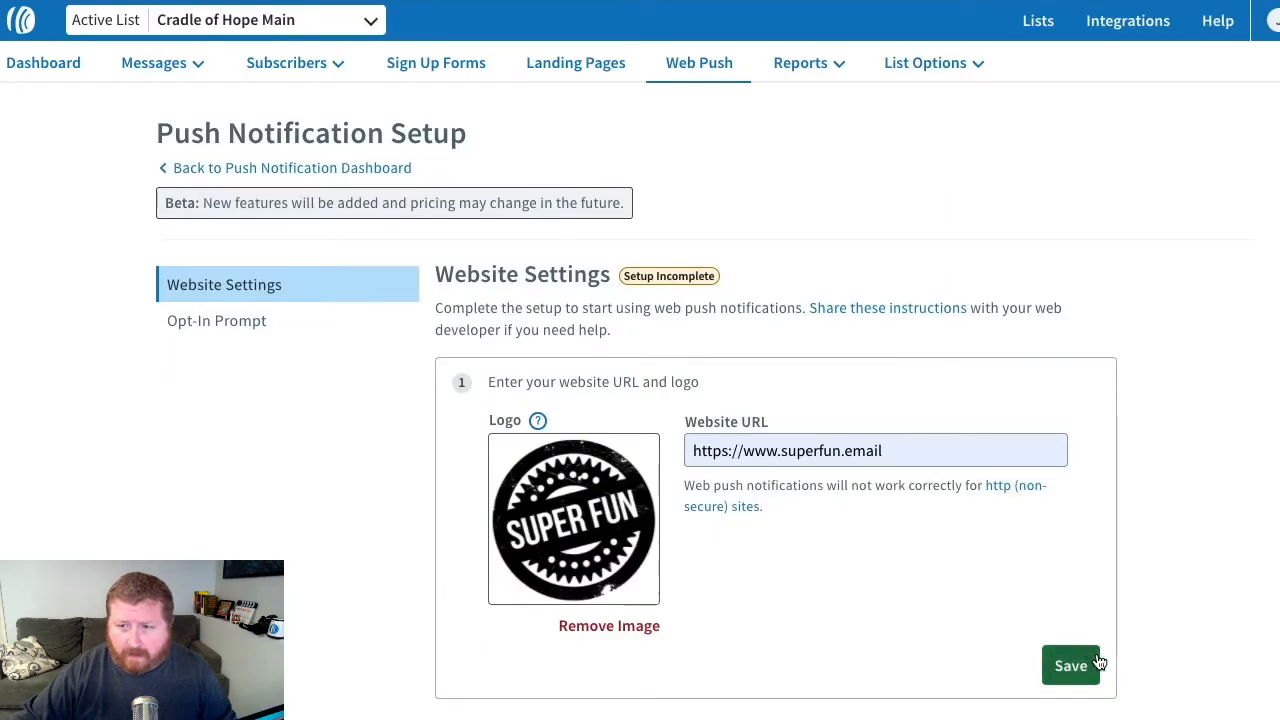
click(1070, 664)
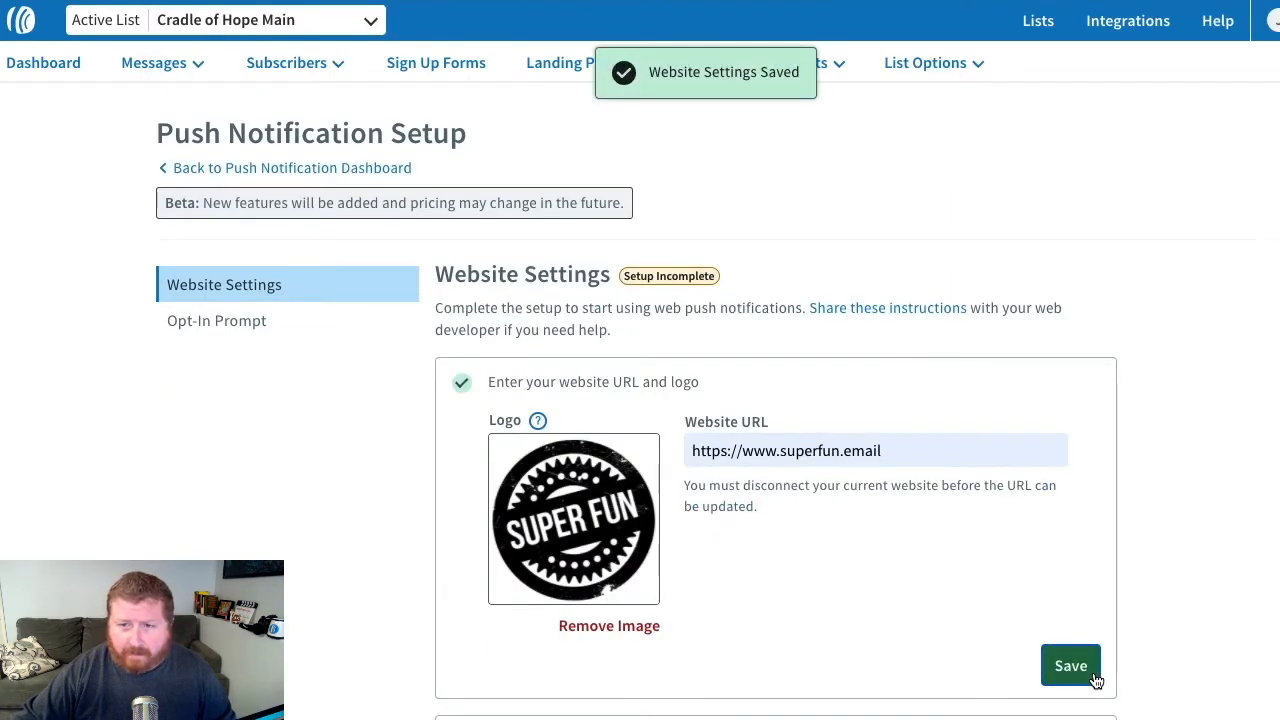
Copy the step-two aweber.js script snippet to the clipboard
scroll(down, 3)
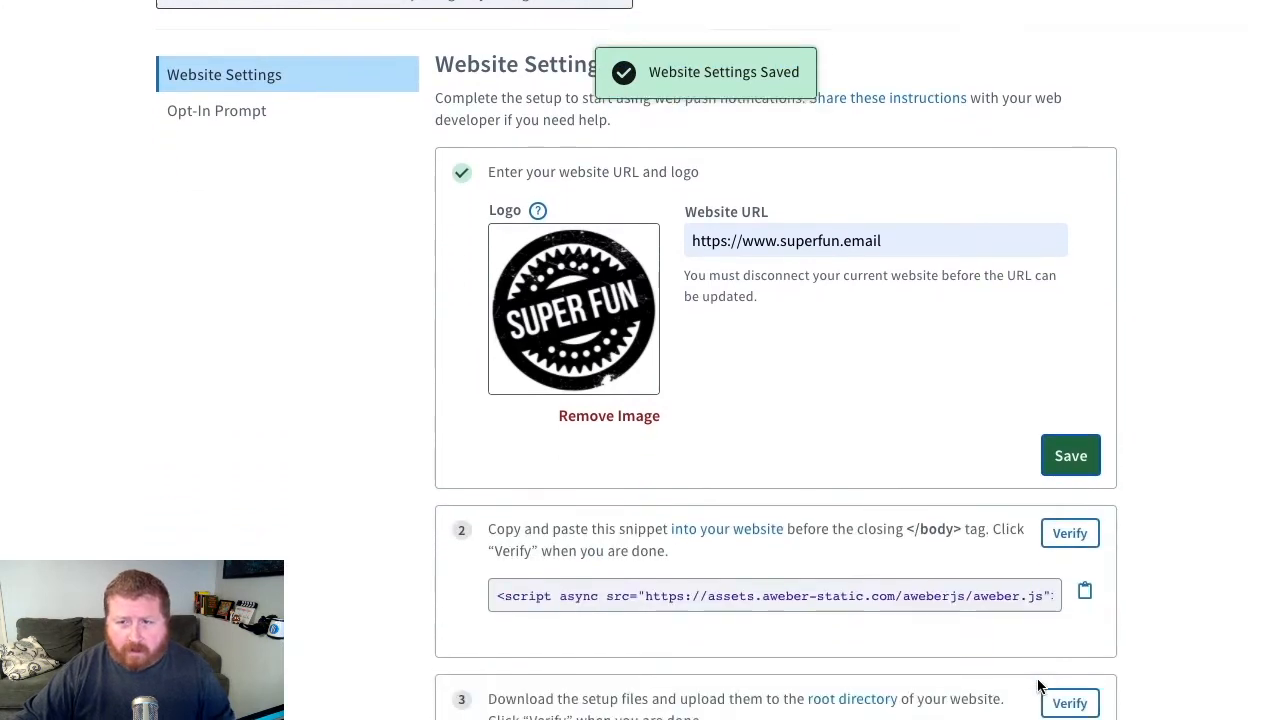
scroll(down, 3)
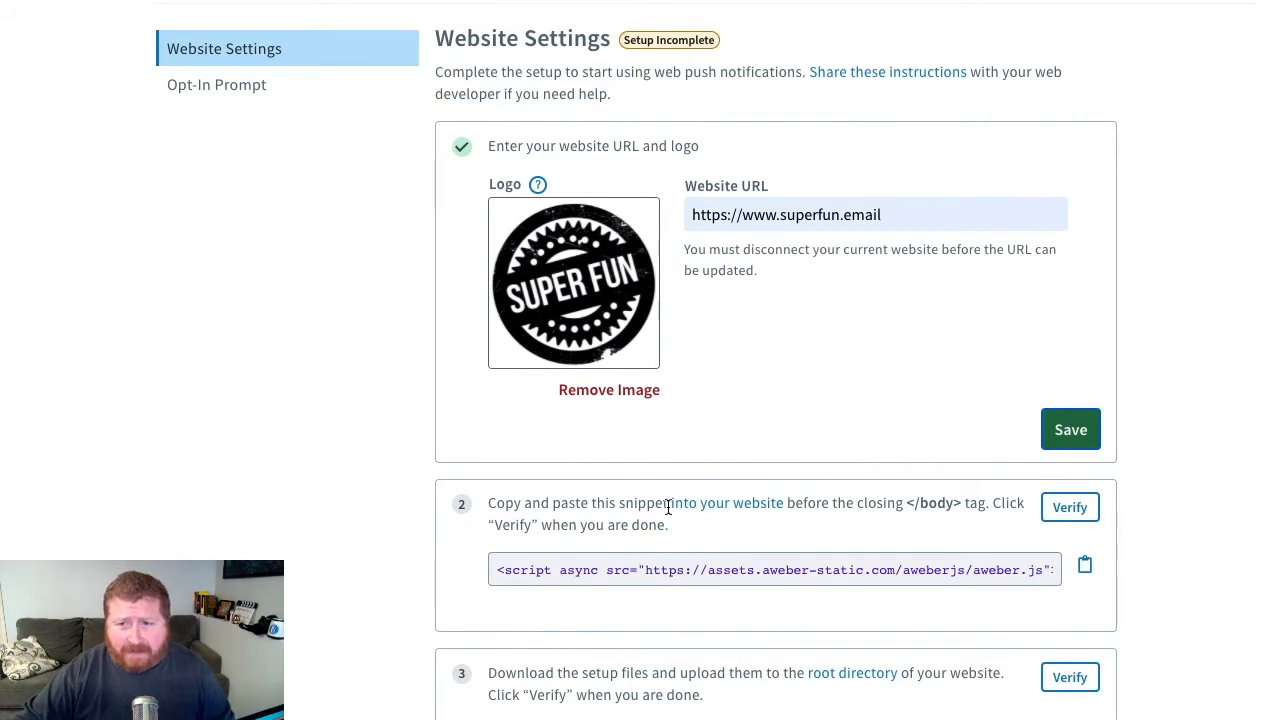
mouse_move(886, 504)
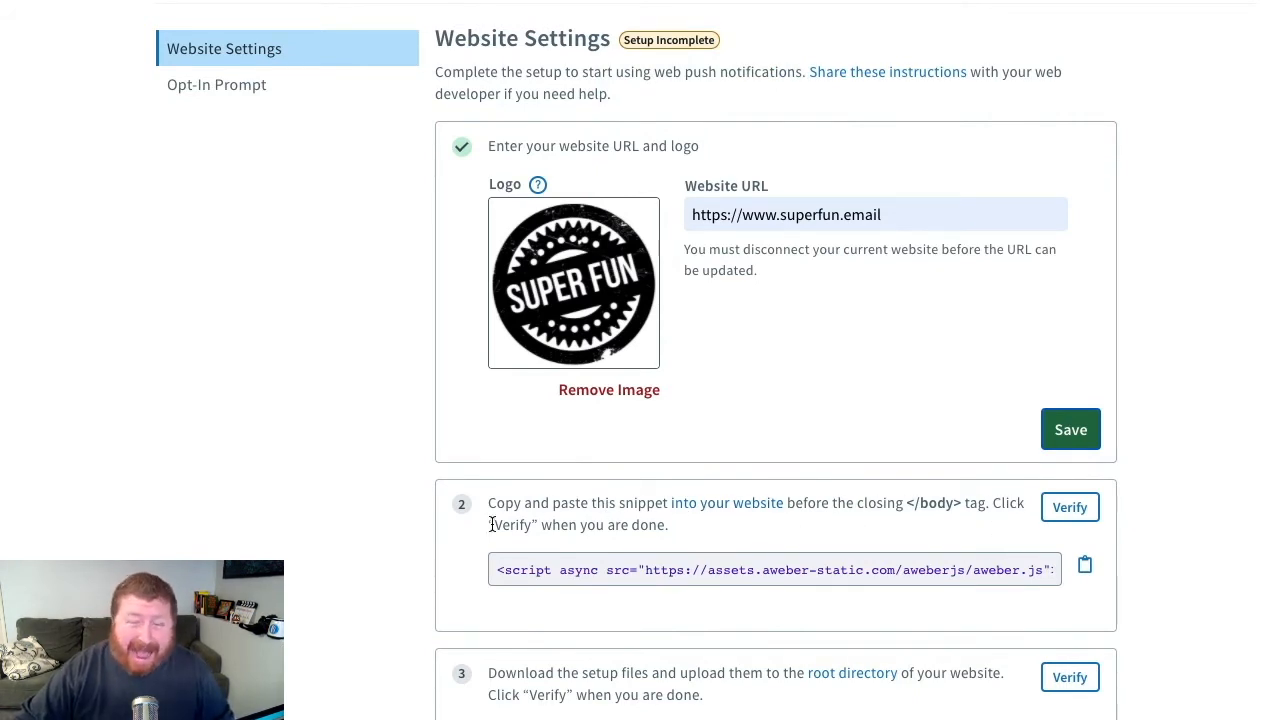
mouse_move(774, 540)
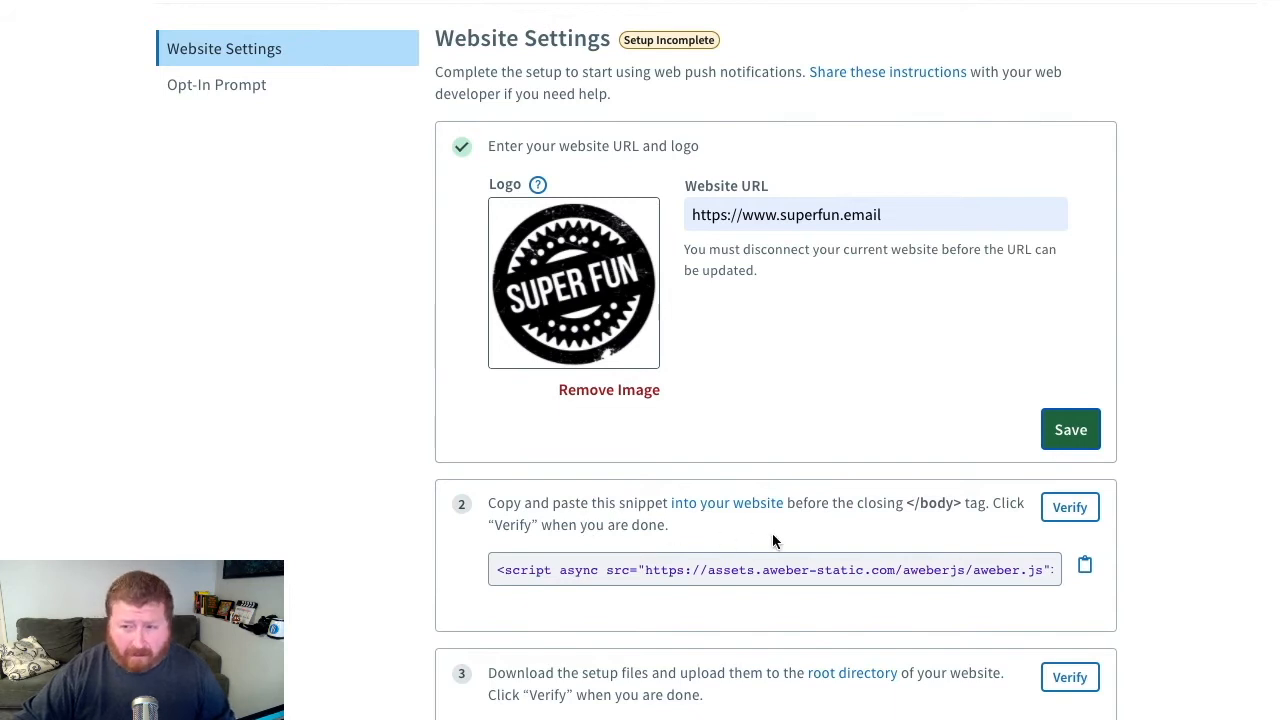
mouse_move(1084, 568)
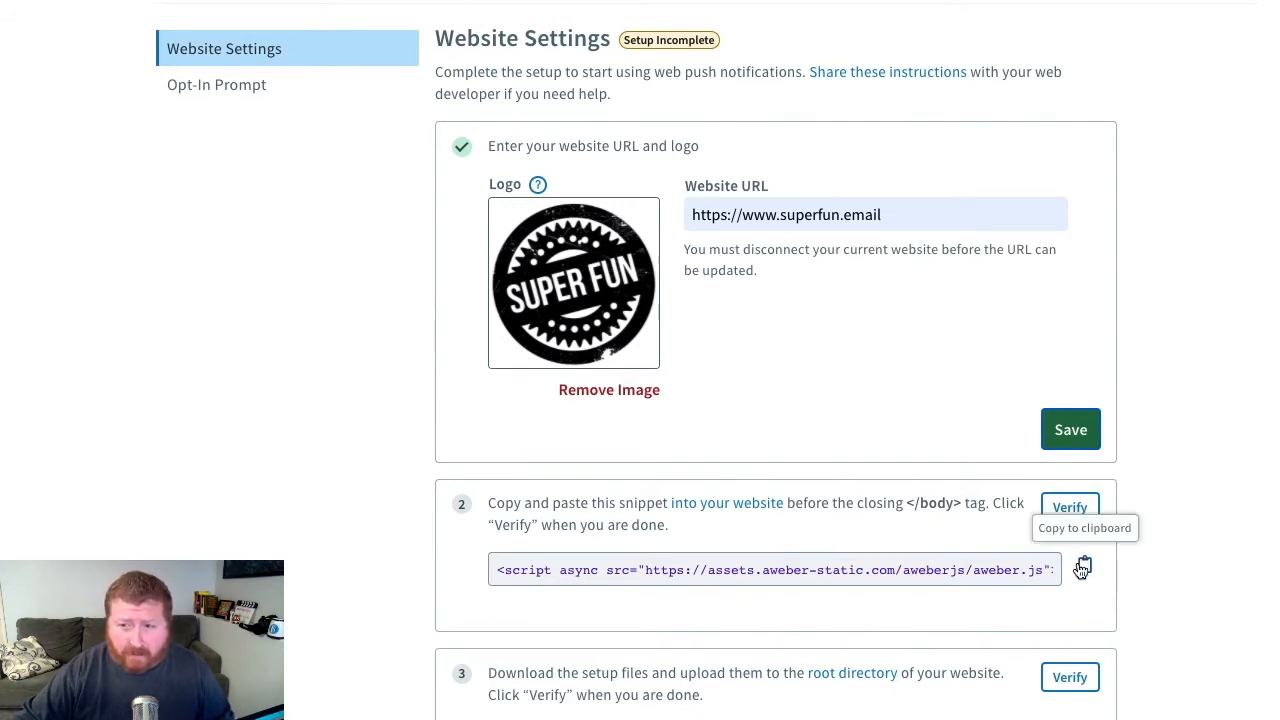
click(1084, 568)
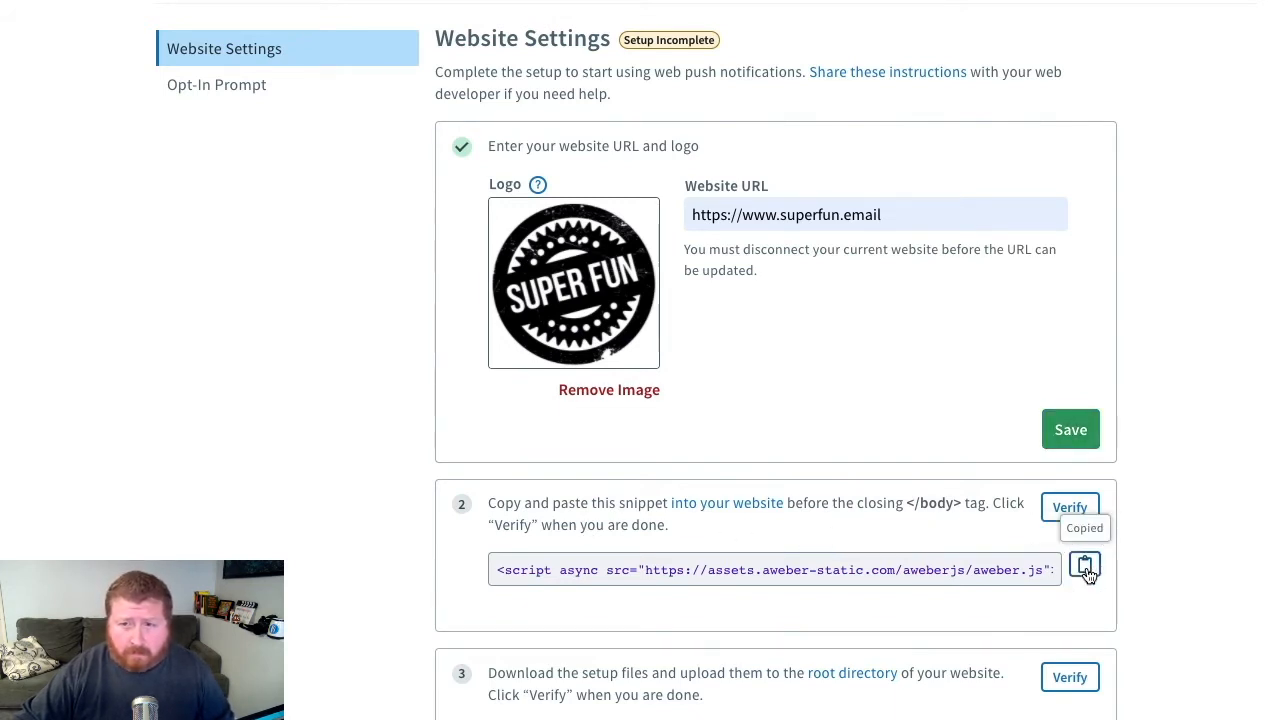
mouse_move(476, 12)
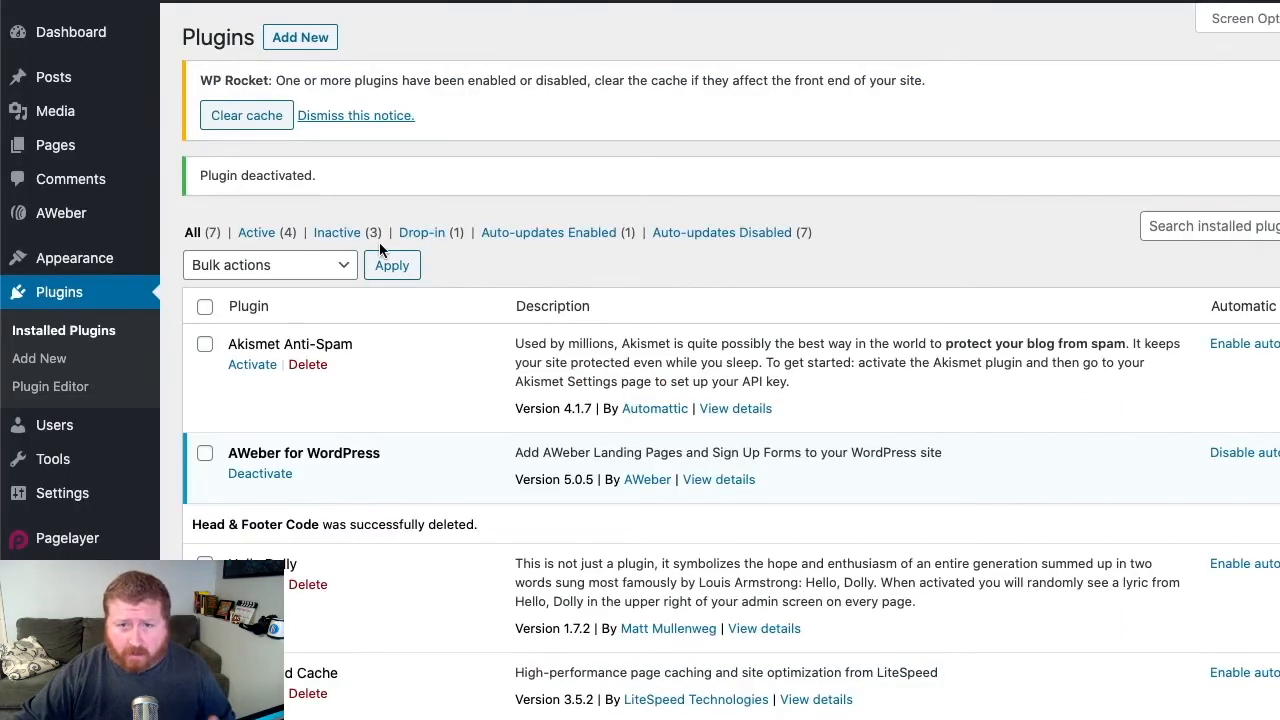
mouse_move(896, 116)
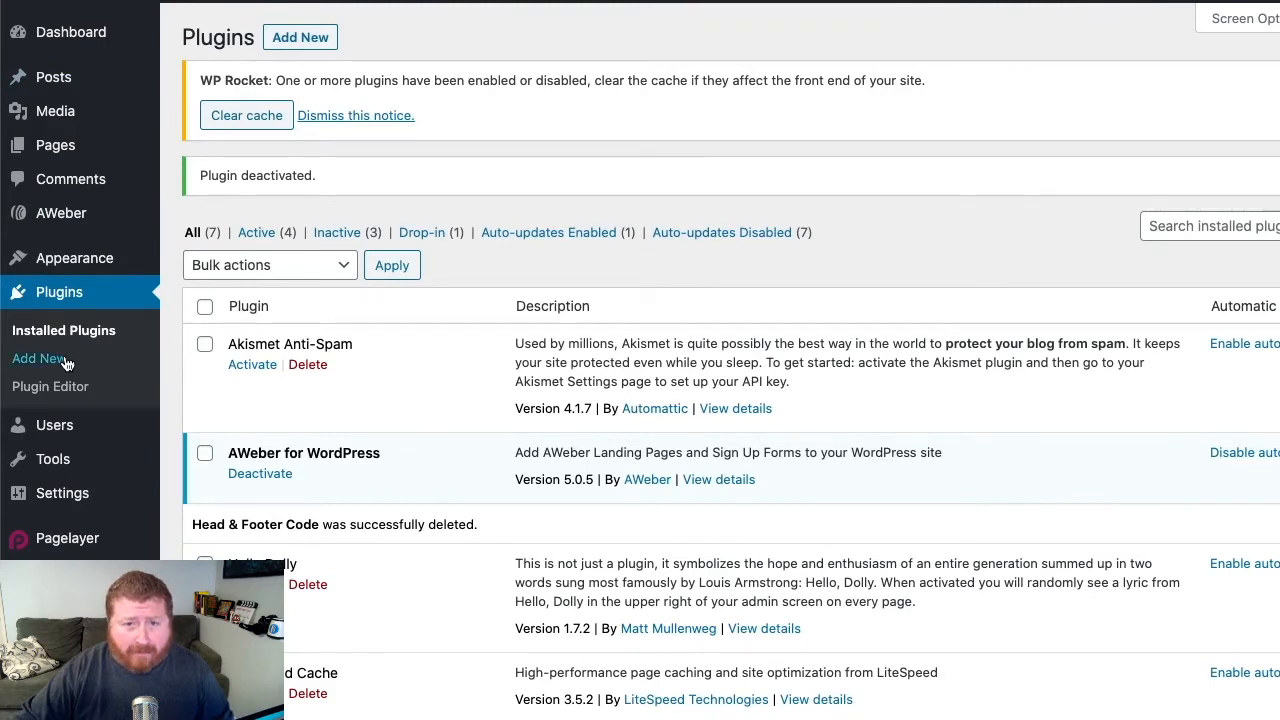
Search for 'head and footer code', then install and activate the Head & Footer Code plugin
click(38, 358)
text(head and footer code)
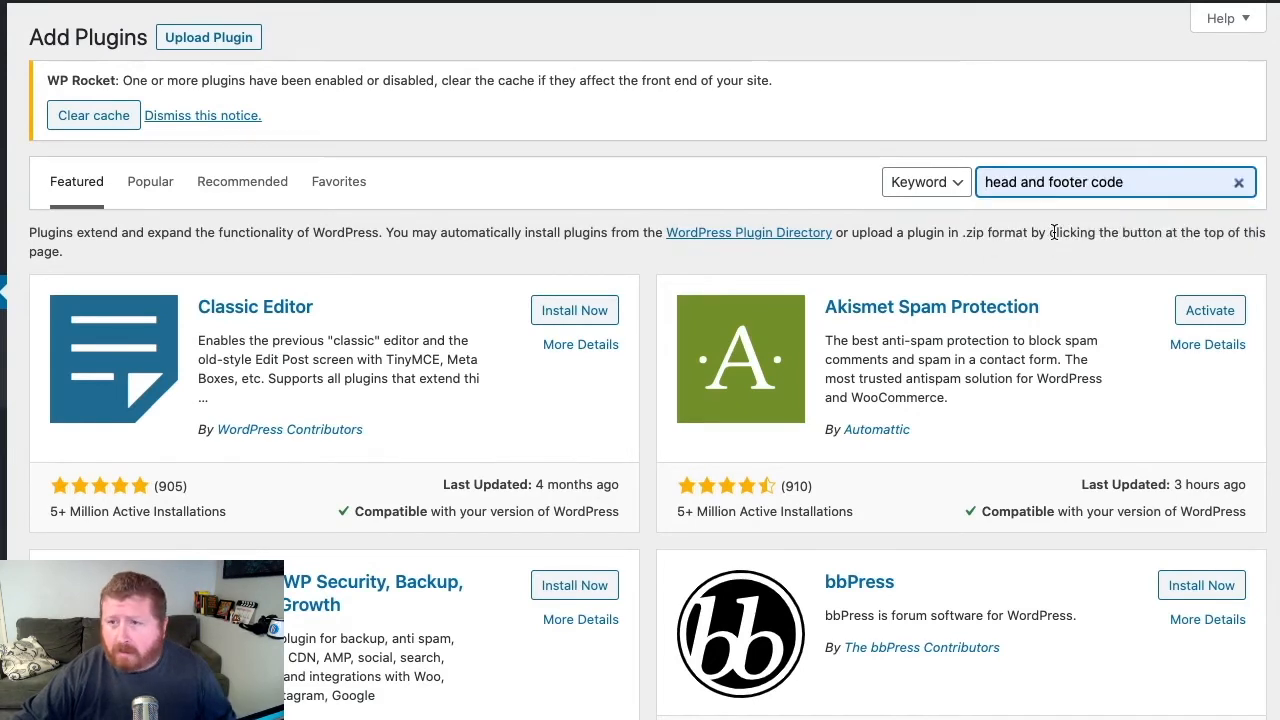
key(Enter)
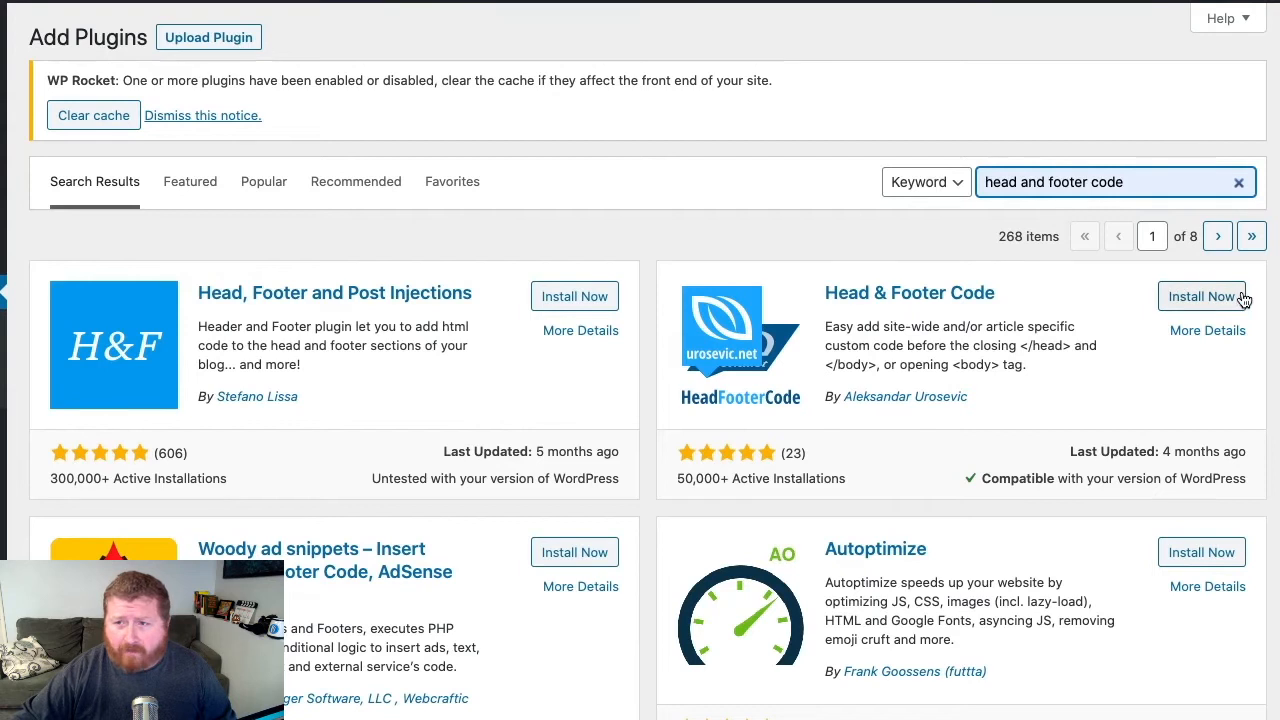
click(1202, 296)
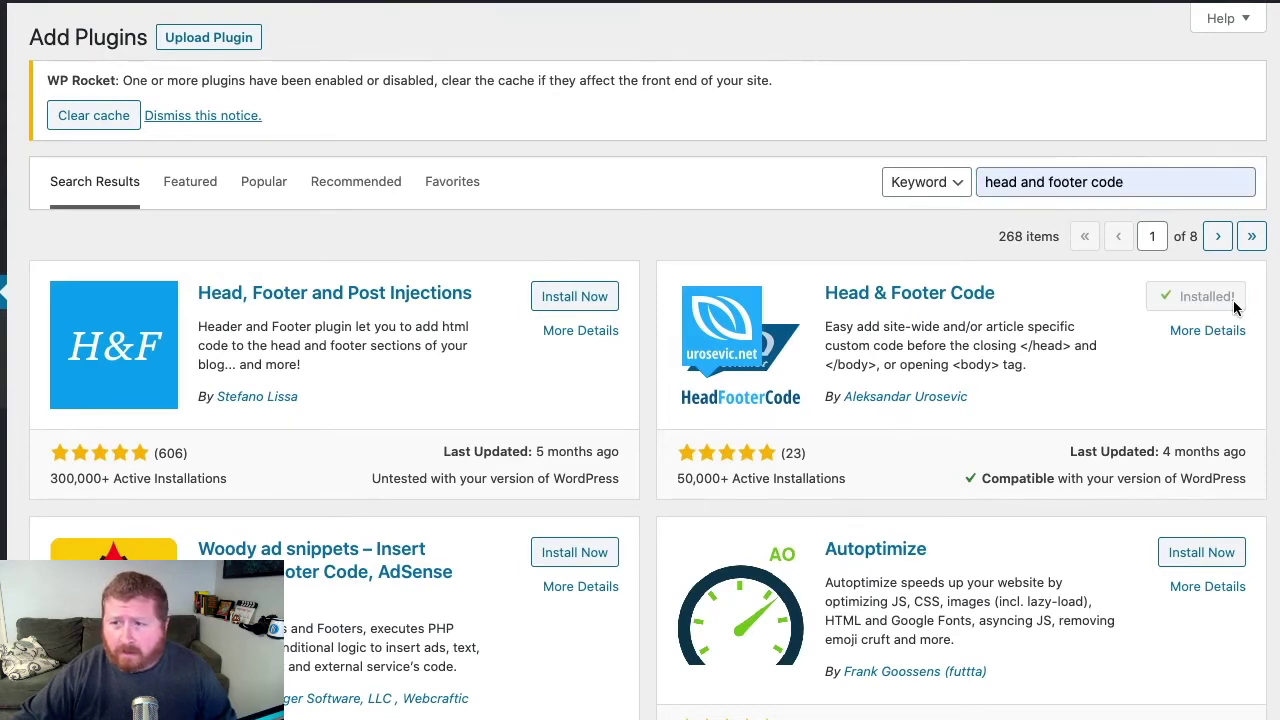
click(1208, 296)
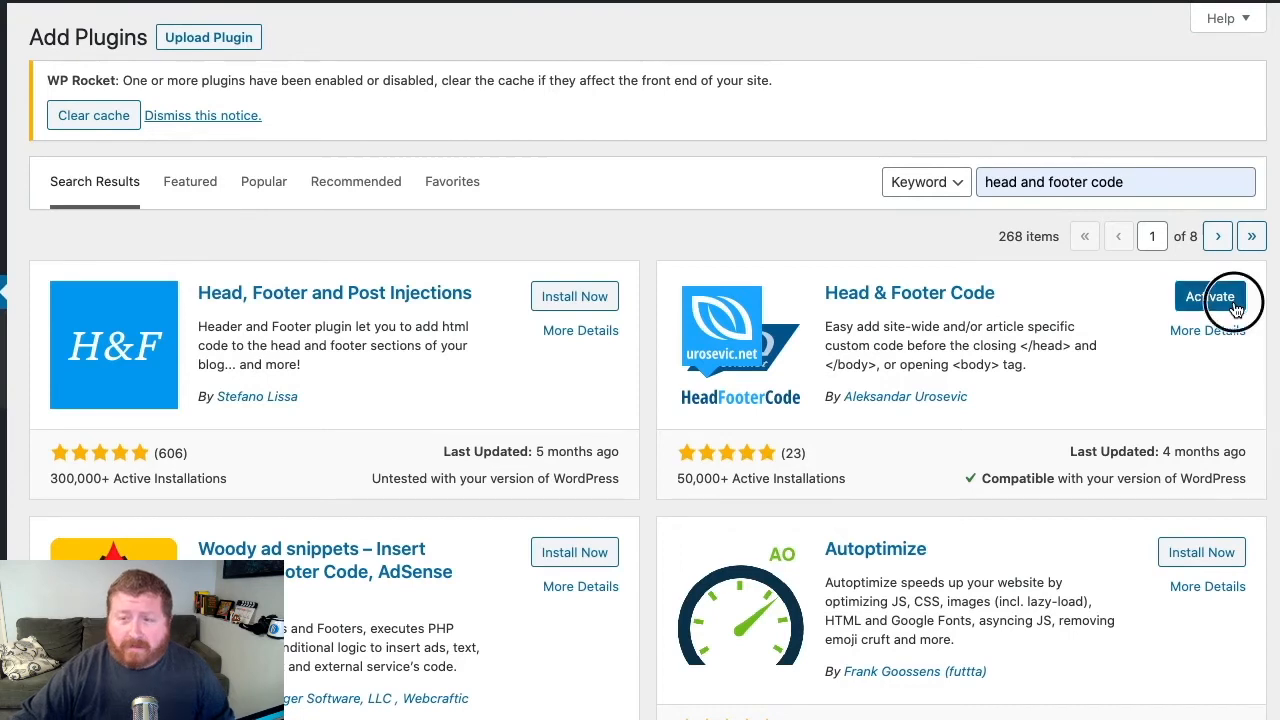
click(1212, 296)
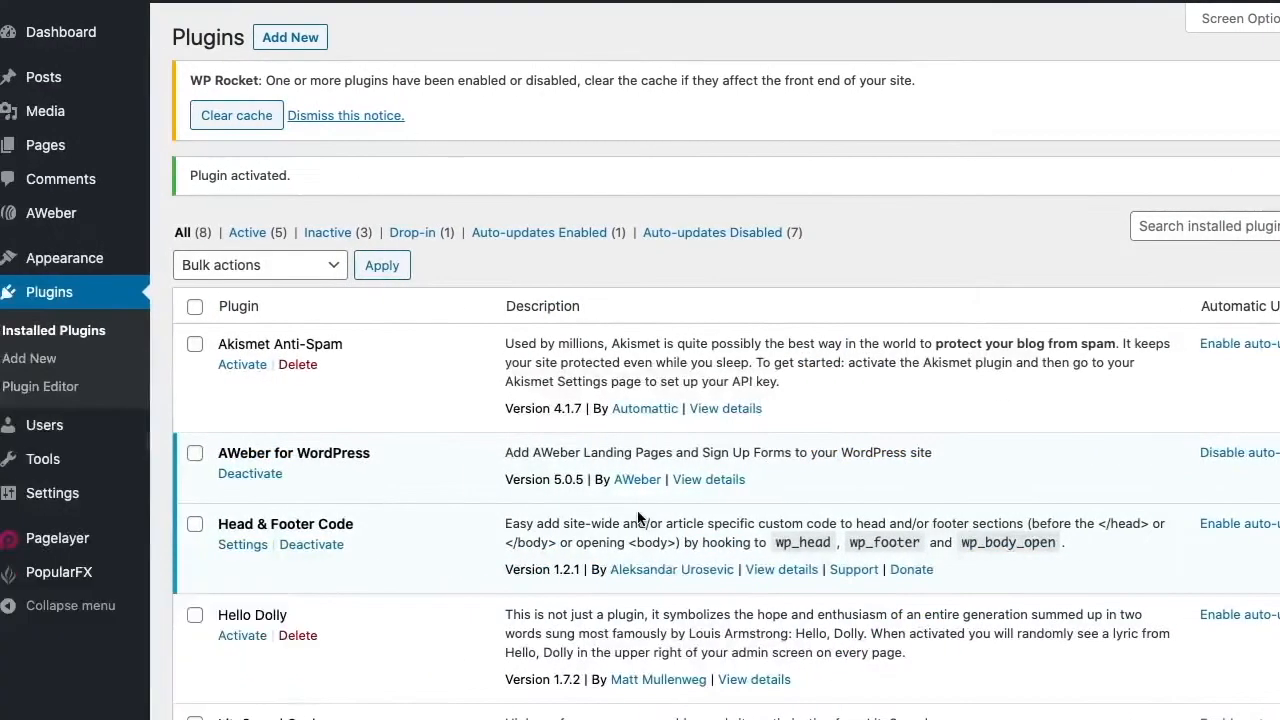
mouse_move(242, 544)
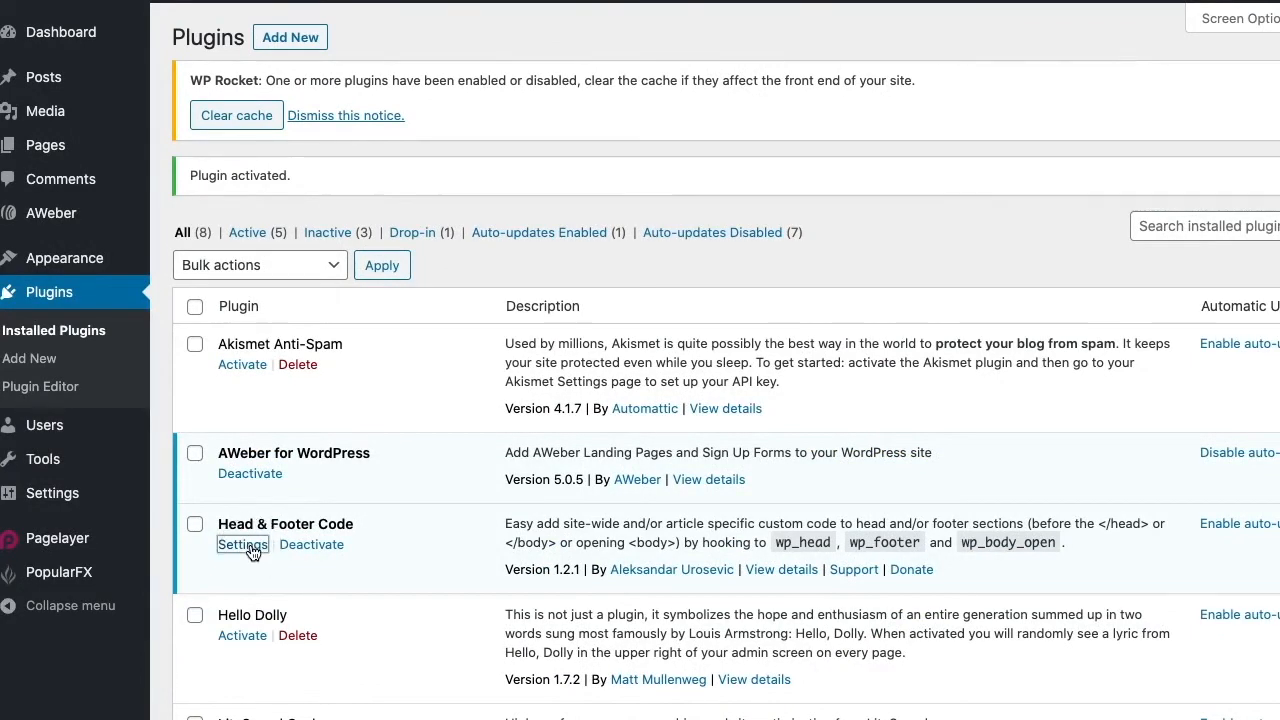
Paste the AWeber web push snippet into the site-wide FOOTER Code field
click(242, 544)
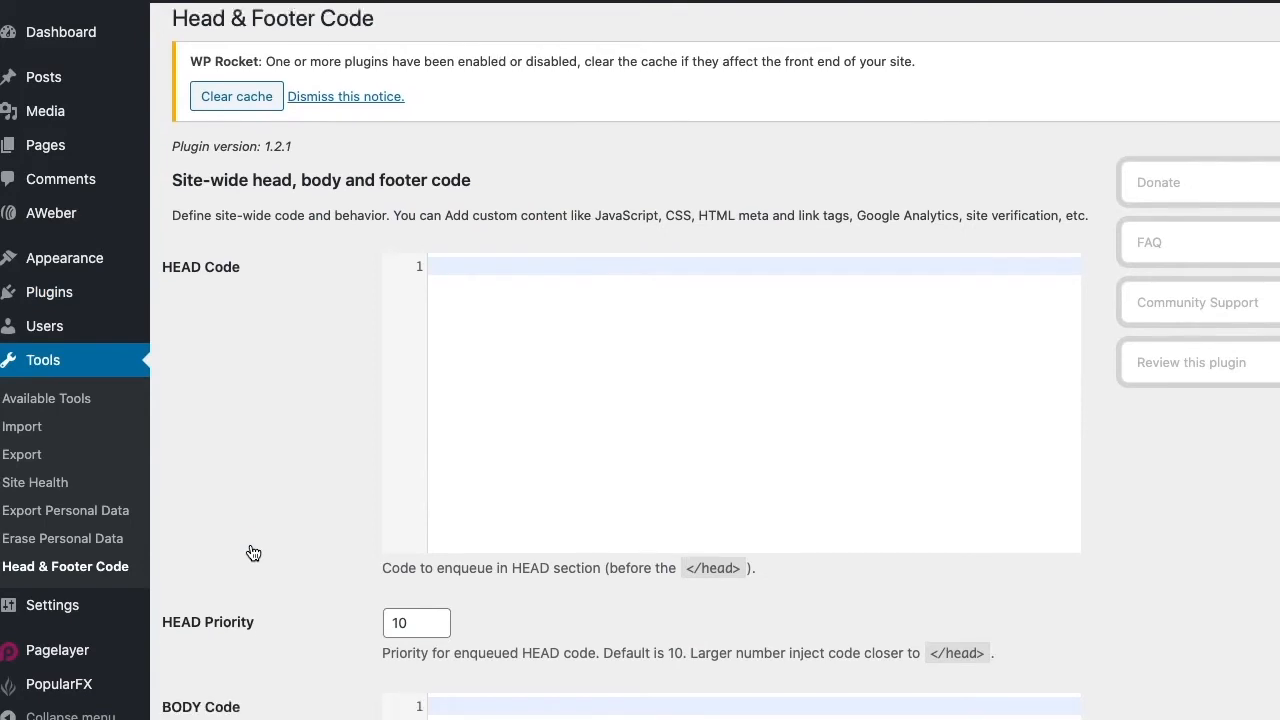
scroll(down, 3)
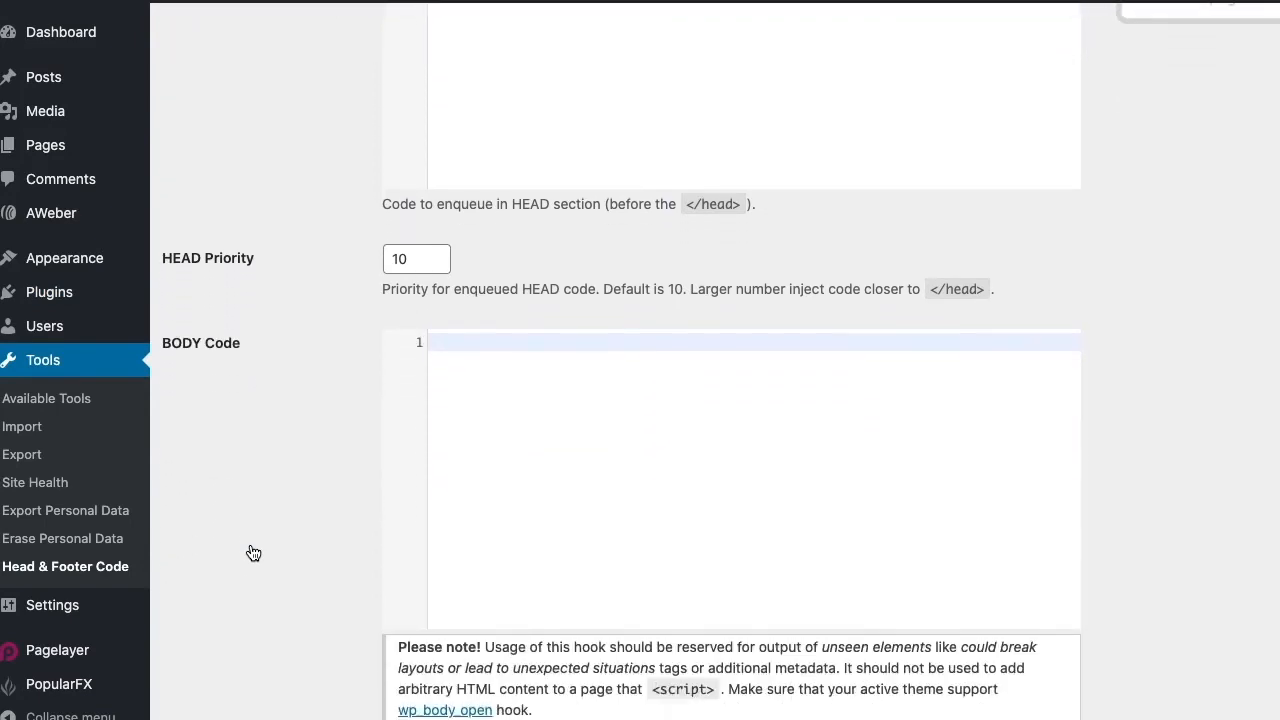
scroll(down, 3)
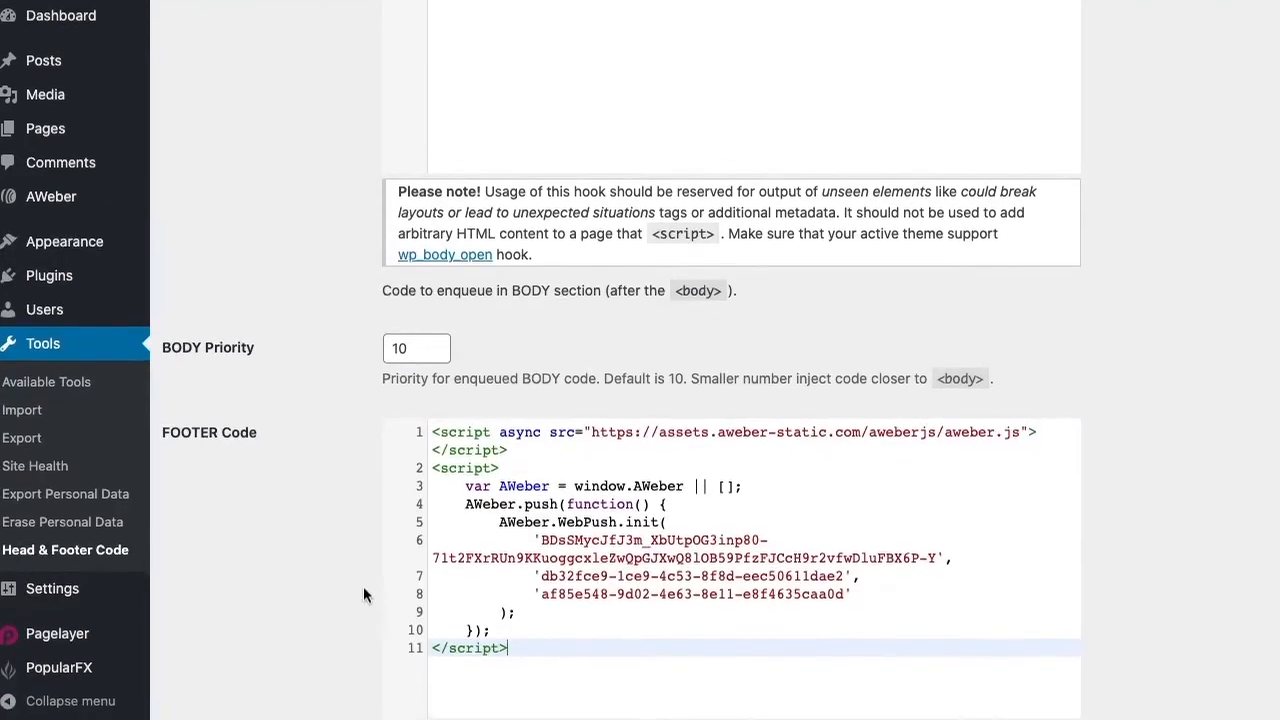
scroll(down, 3)
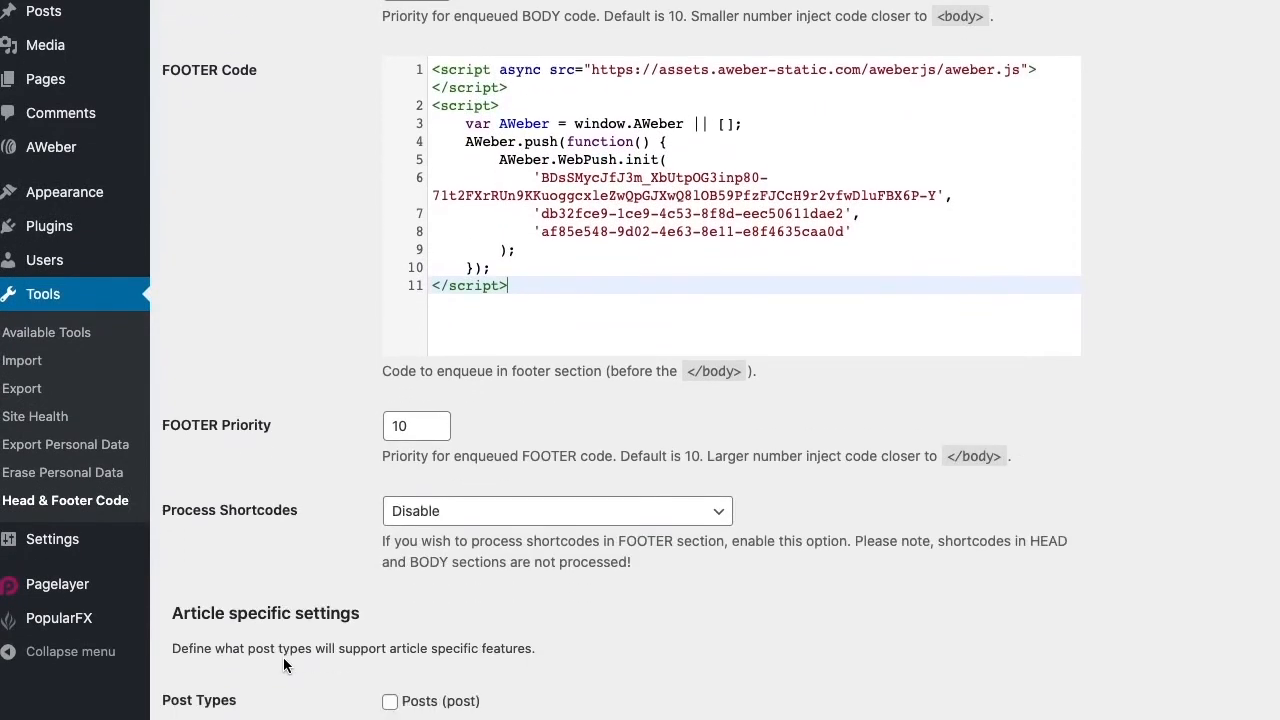
scroll(down, 3)
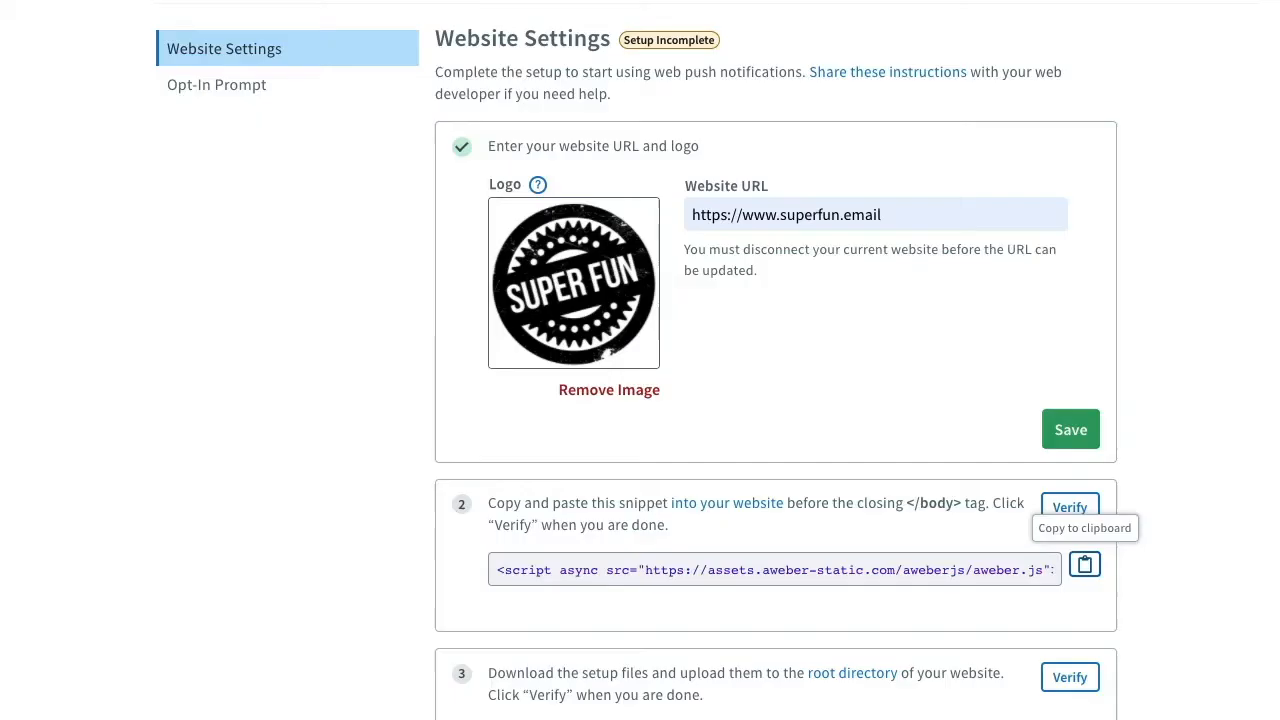
mouse_move(904, 508)
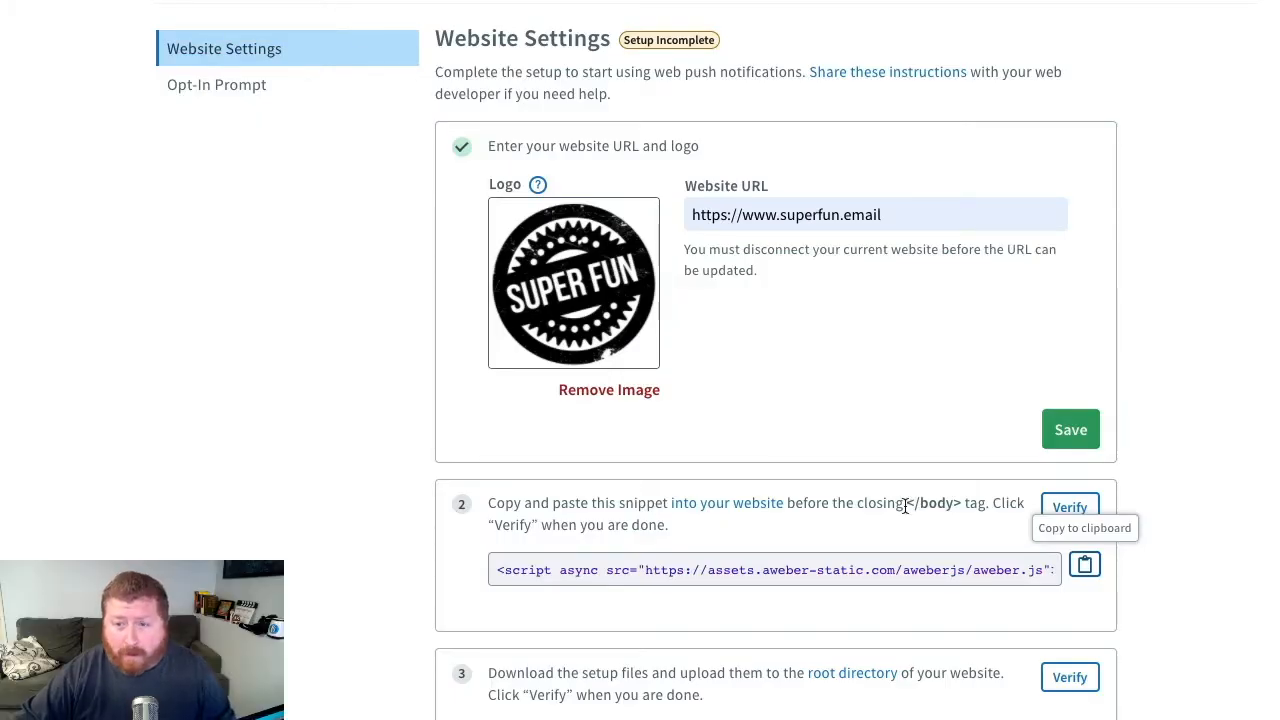
mouse_move(1096, 520)
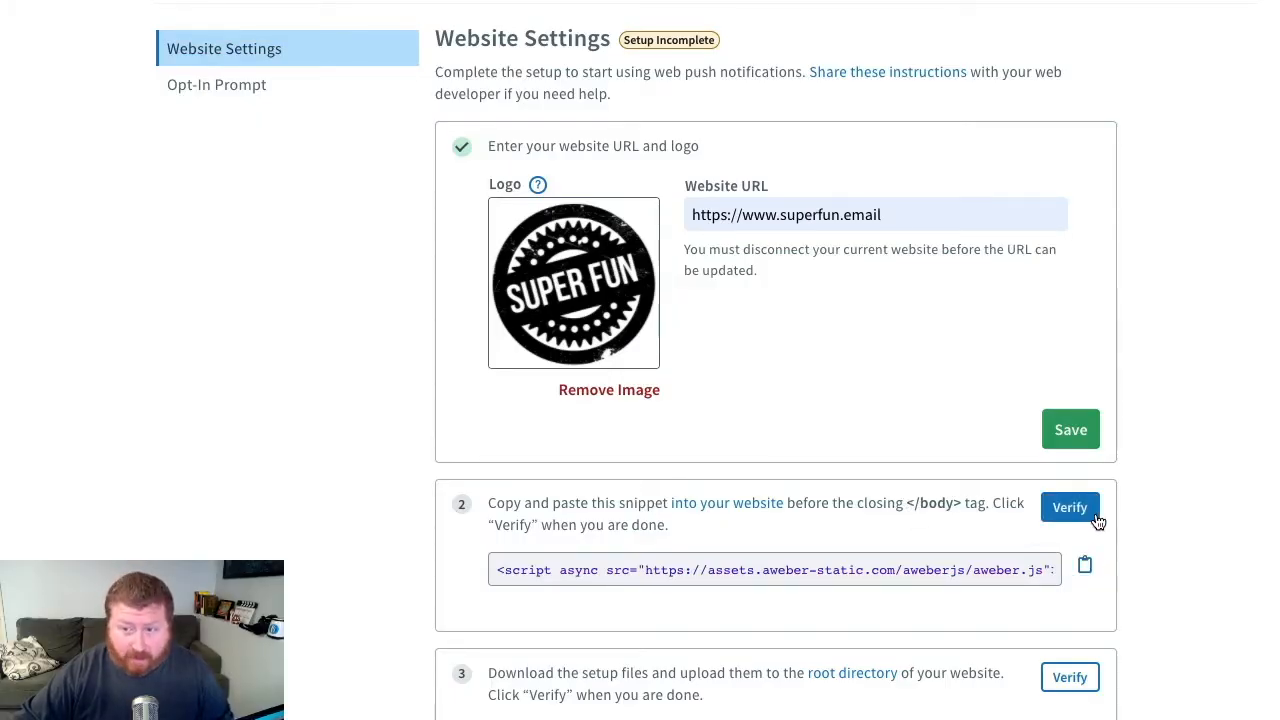
Verify the snippet step until AWeber shows the green checkmark
click(1070, 508)
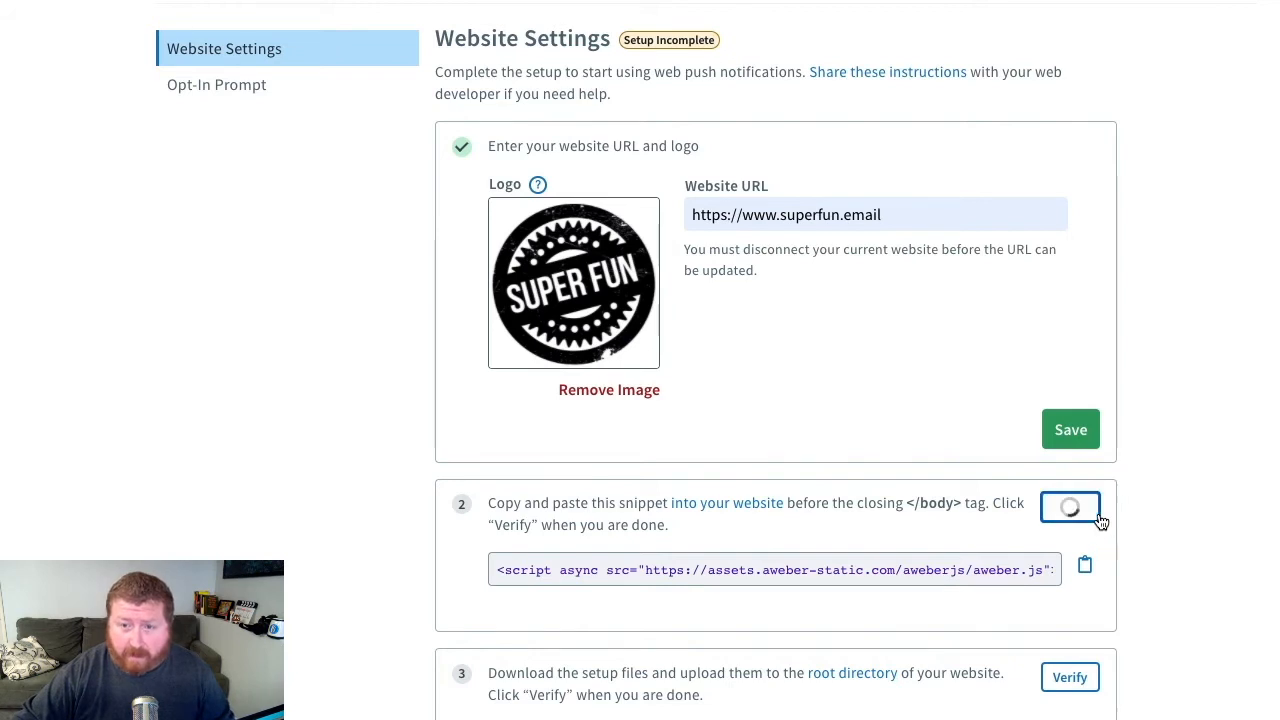
click(1070, 508)
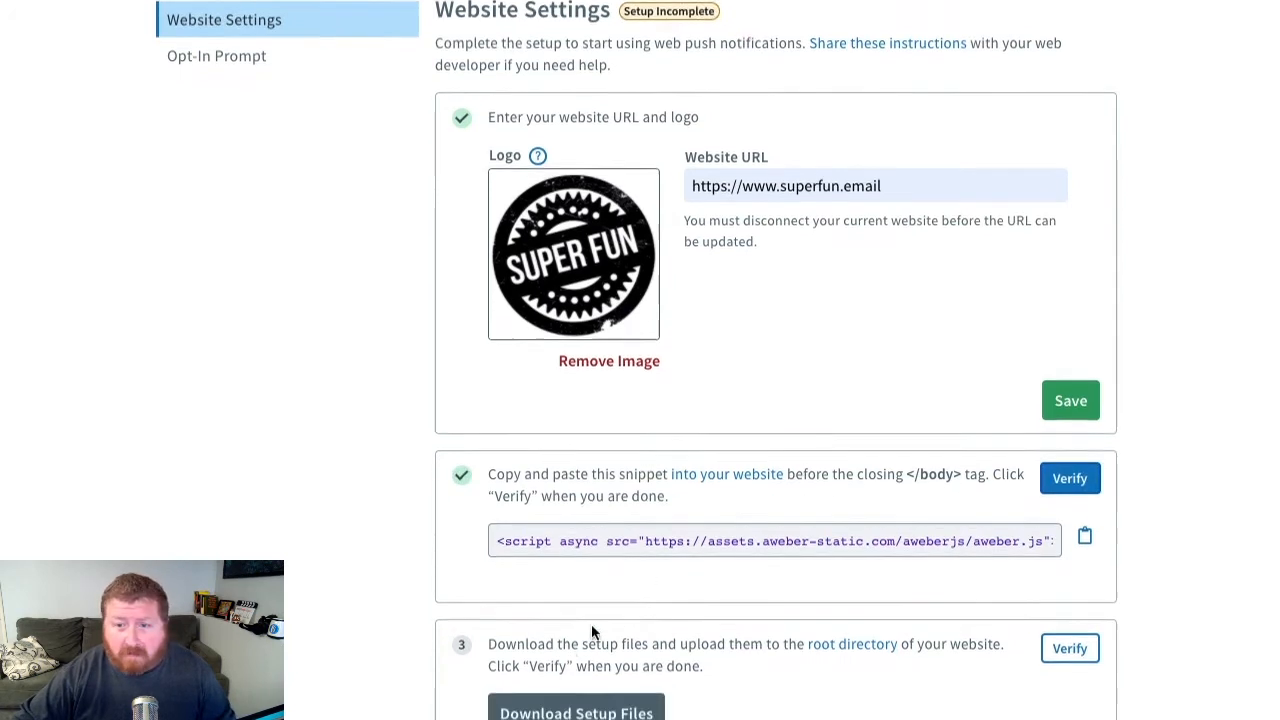
Download aweber-web-push.zip setup files and open the downloaded archive
scroll(down, 3)
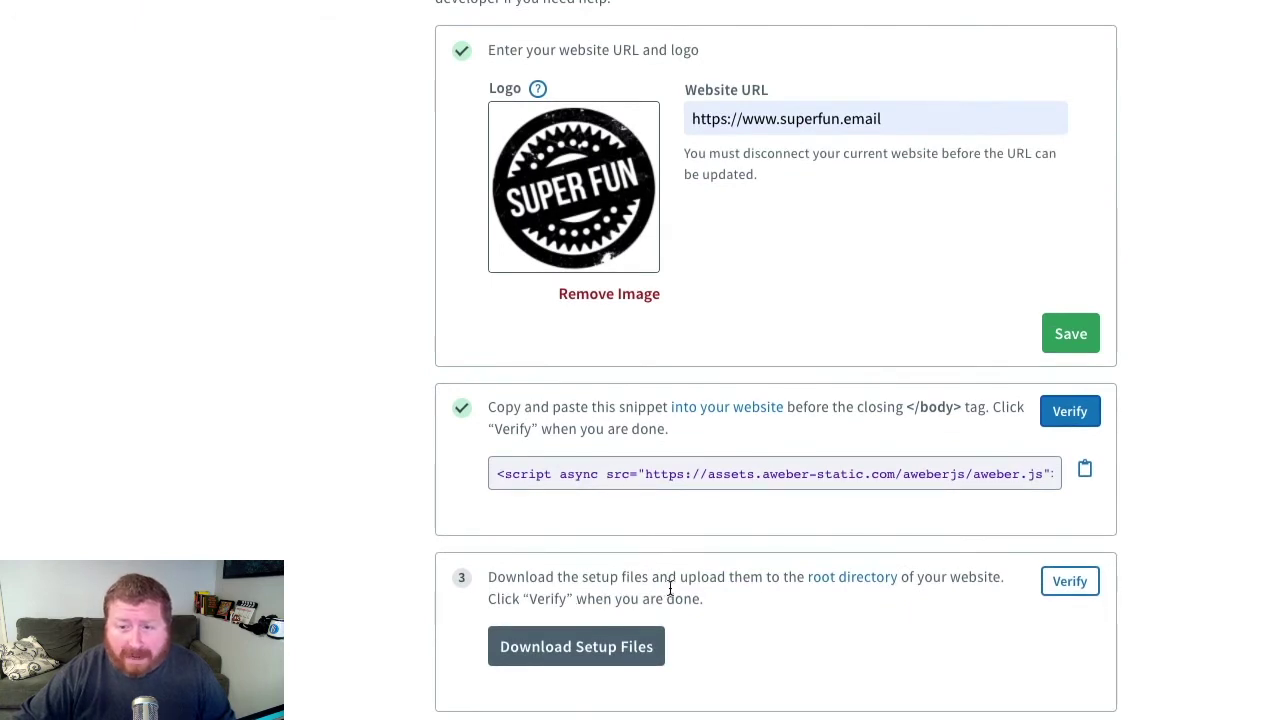
mouse_move(638, 592)
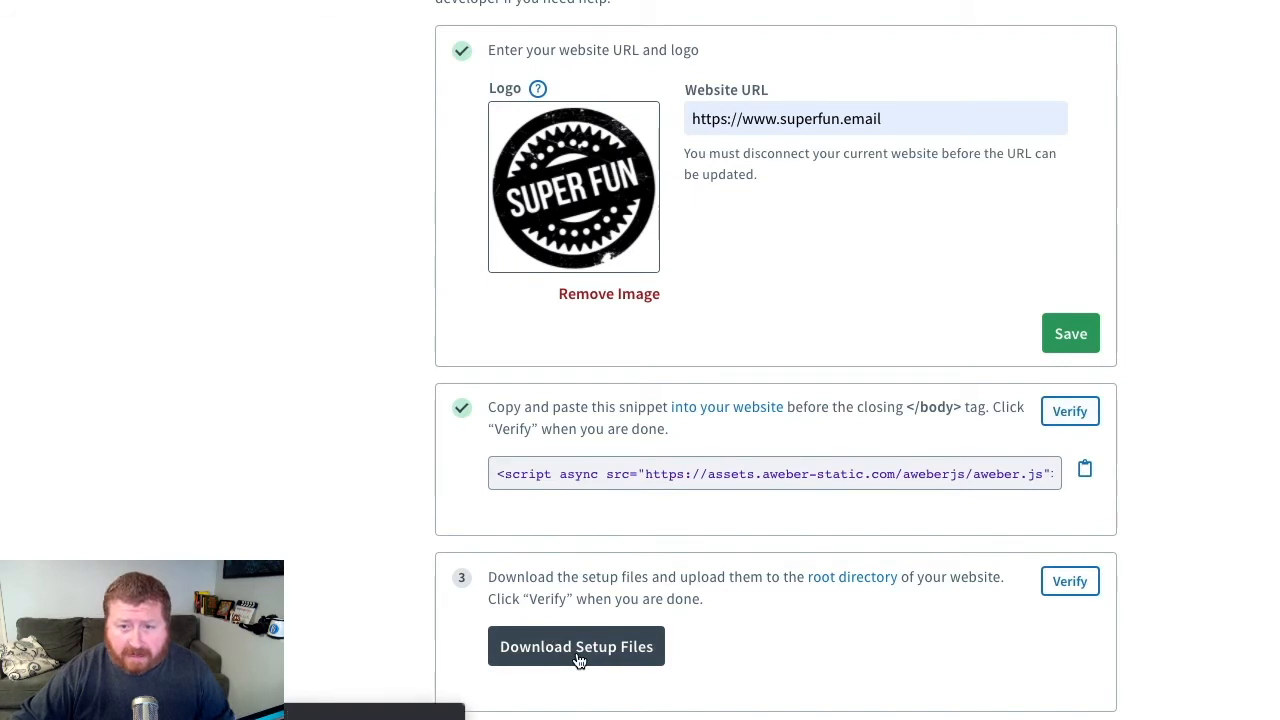
click(576, 646)
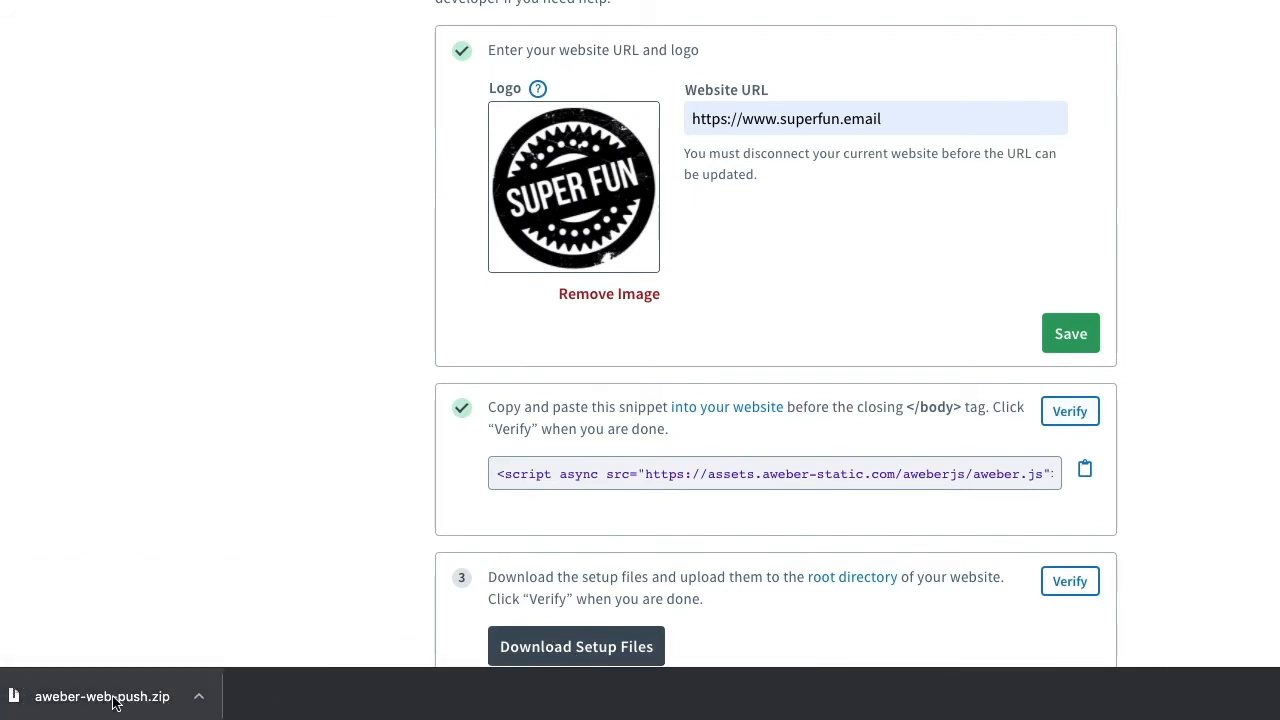
click(92, 696)
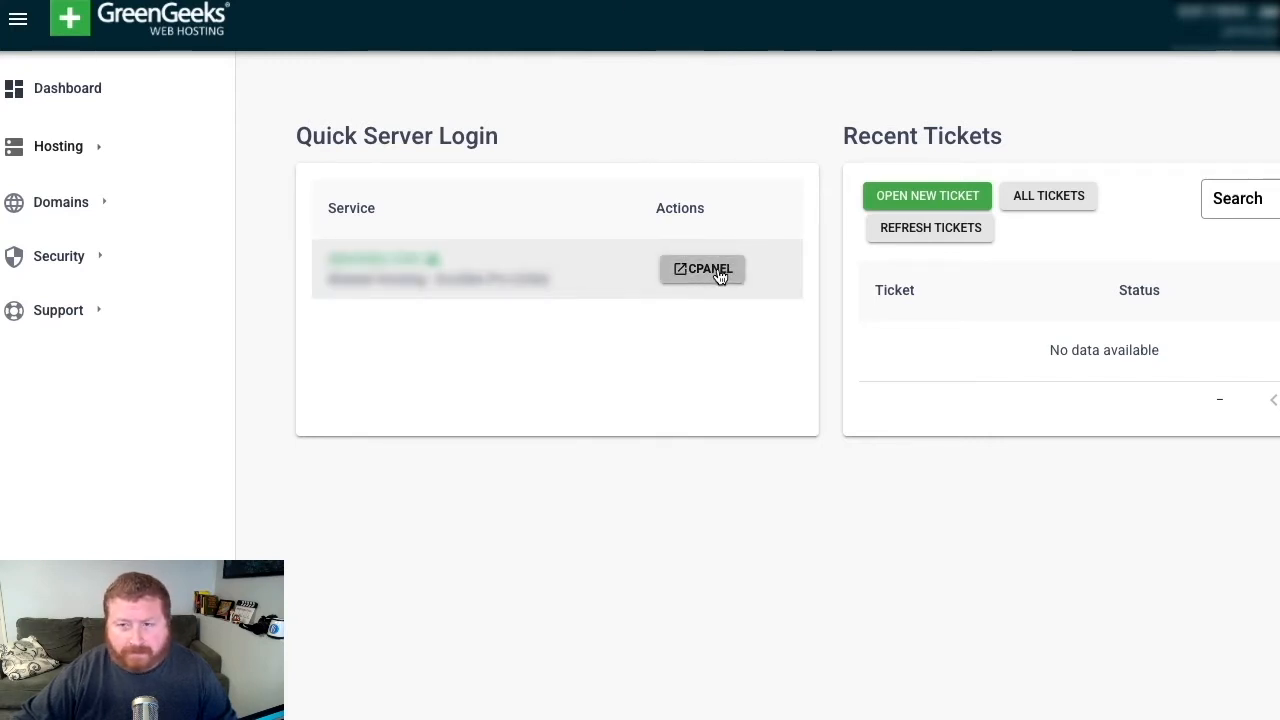
Log into cPanel from the GreenGeeks dashboard and open File Manager
click(702, 268)
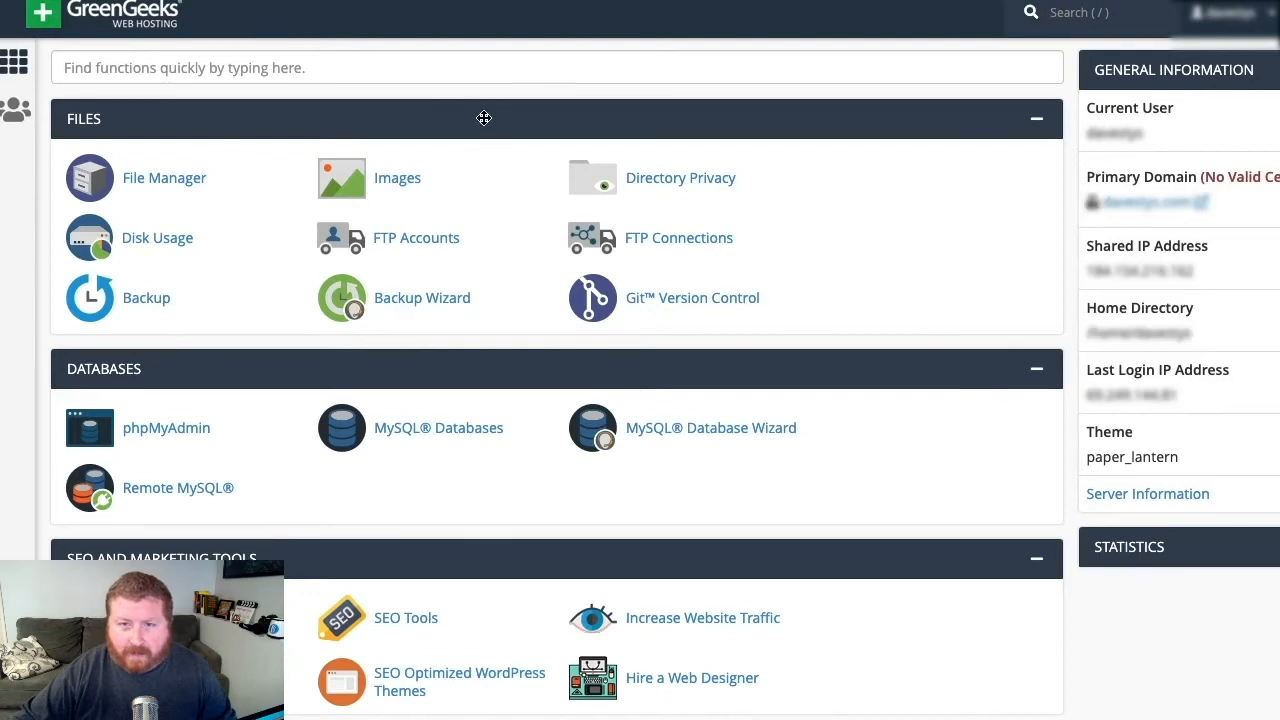
mouse_move(144, 172)
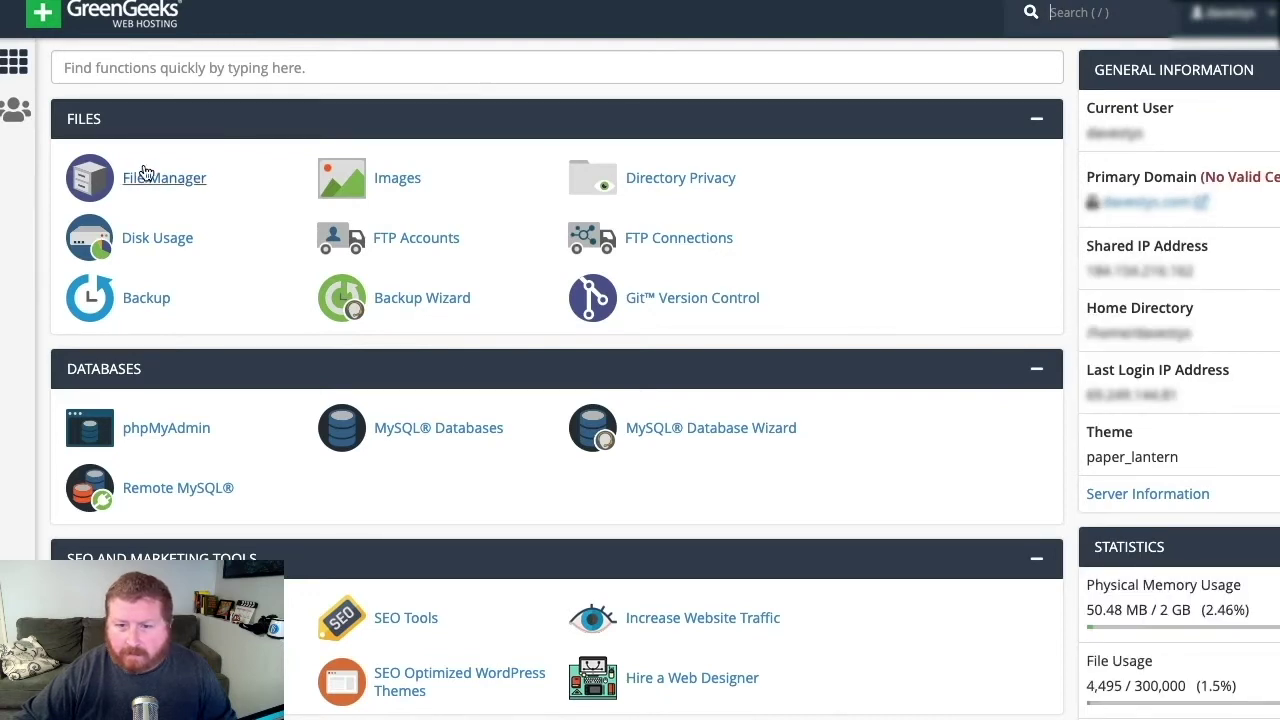
mouse_move(148, 190)
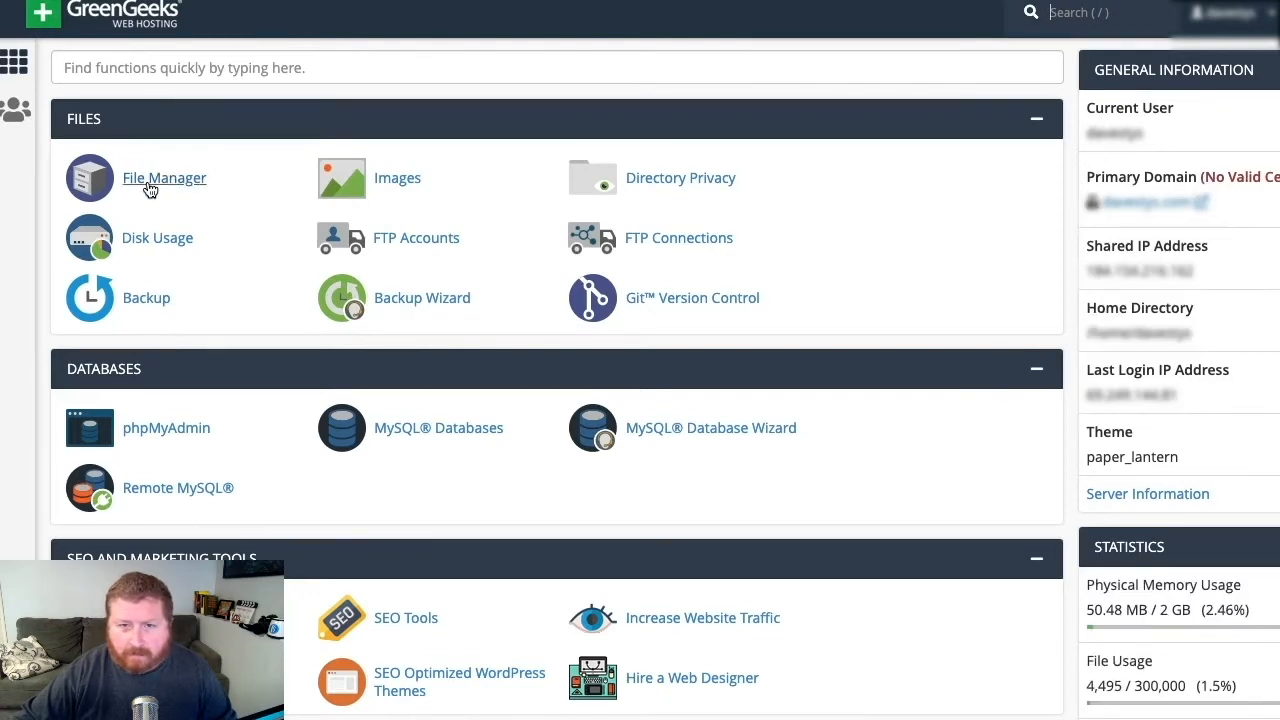
click(164, 176)
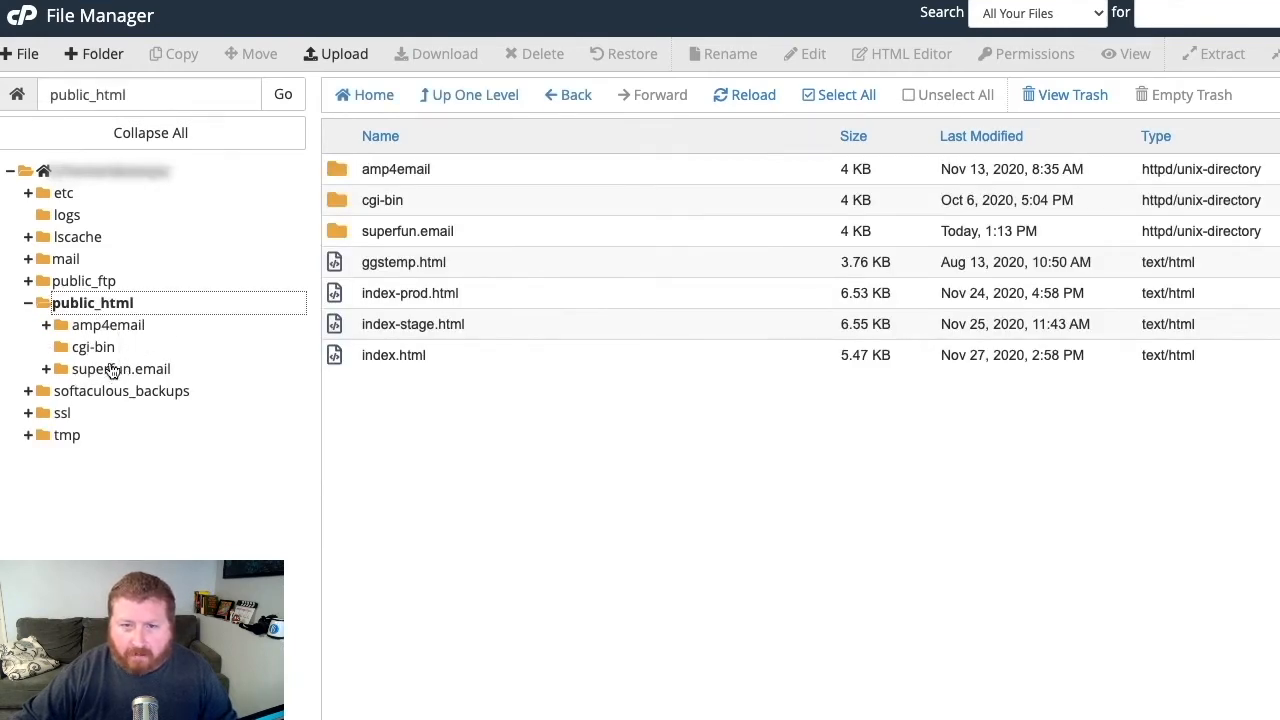
Open the superfun.email folder under public_html and go to its Upload page
click(120, 368)
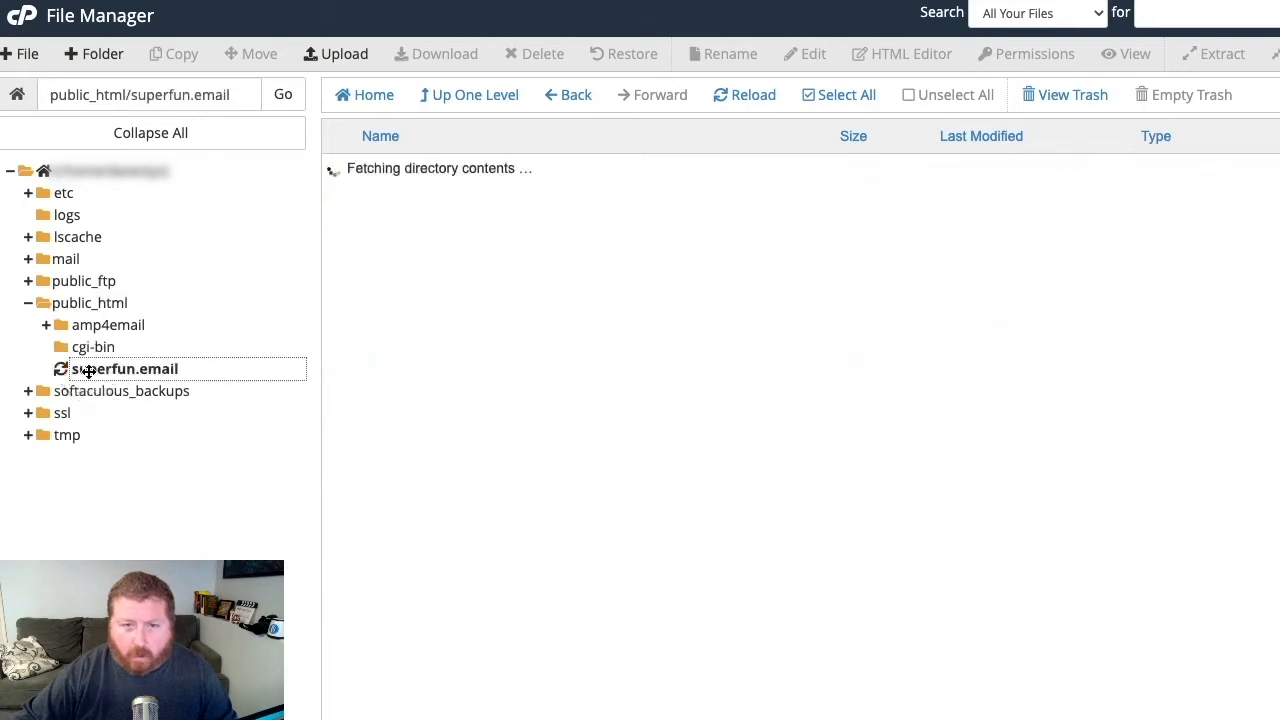
click(126, 368)
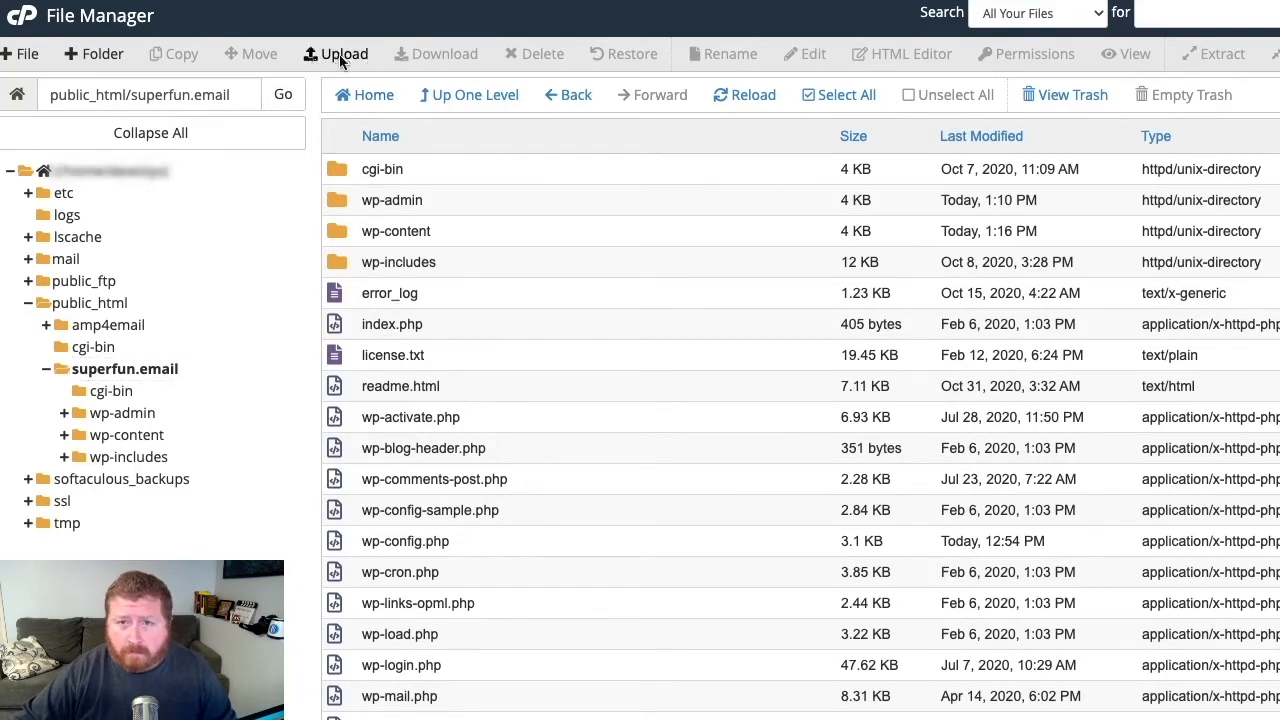
click(344, 54)
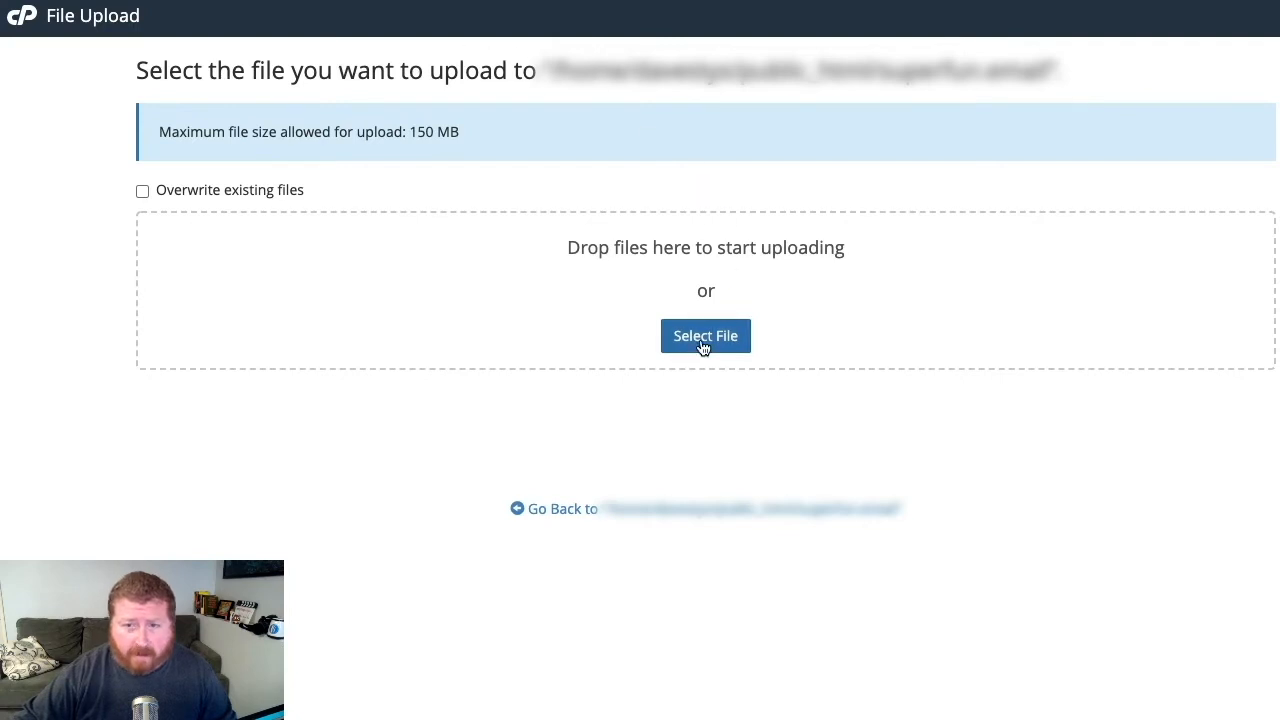
Upload aweber-service-worker.js from Downloads and wait for 100%
click(704, 336)
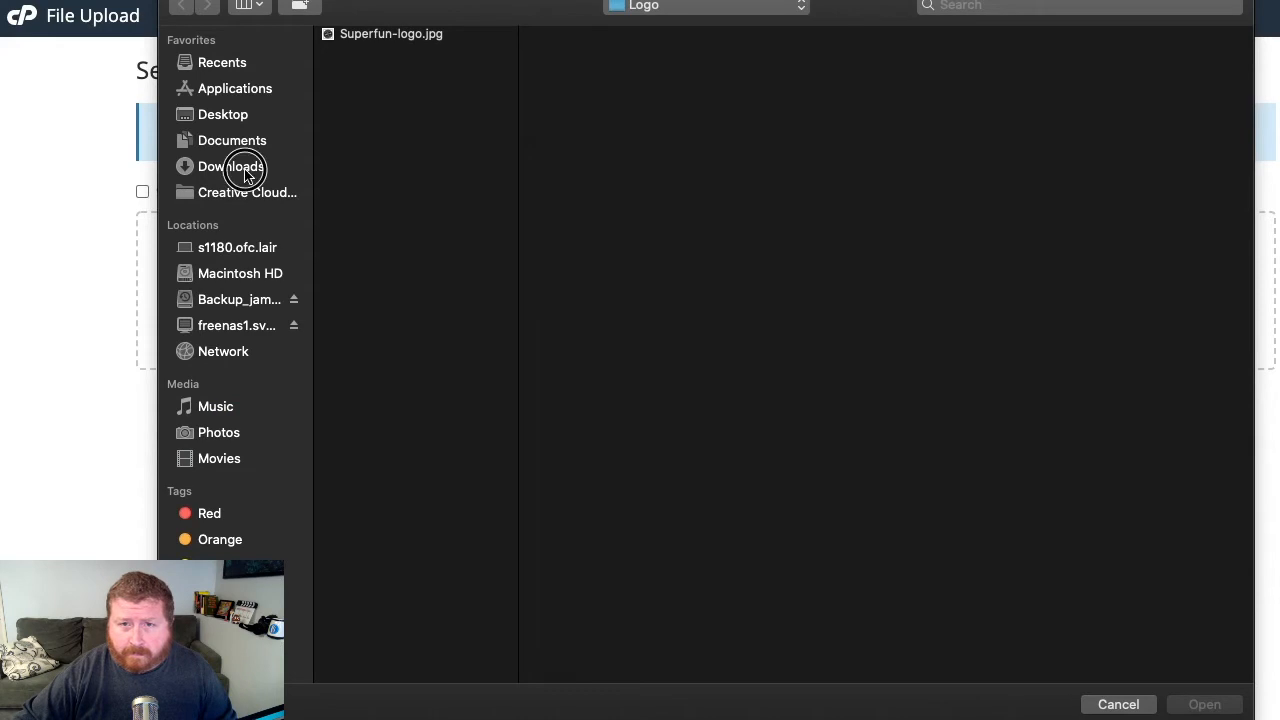
click(230, 166)
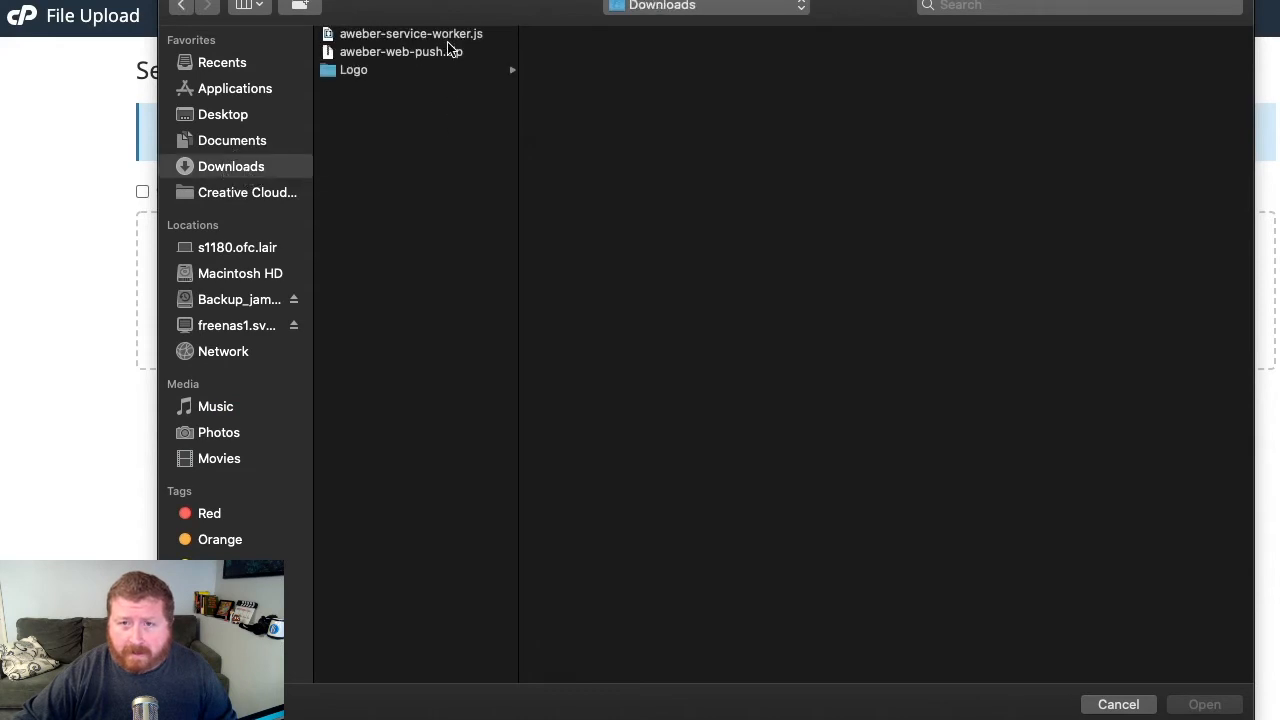
click(418, 32)
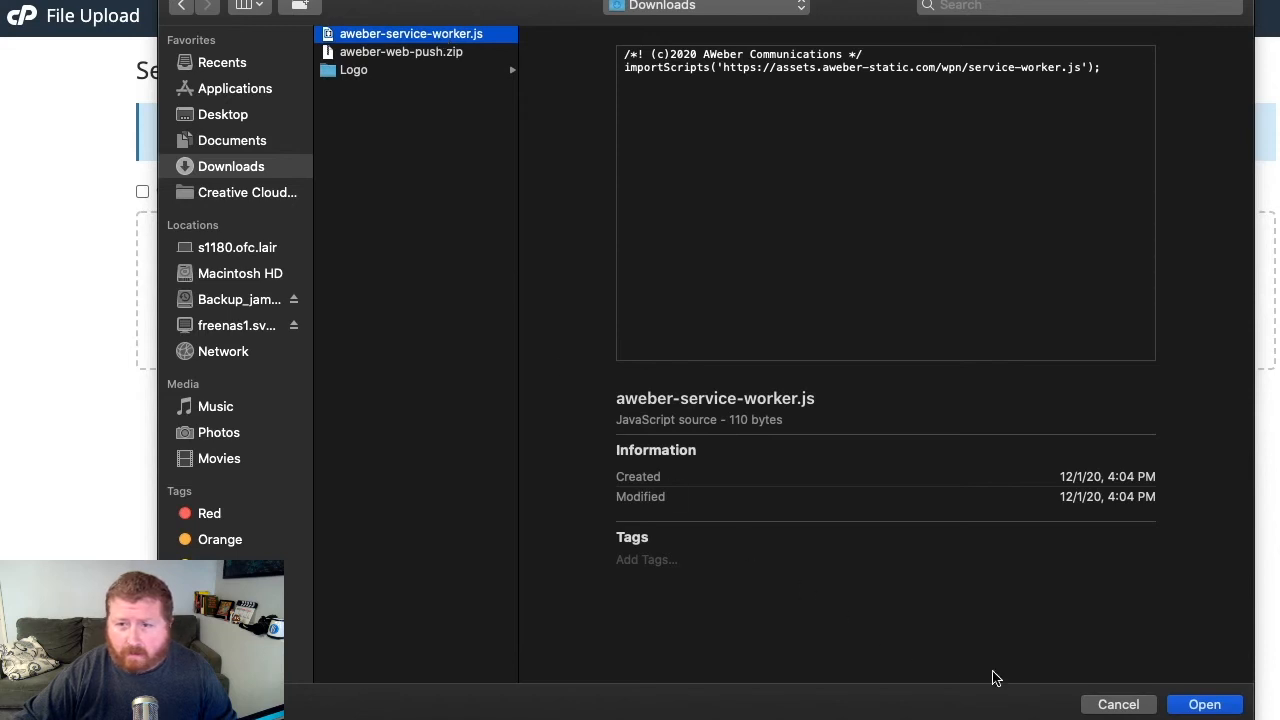
mouse_move(1216, 708)
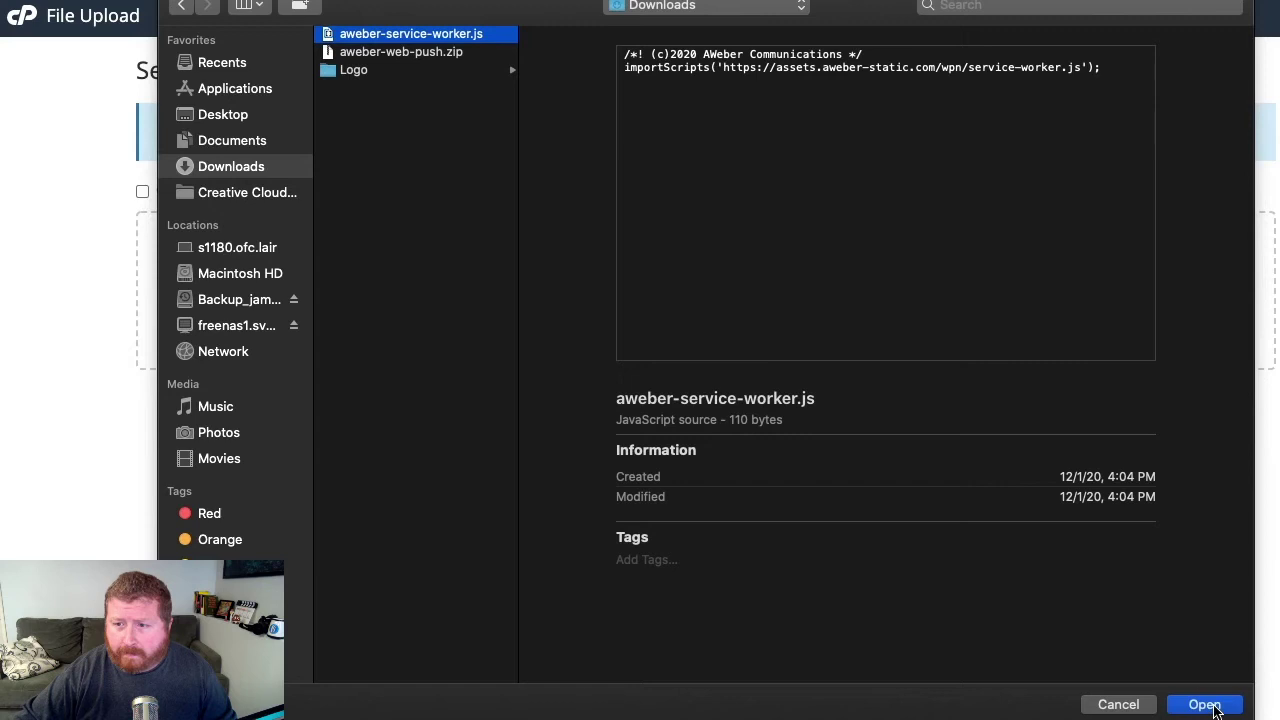
click(1204, 704)
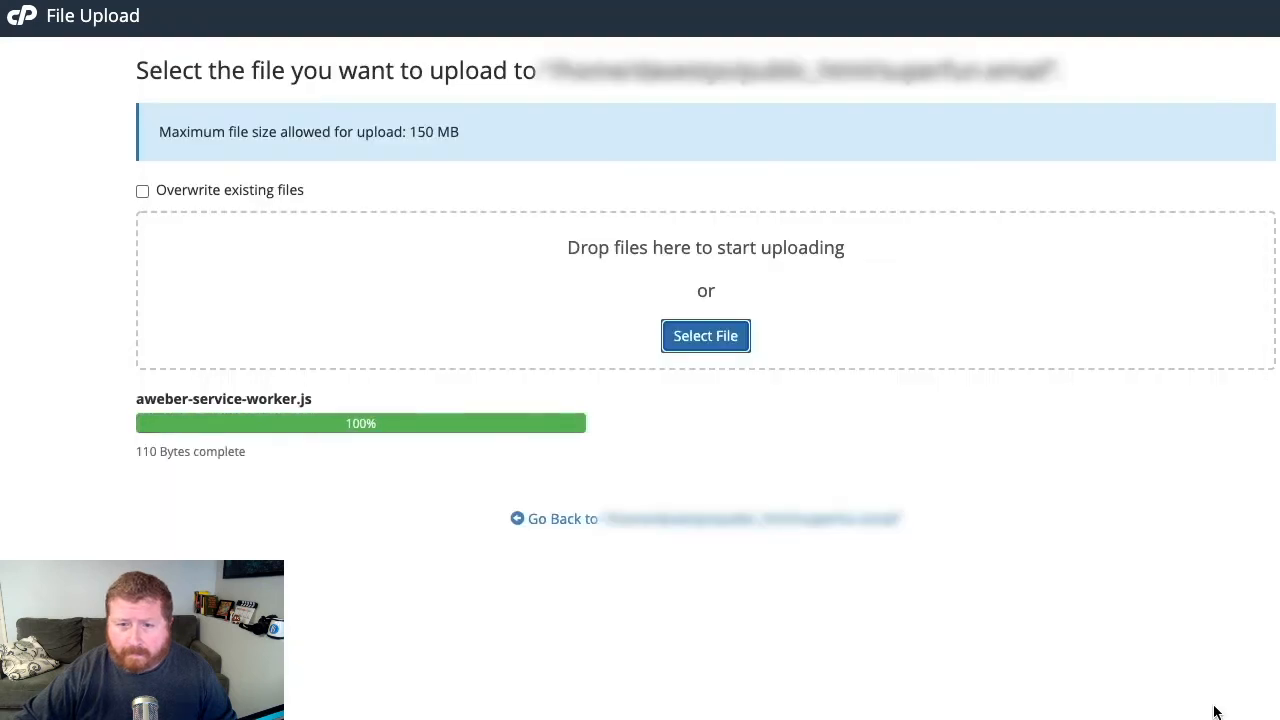
mouse_move(904, 150)
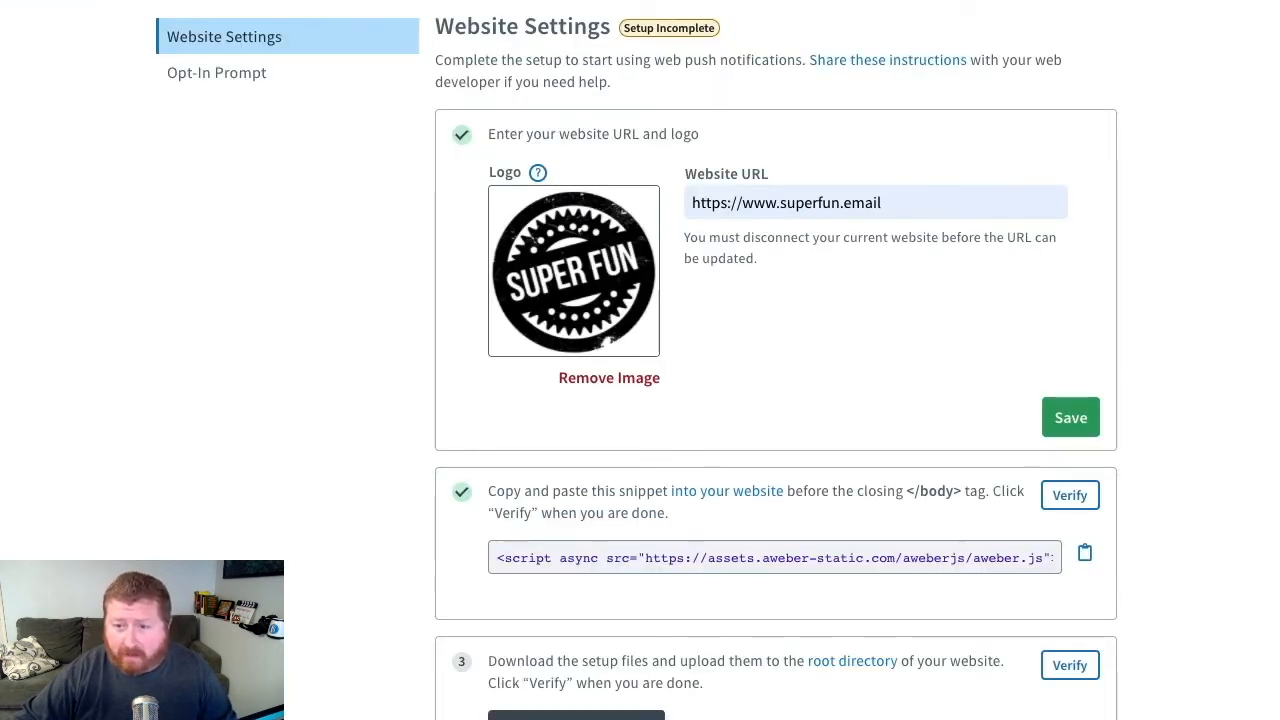
Verify the uploaded setup files so superfun.email shows Setup Complete
scroll(down, 3)
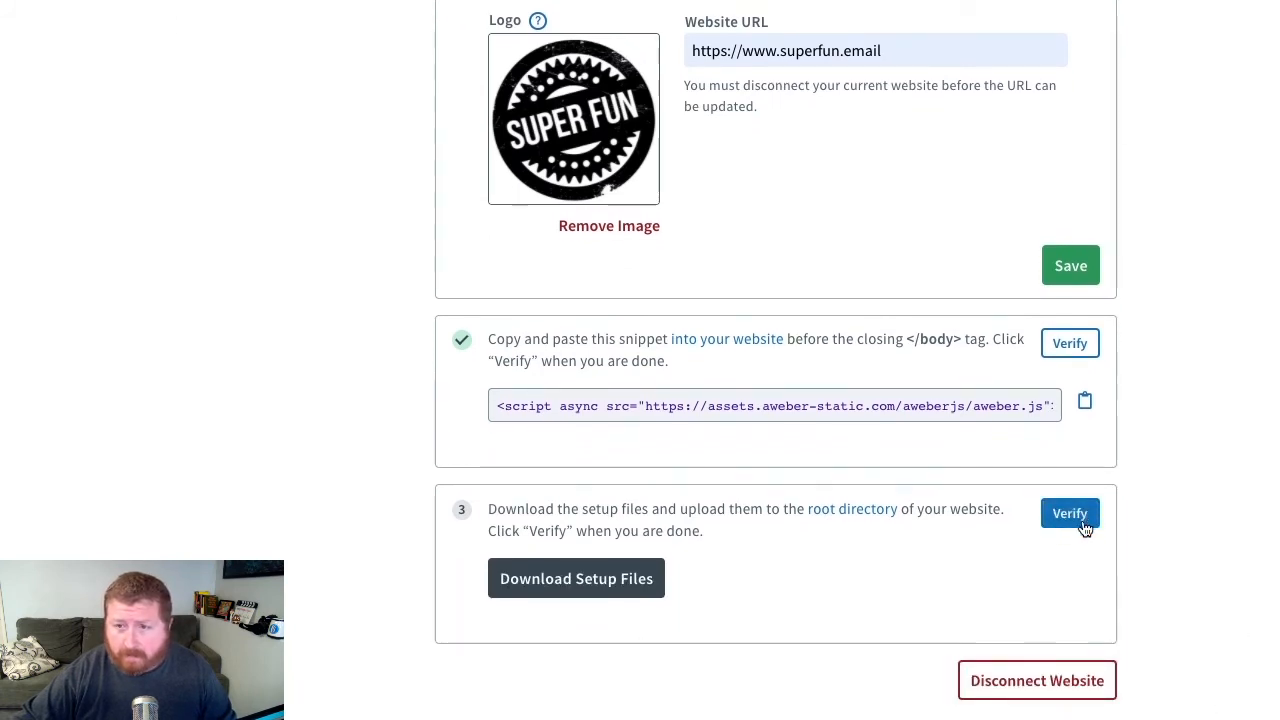
click(1068, 512)
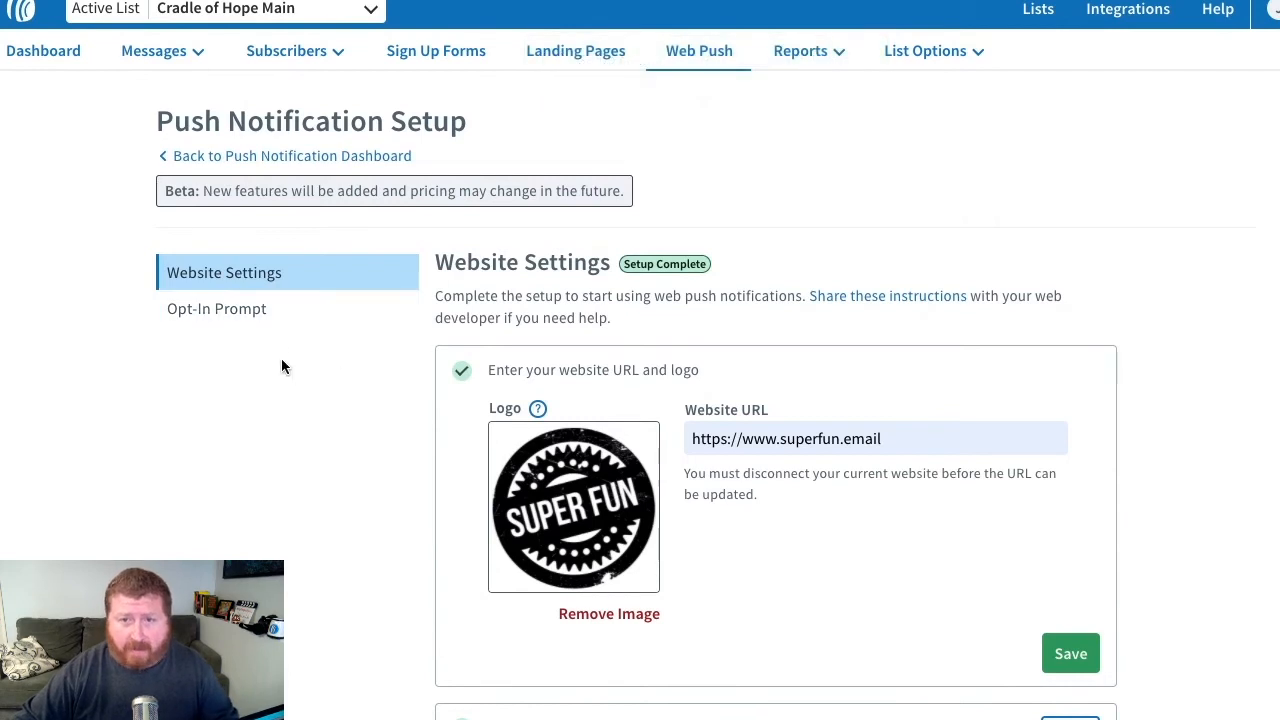
Review the opt-in prompt's Superfun logo, description and 30-second delay, and save the prompt
click(216, 308)
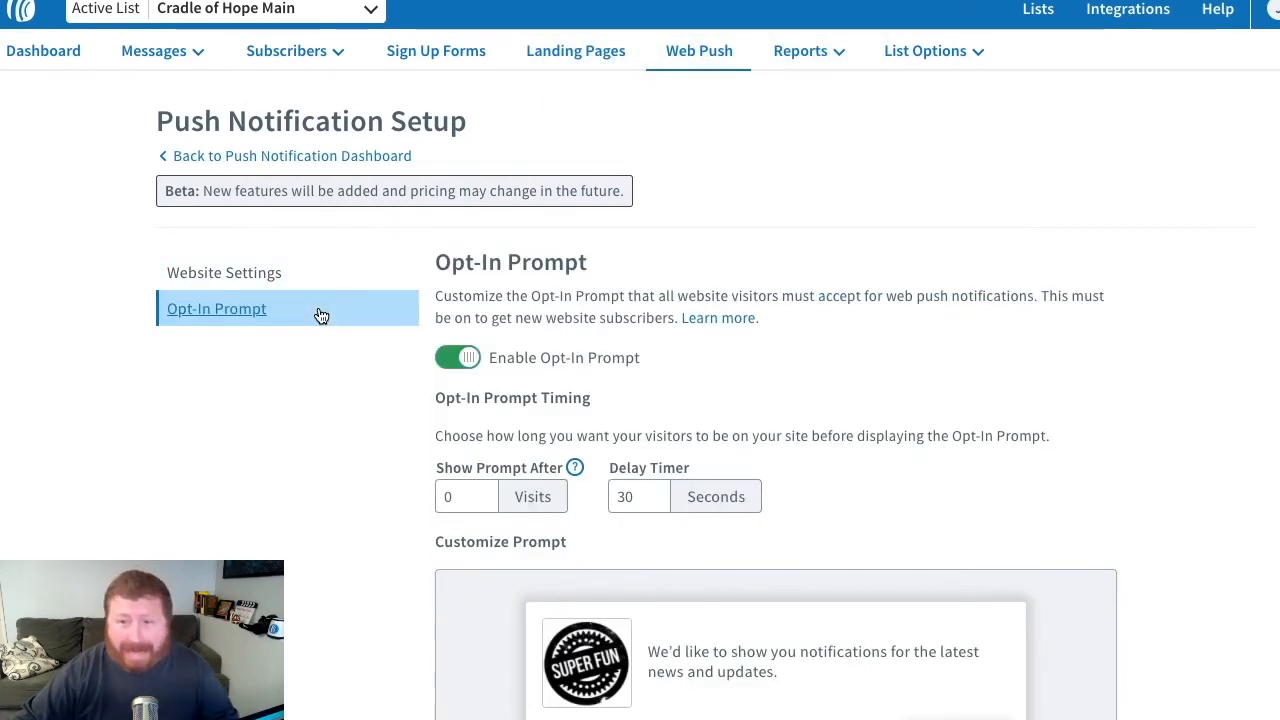
scroll(down, 3)
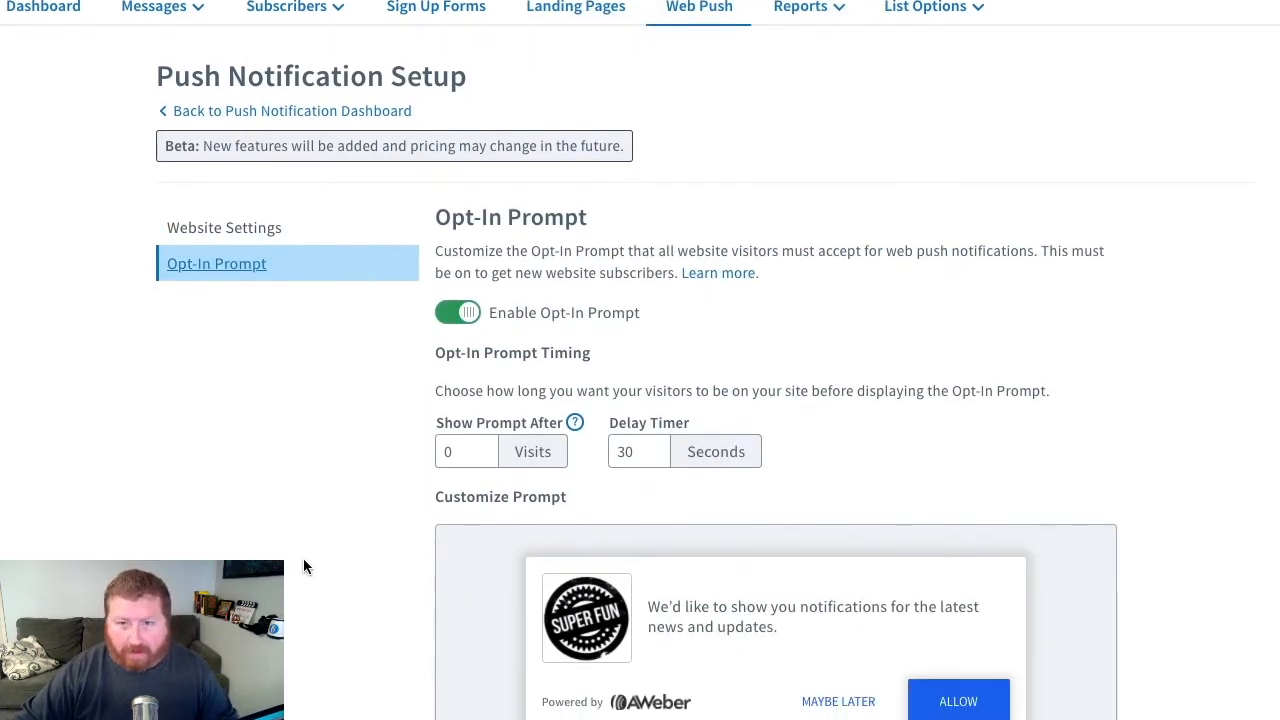
scroll(down, 3)
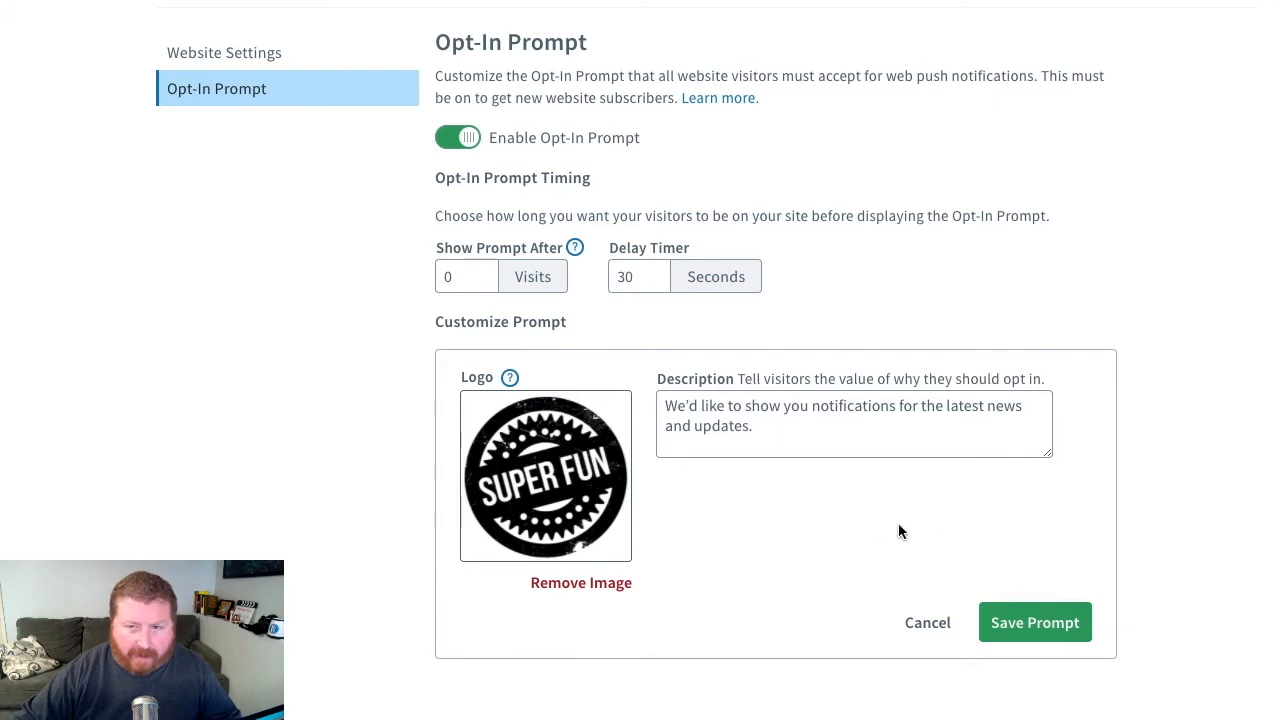
mouse_move(560, 440)
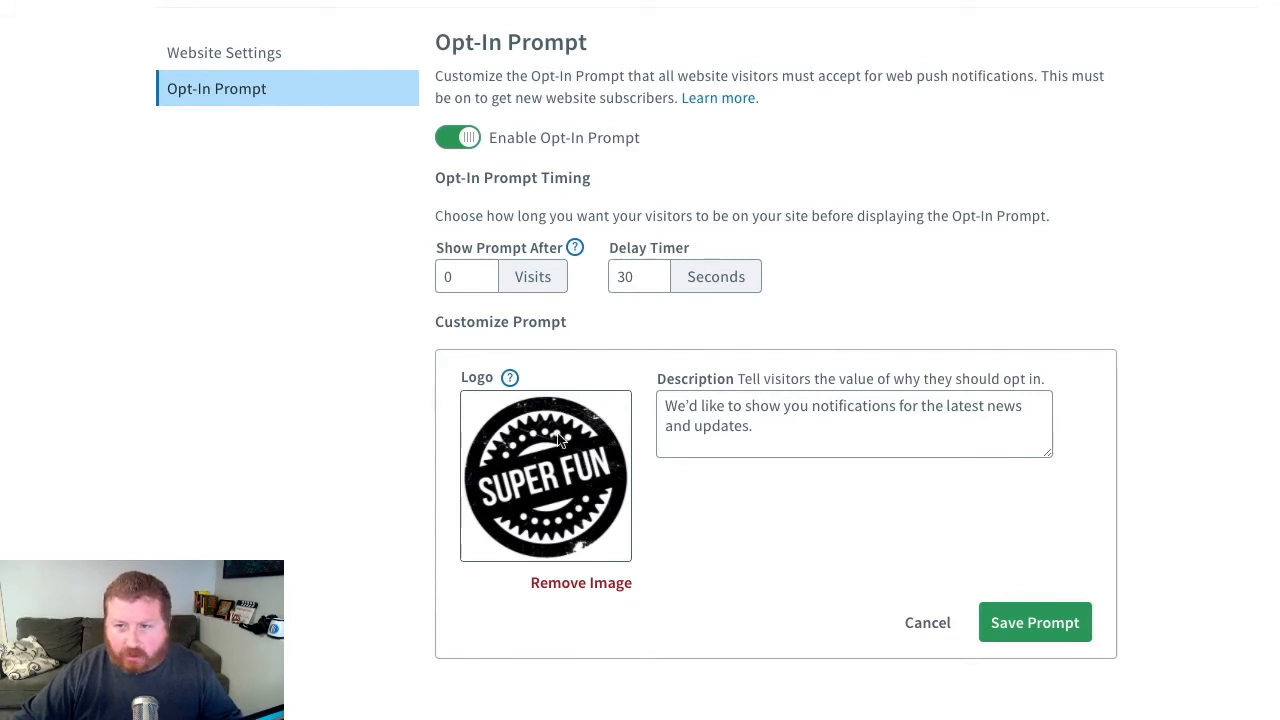
mouse_move(508, 376)
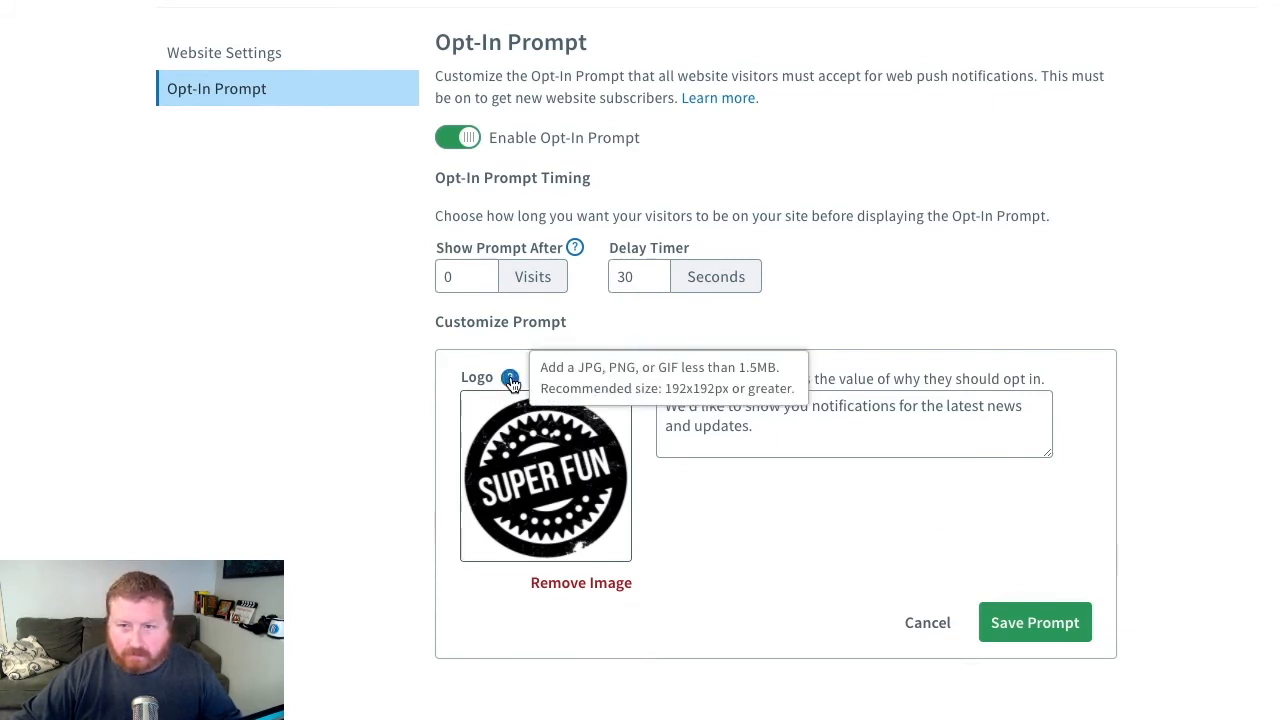
mouse_move(530, 370)
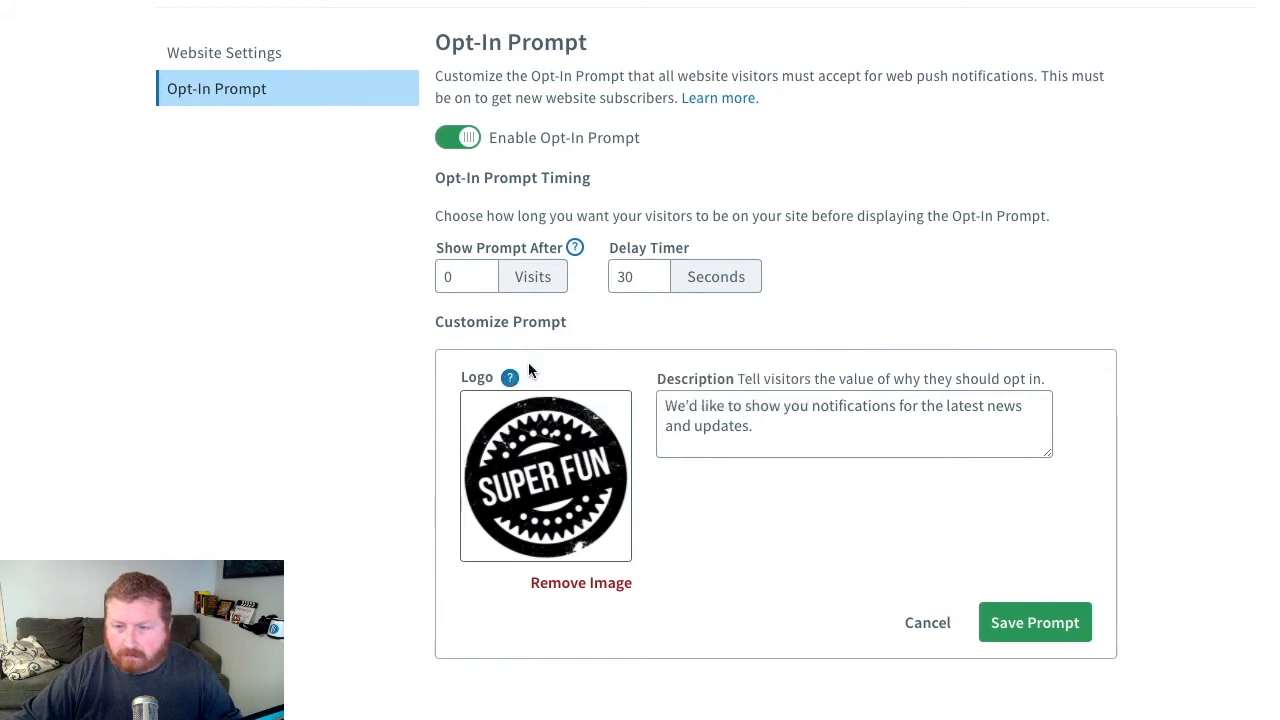
click(798, 414)
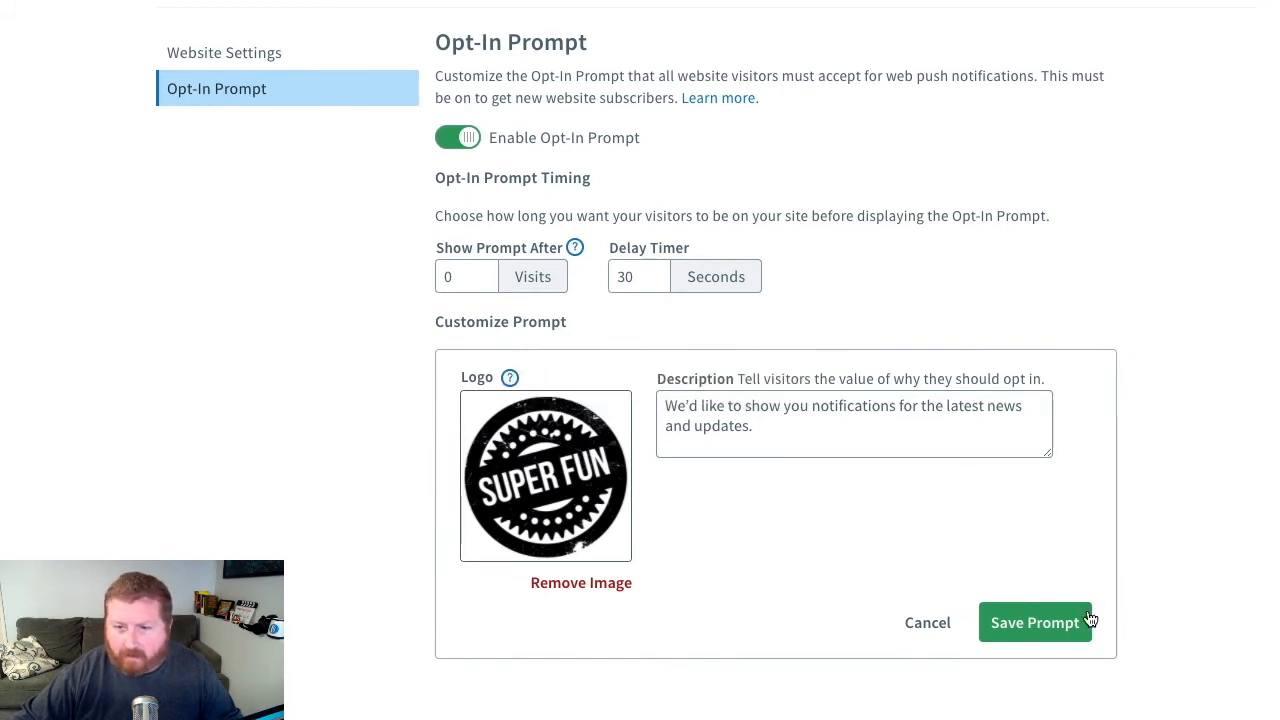
click(1036, 622)
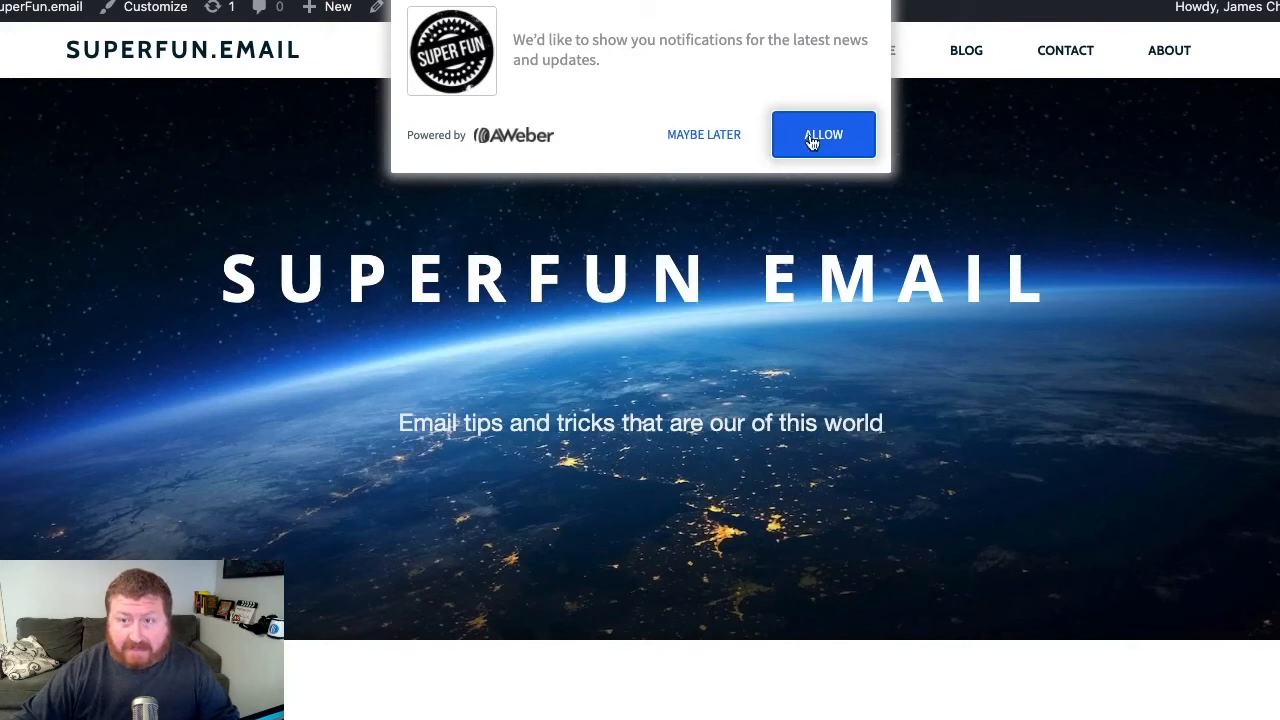
Accept the site's AWeber opt-in prompt and allow browser notifications from superfun.email
click(824, 134)
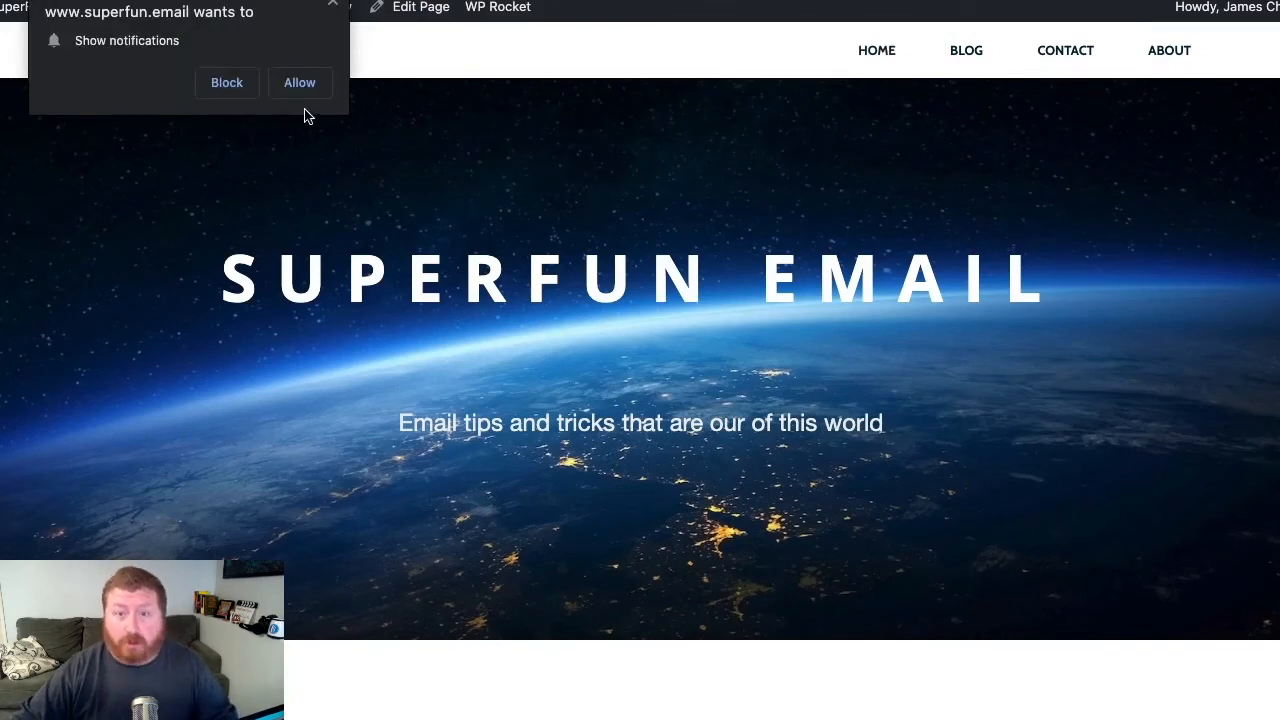
click(300, 82)
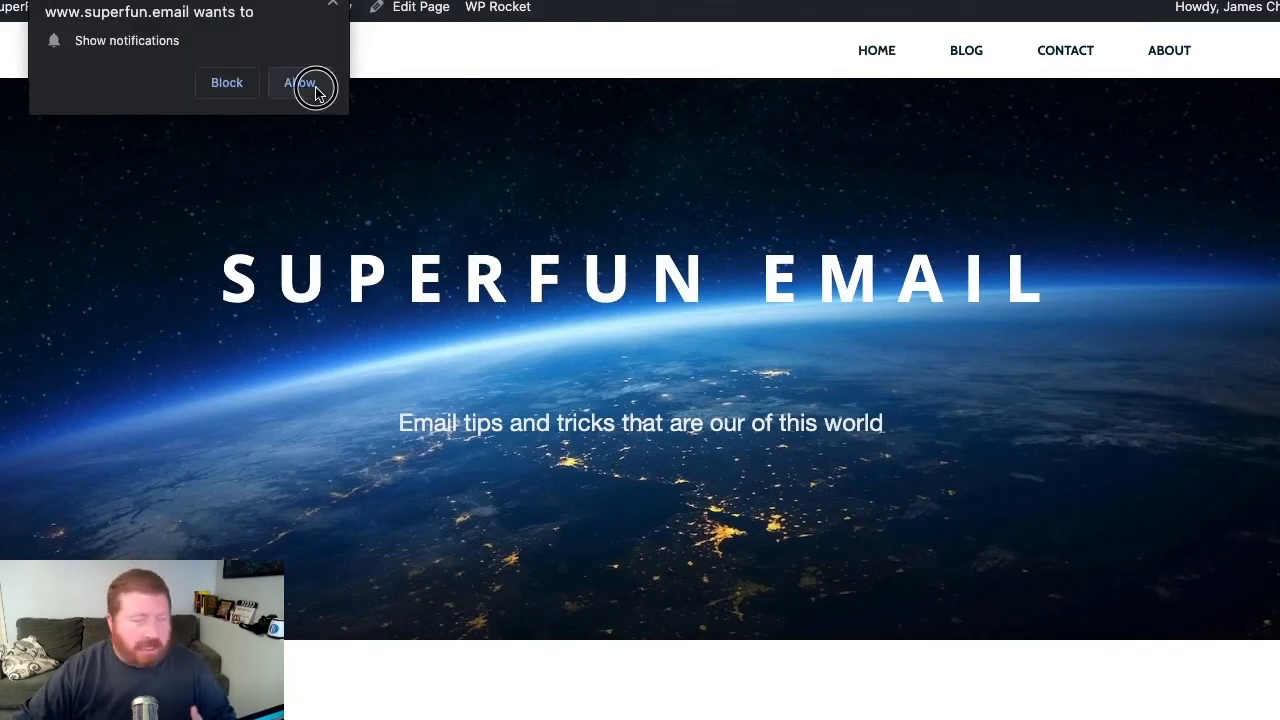
click(302, 82)
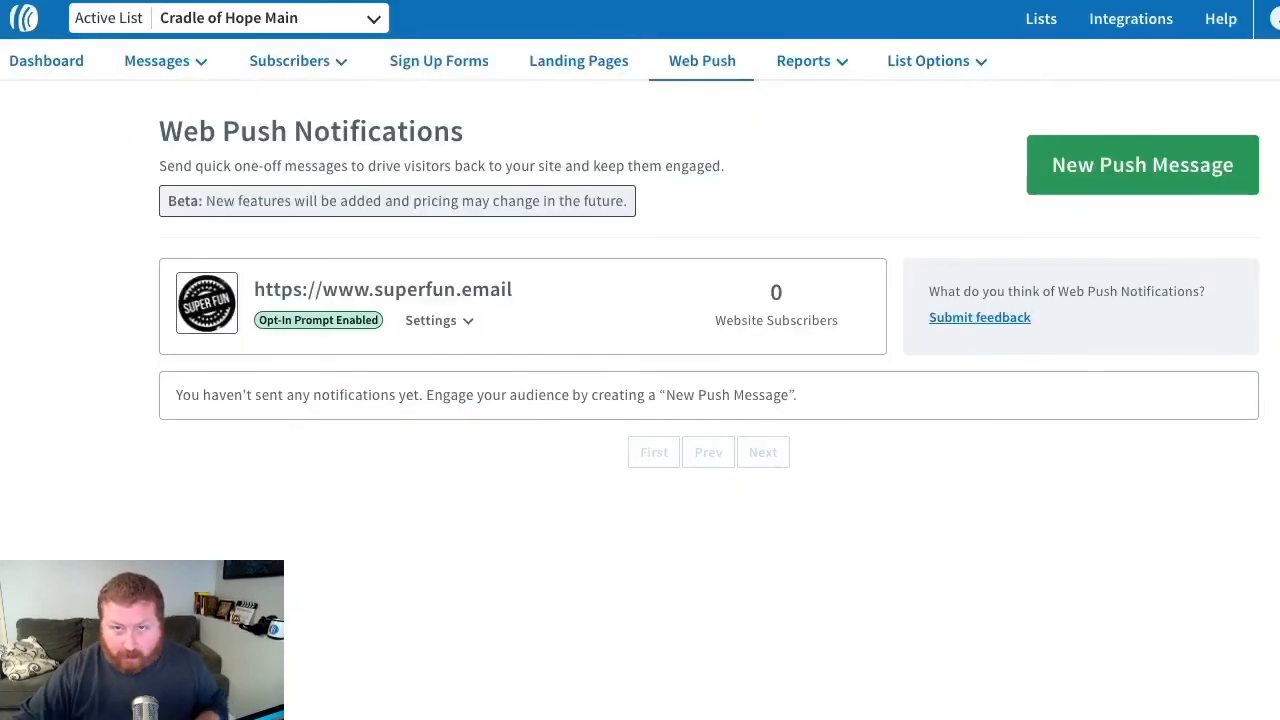
mouse_move(944, 174)
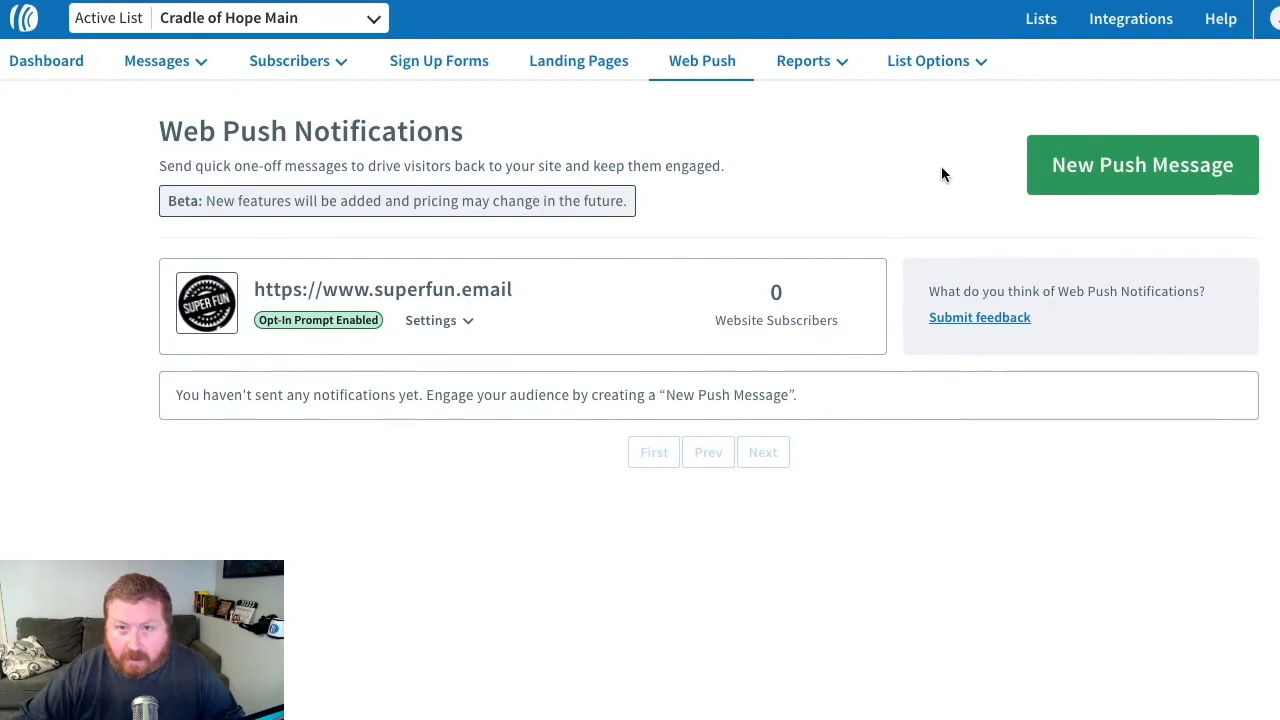
mouse_move(1188, 192)
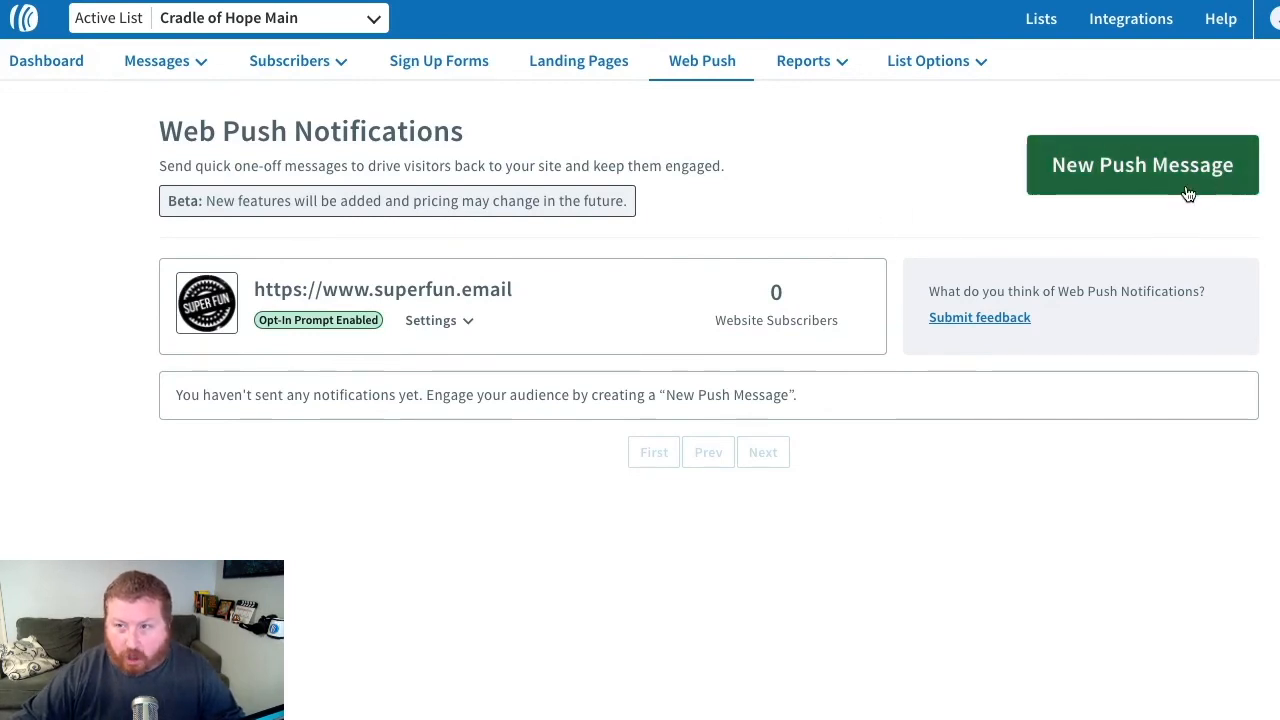
Start a New Push Message from the Web Push Notifications dashboard
click(1142, 164)
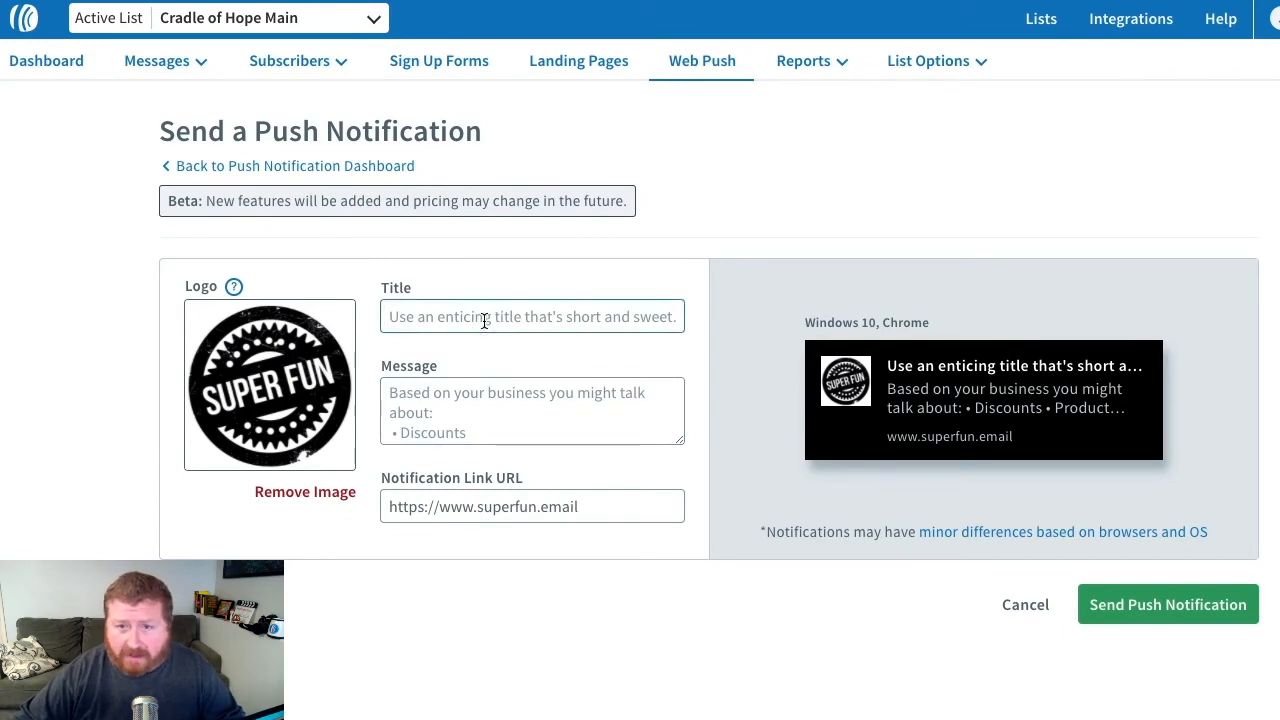
Enter the notification title 'Check out the news about AMP!'
text(Check)
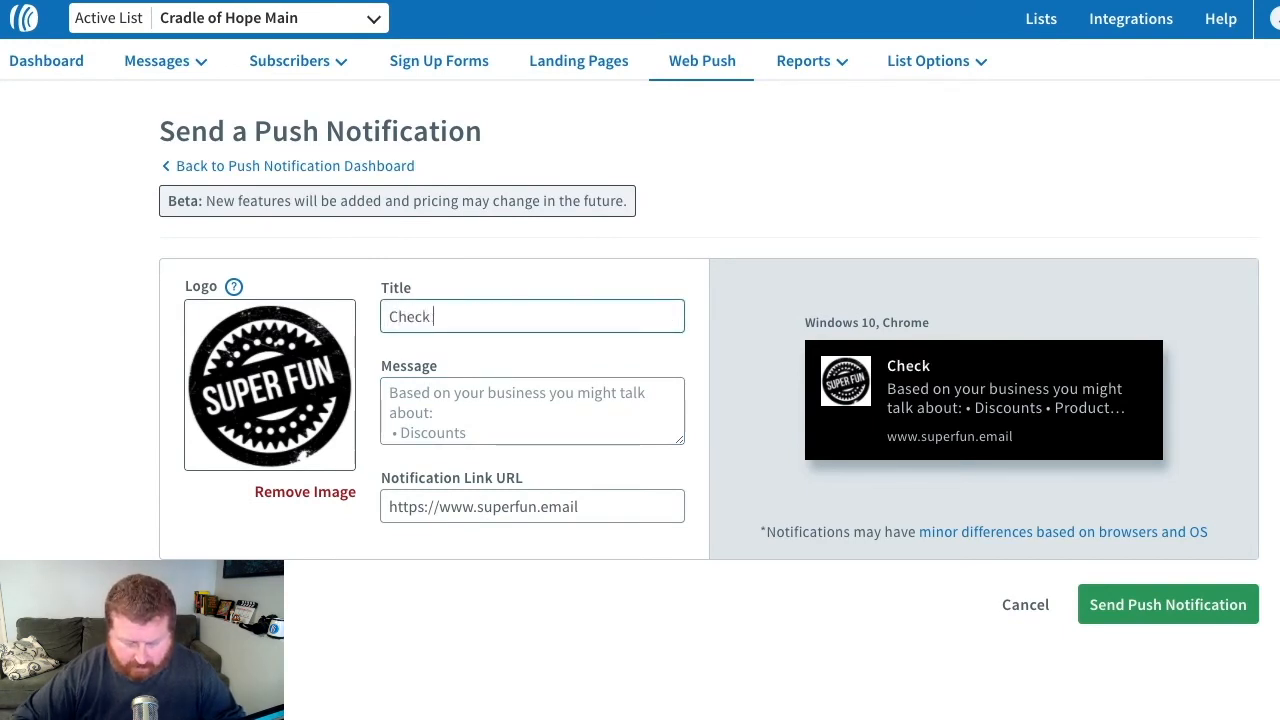
text(out)
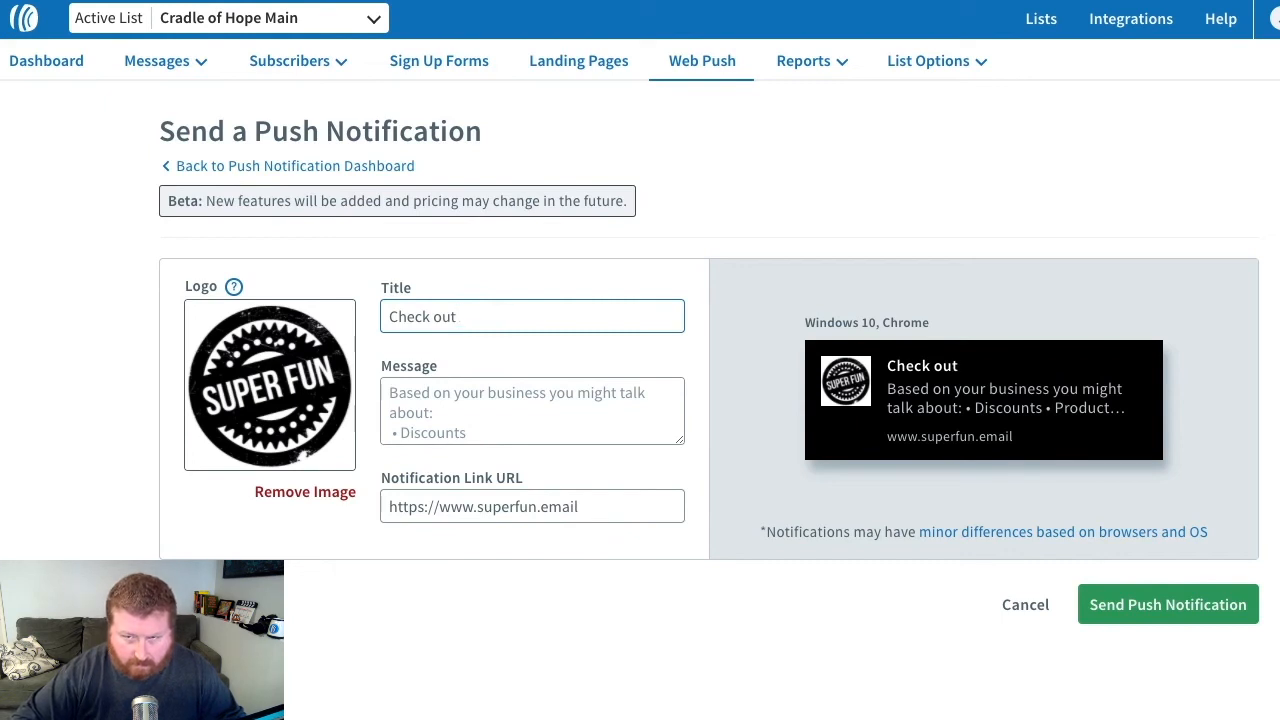
text(the news about)
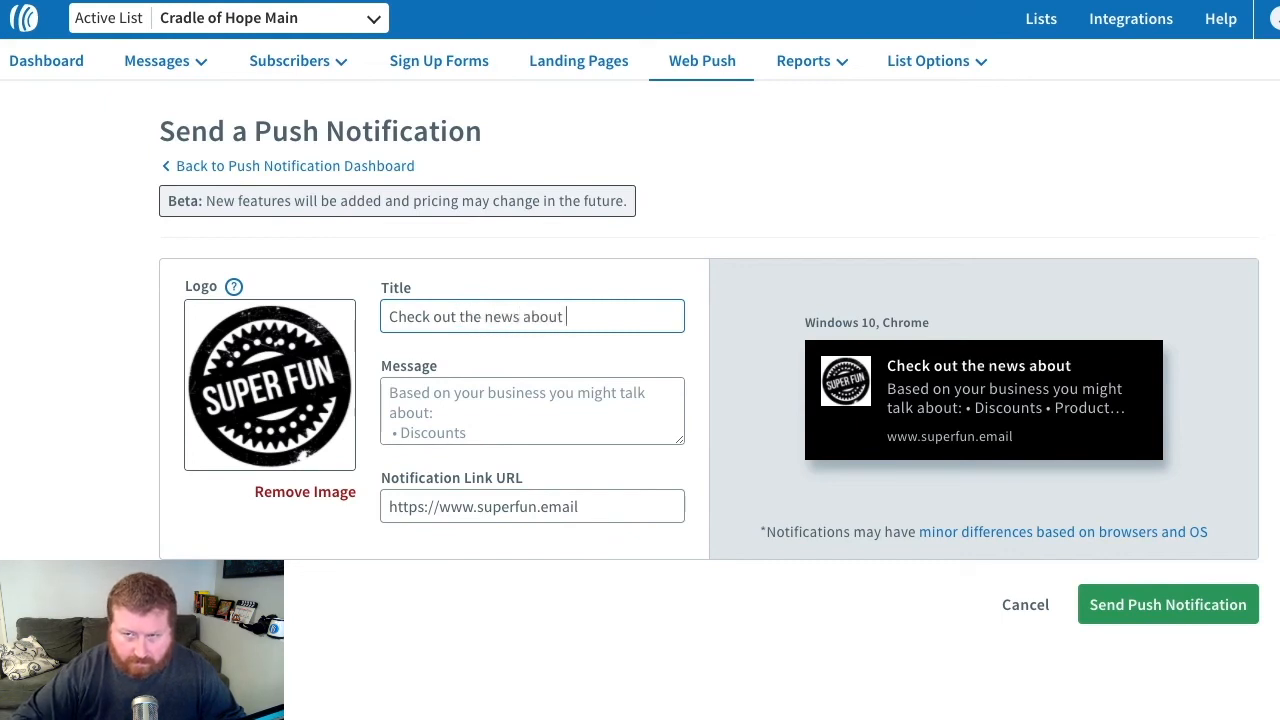
text(AMP!)
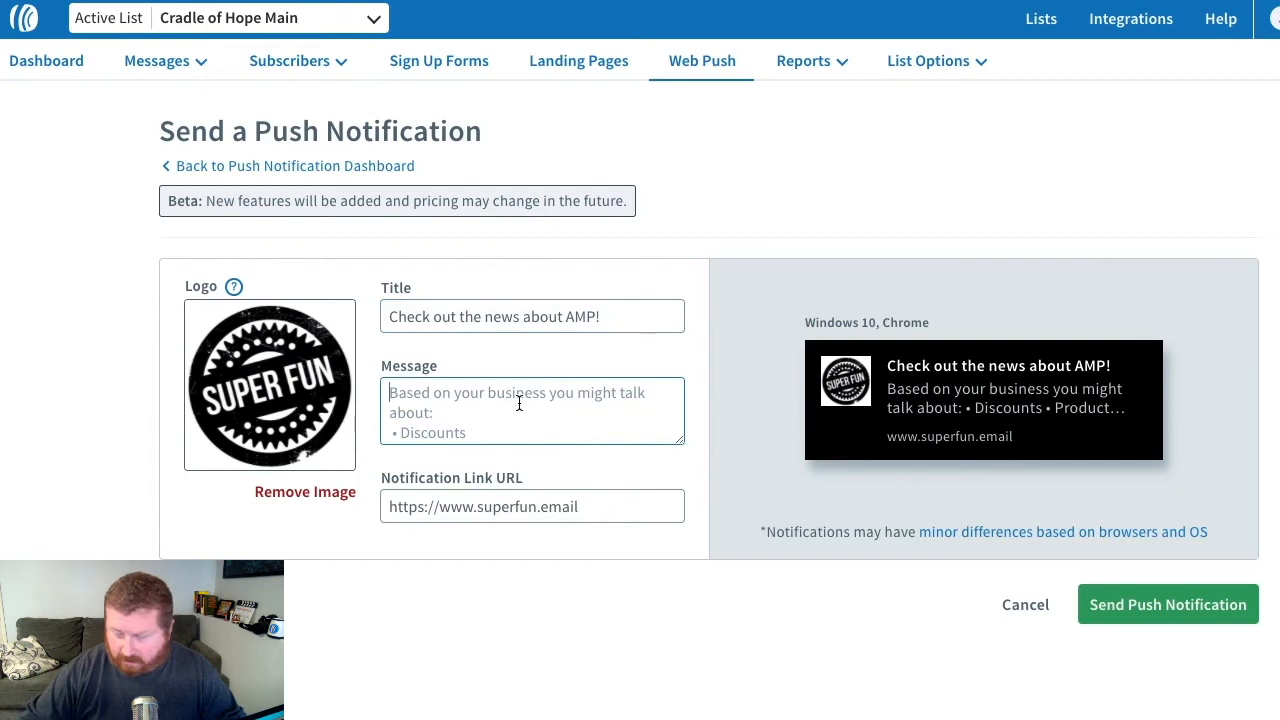
Enter the message about exciting new email tech and send the push notification
text(We have)
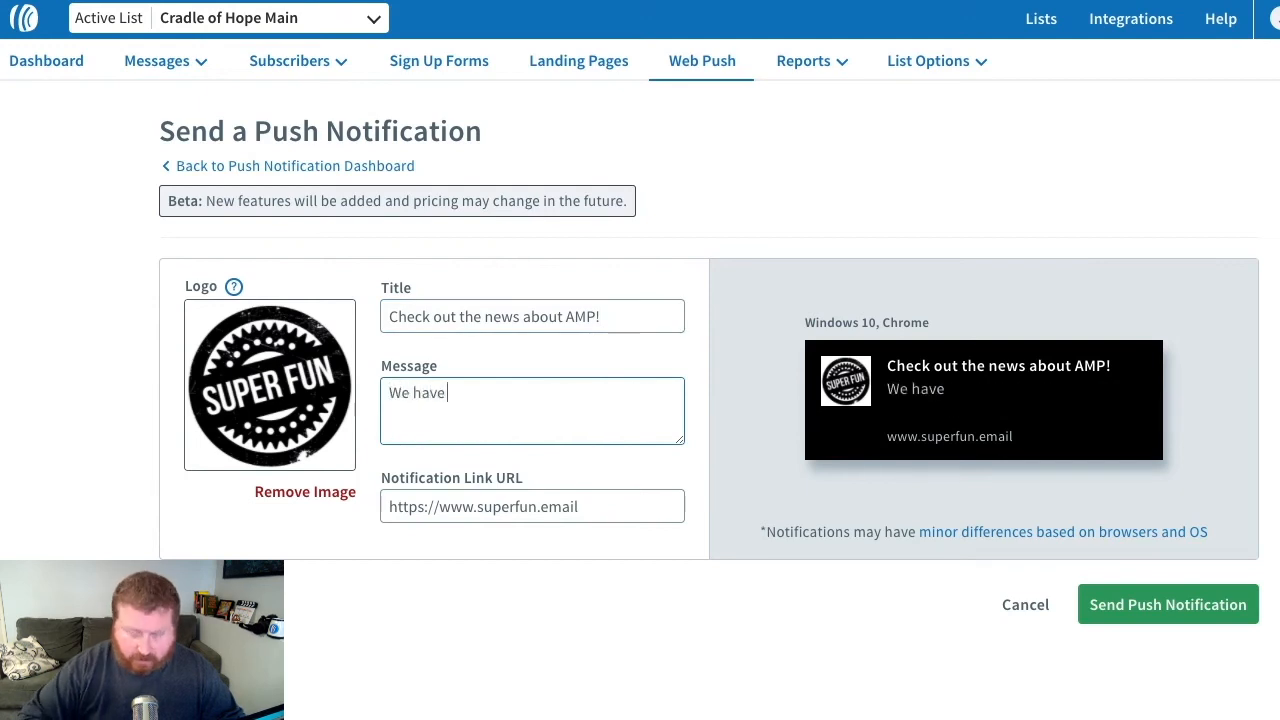
text(exciting new)
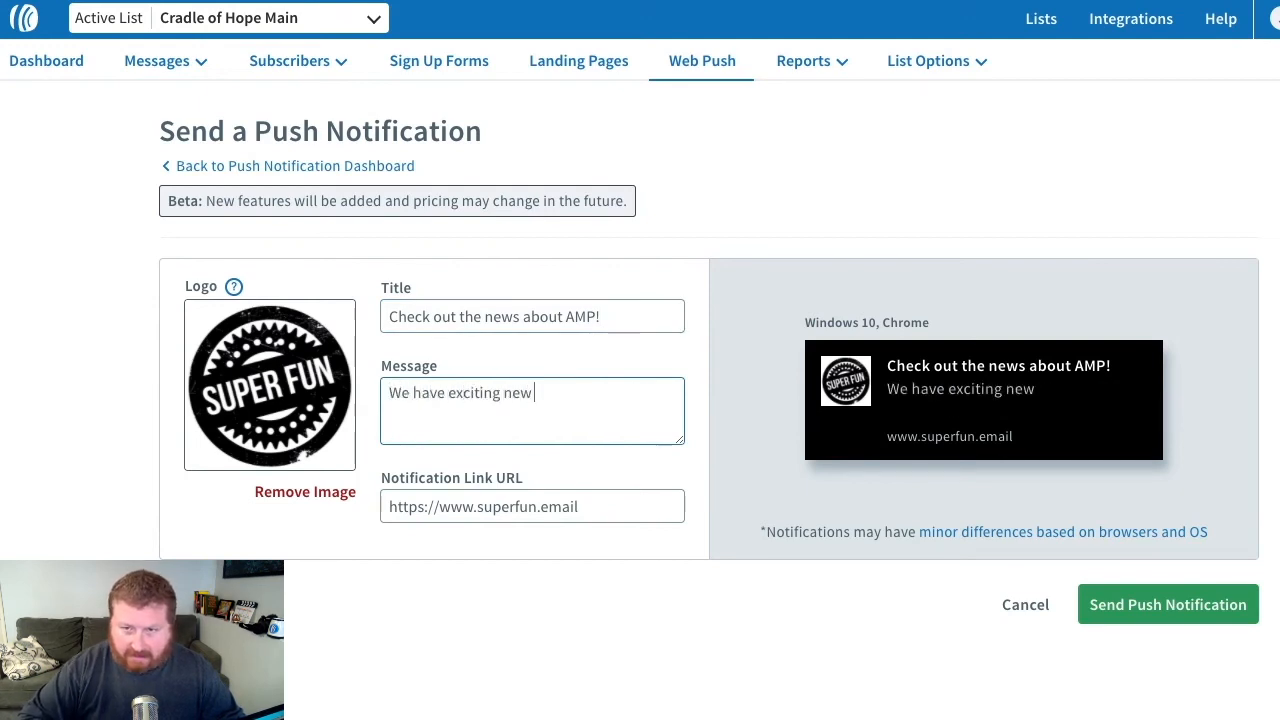
text(email tech to tell you about)
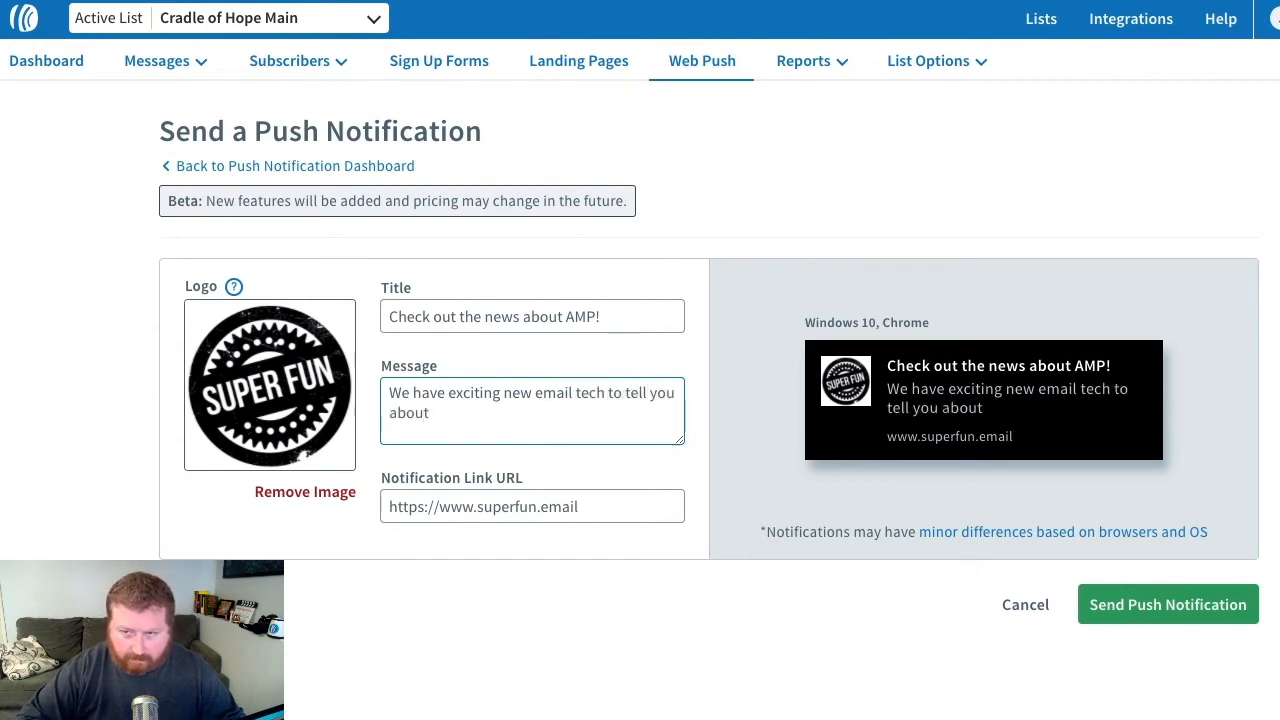
text(.)
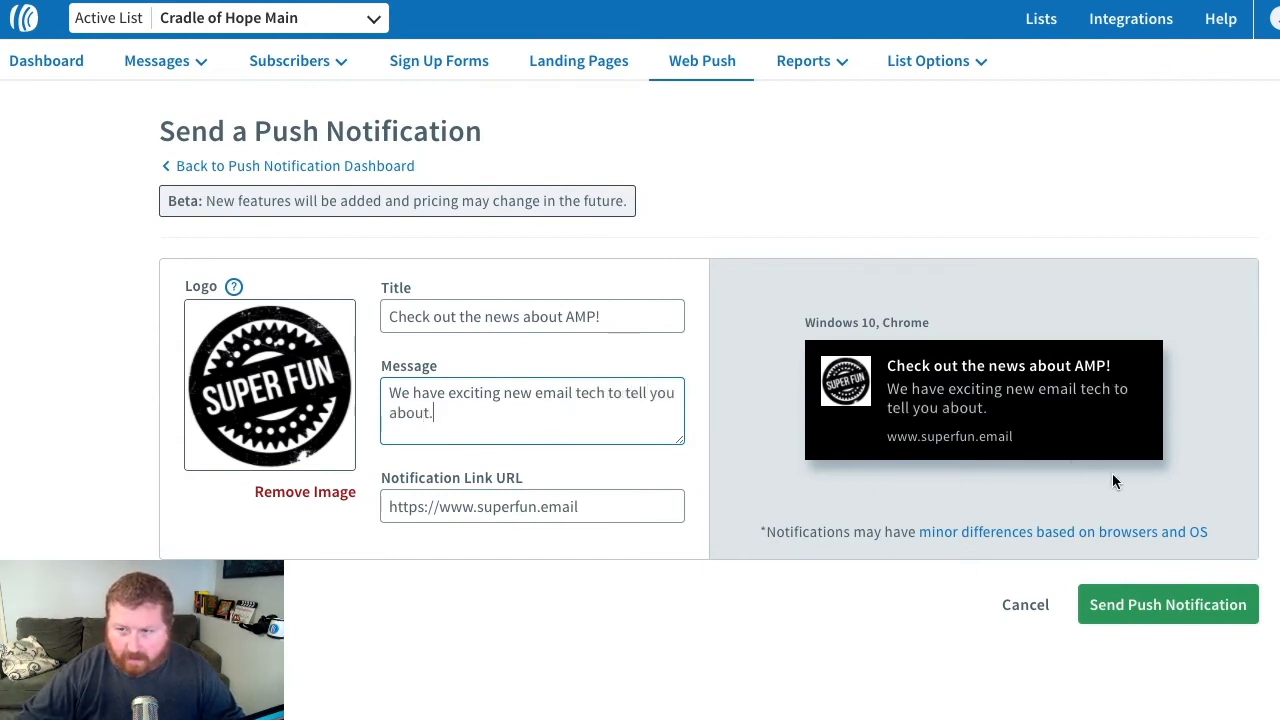
mouse_move(1144, 616)
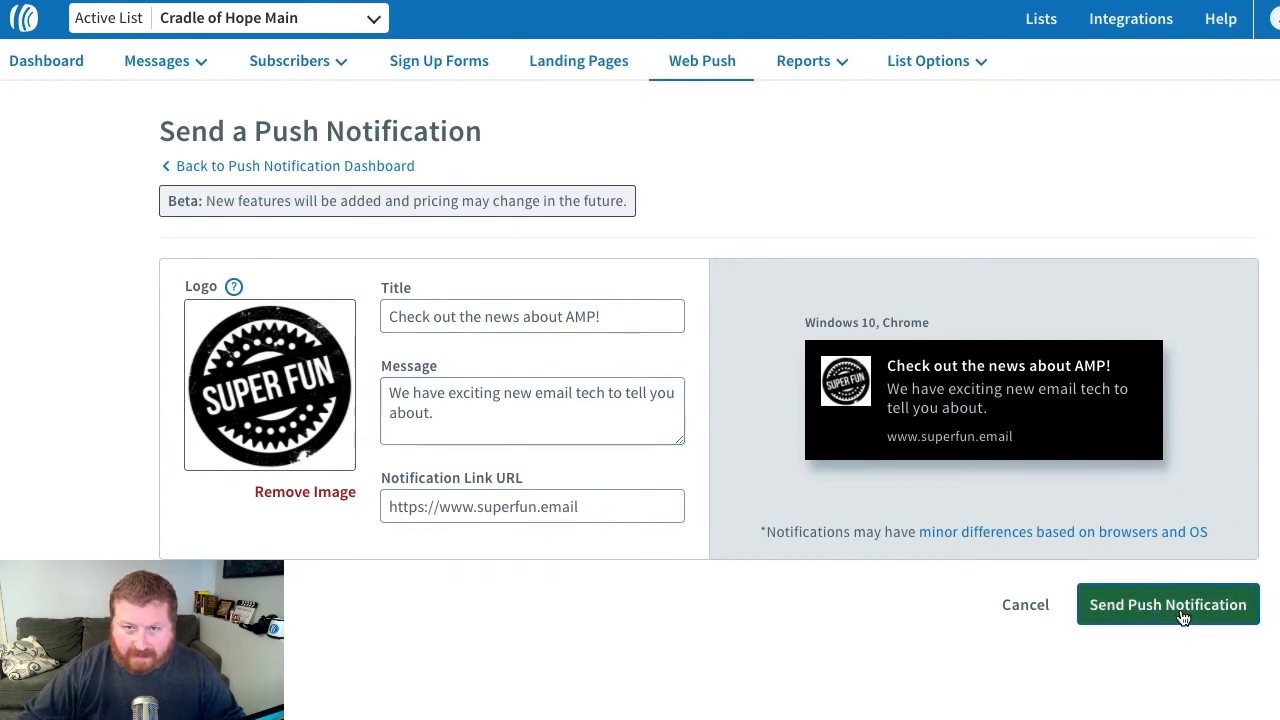
click(1168, 604)
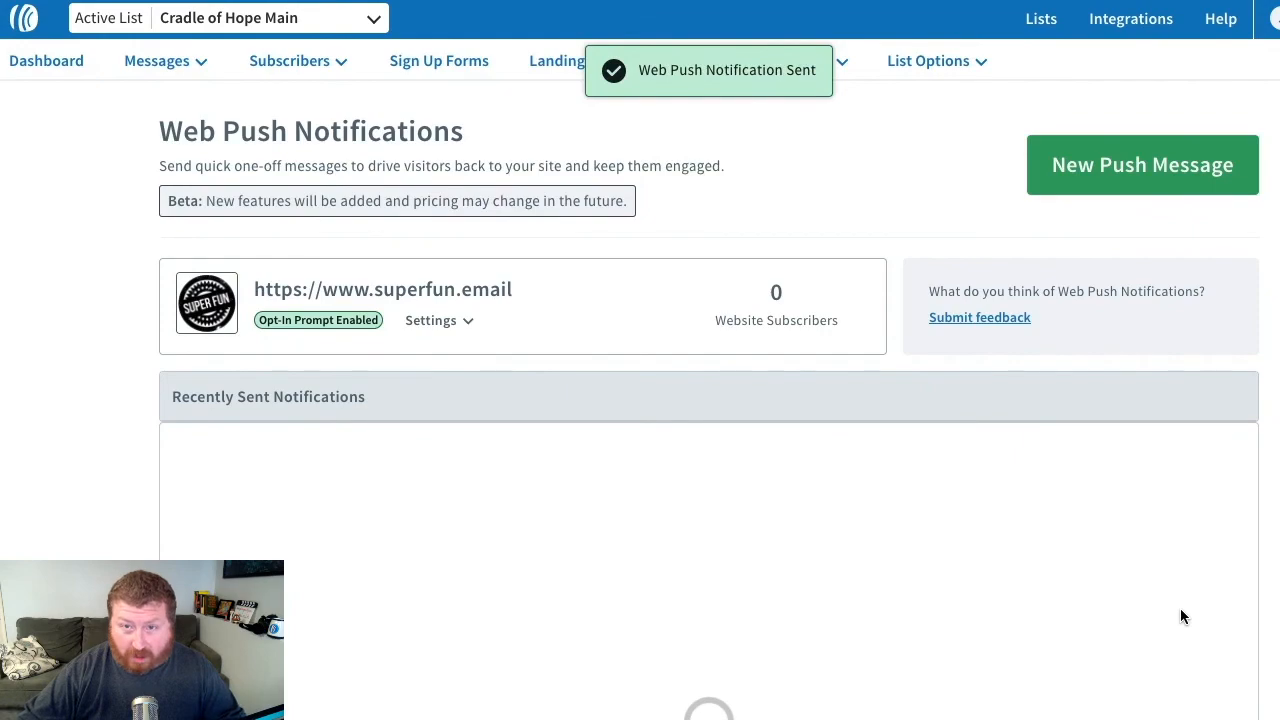